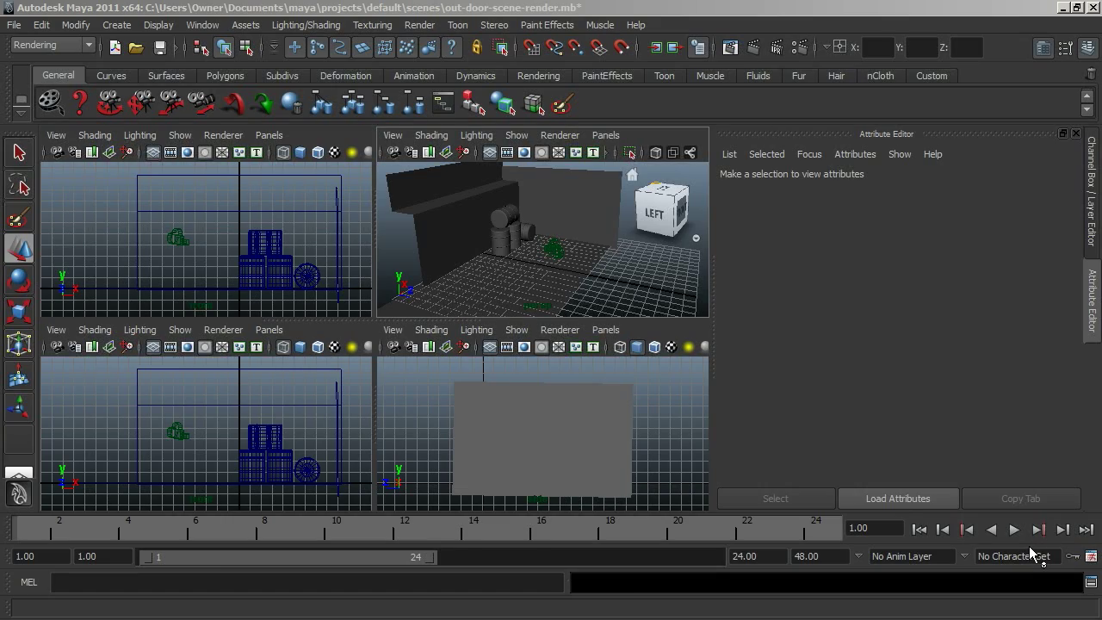
Select camera1 in the viewport so cameraShape1 loads in the Attribute Editor
left_click(1013, 529)
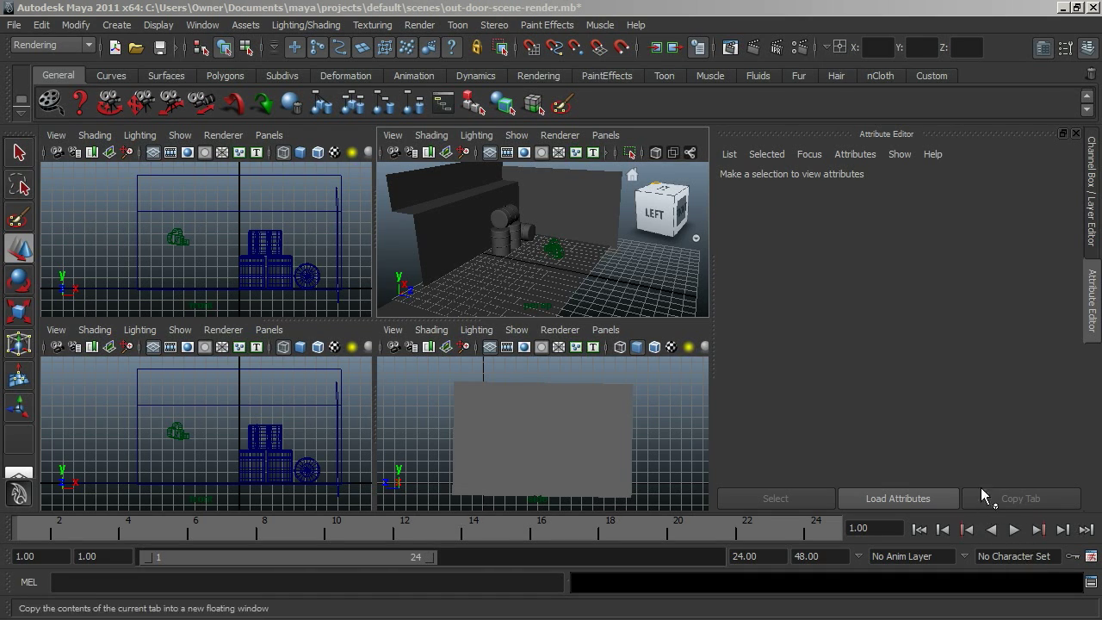
mouse_move(1011, 521)
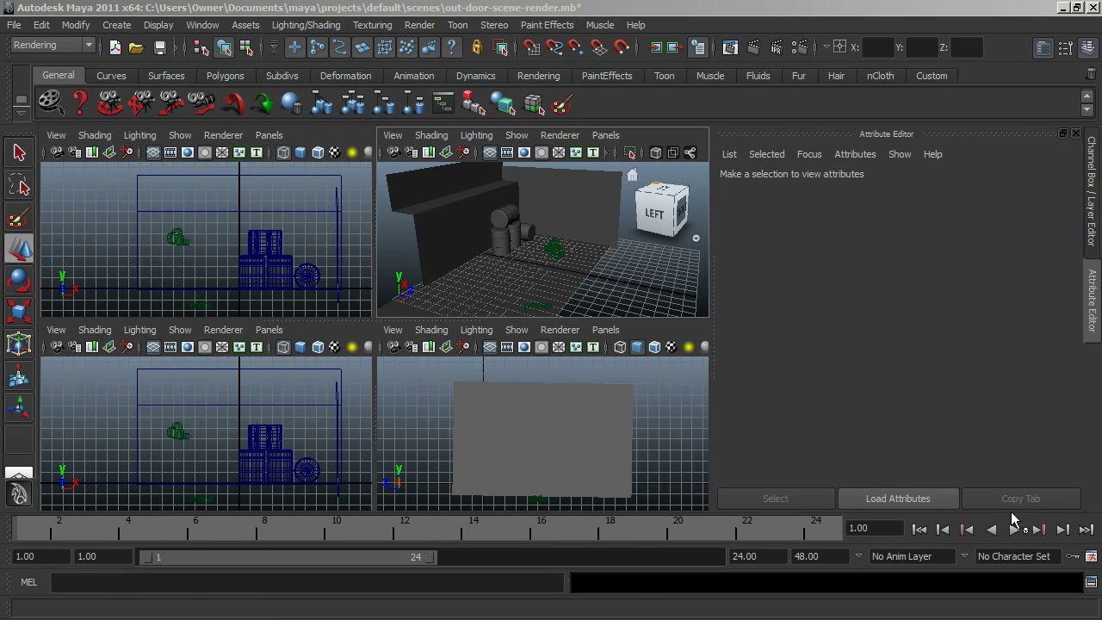
mouse_move(689, 194)
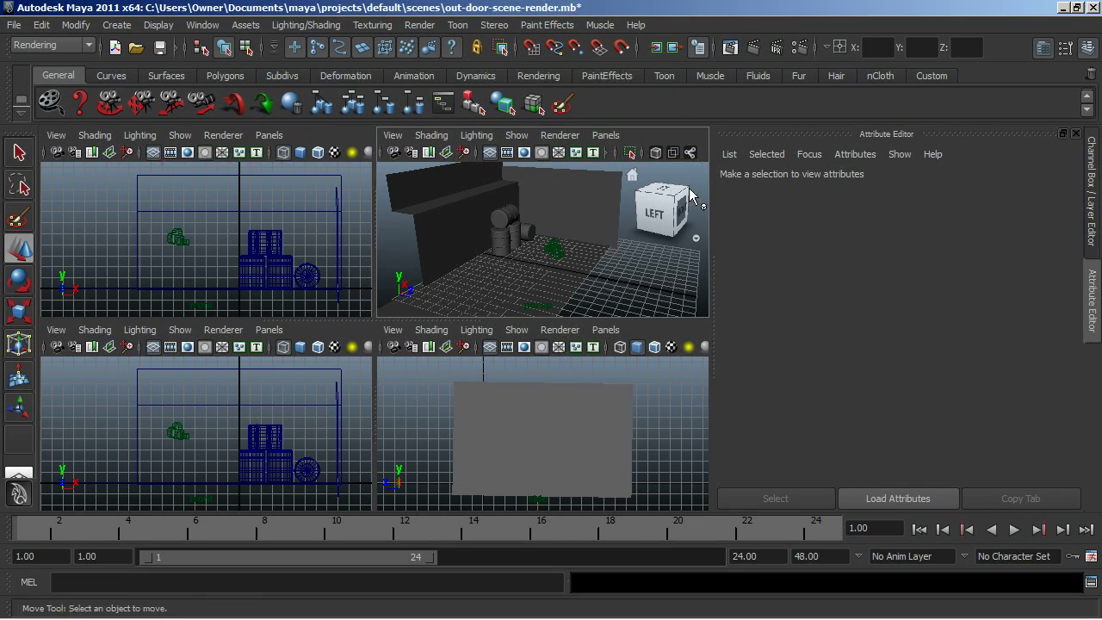
mouse_move(628, 276)
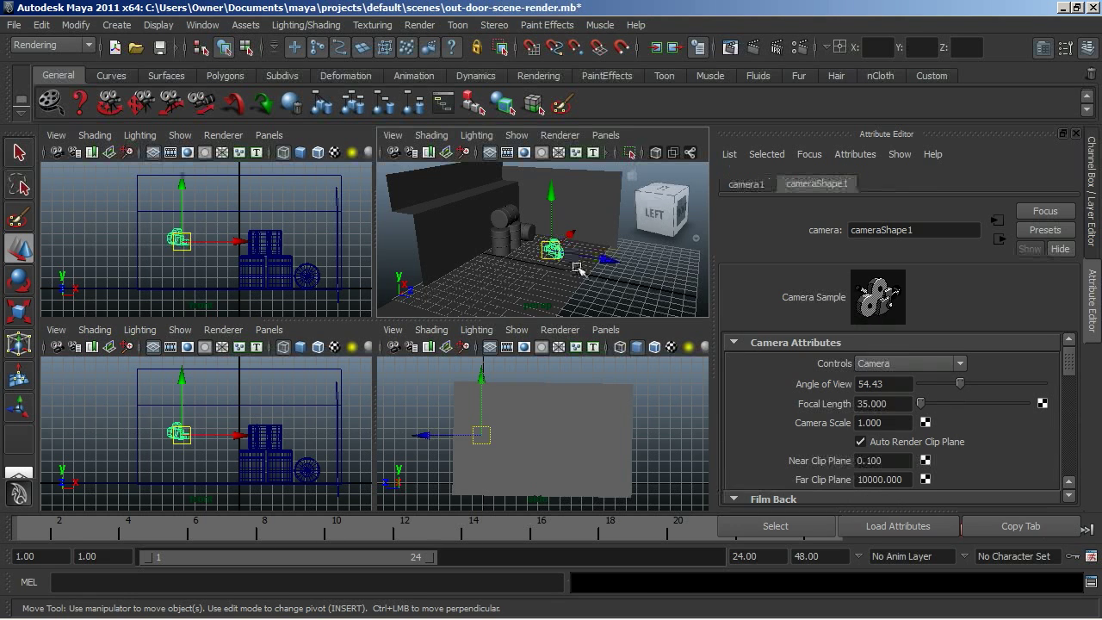
Look through camera1 in the bottom-right panel, then close the finished test render
left_click(605, 328)
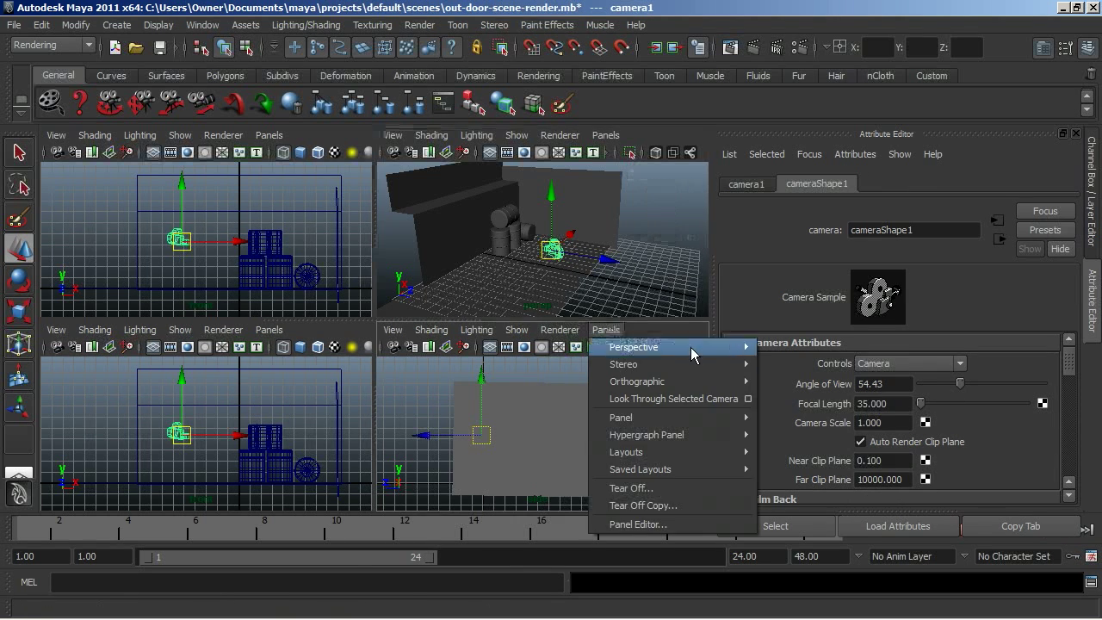
left_click(633, 346)
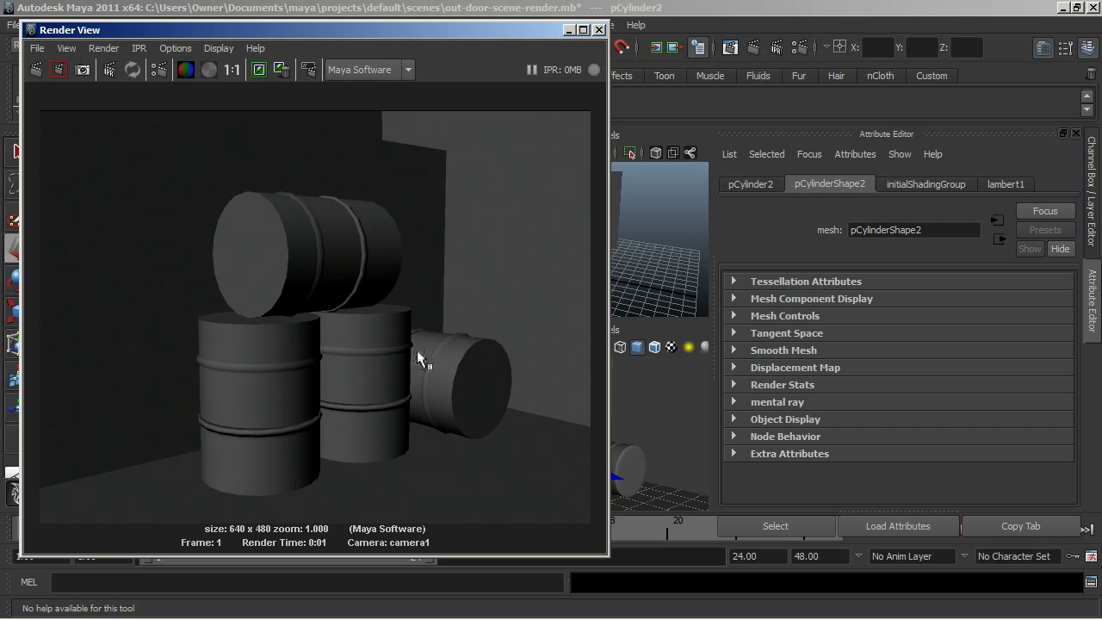
mouse_move(426, 302)
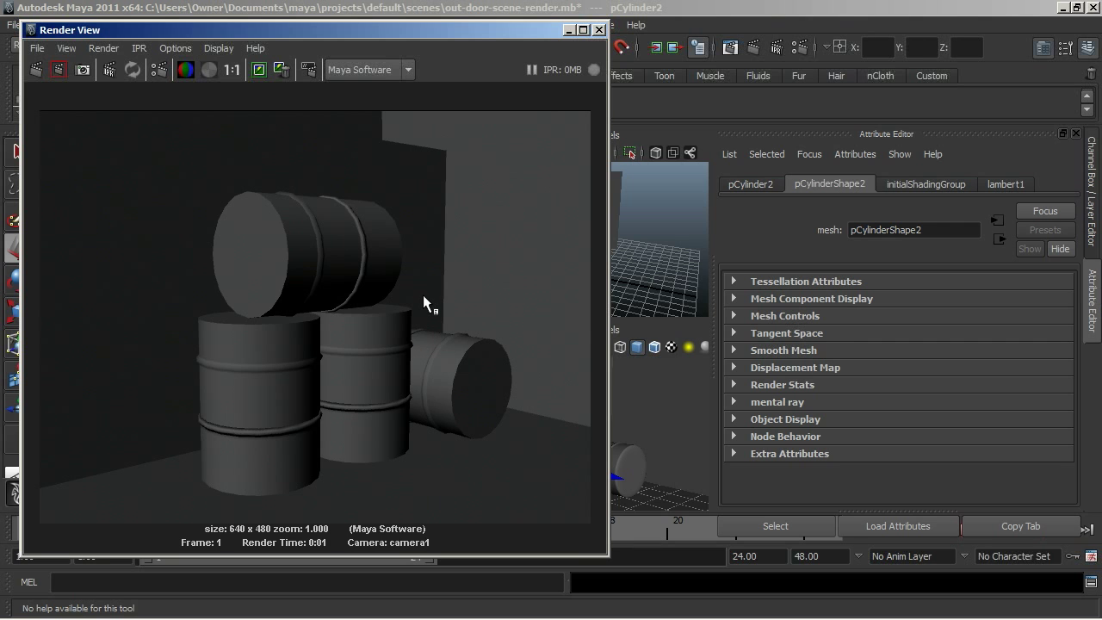
mouse_move(553, 69)
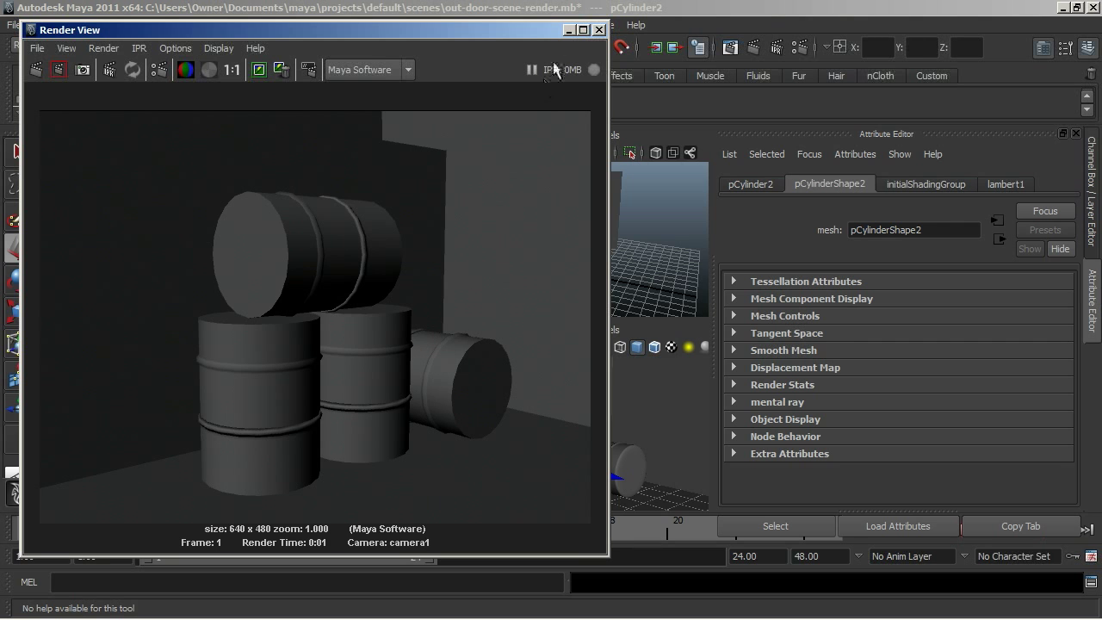
left_click(598, 29)
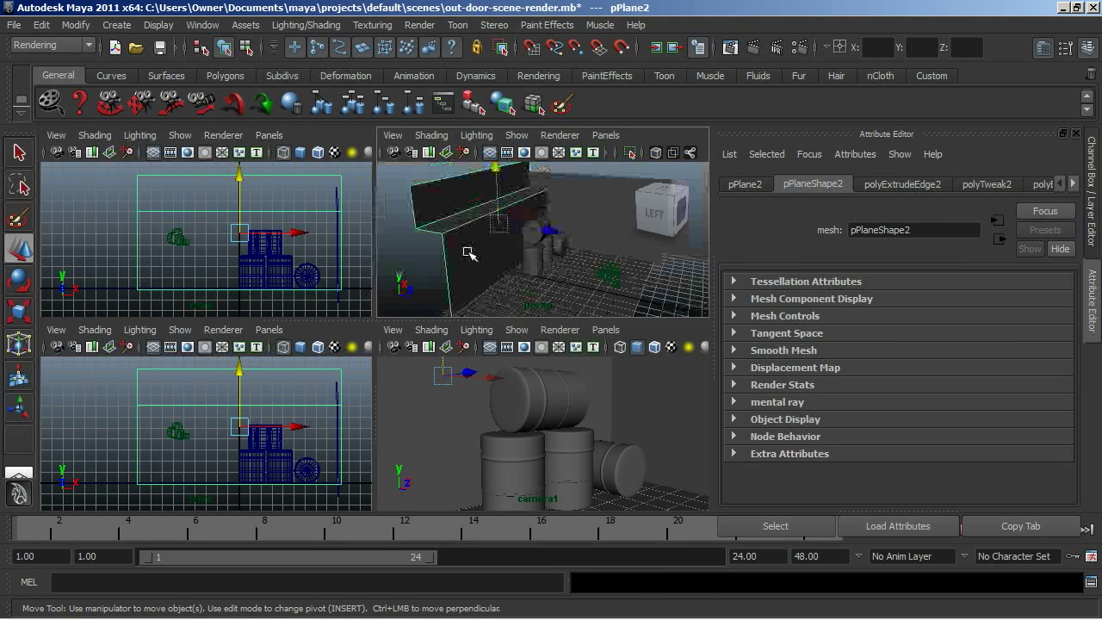
Clear the current selection by clicking empty viewport space
left_click(437, 265)
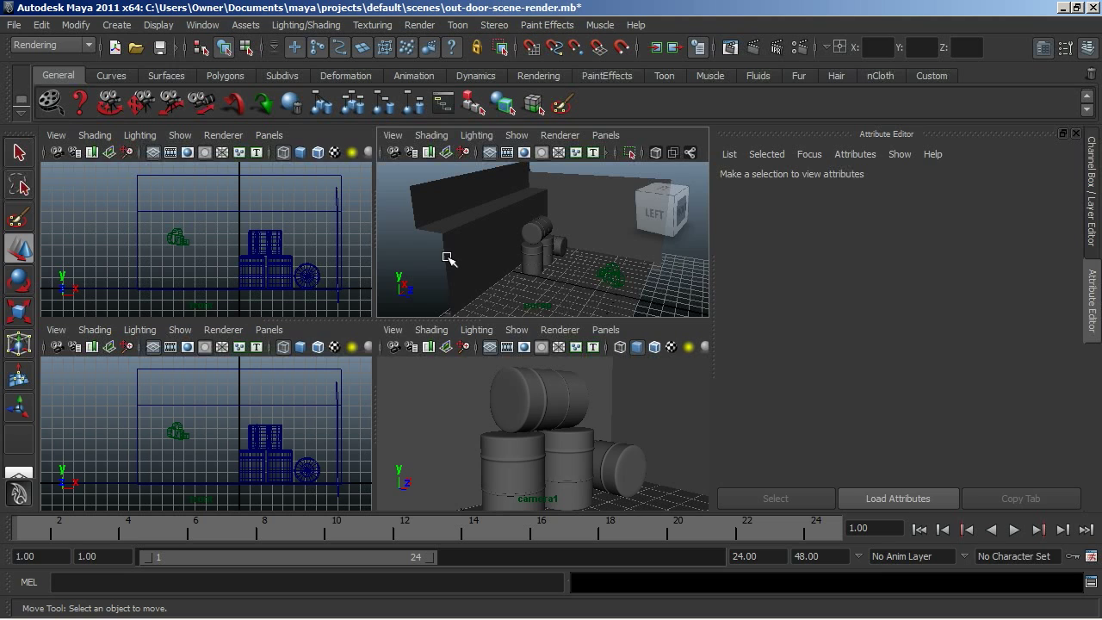
mouse_move(472, 247)
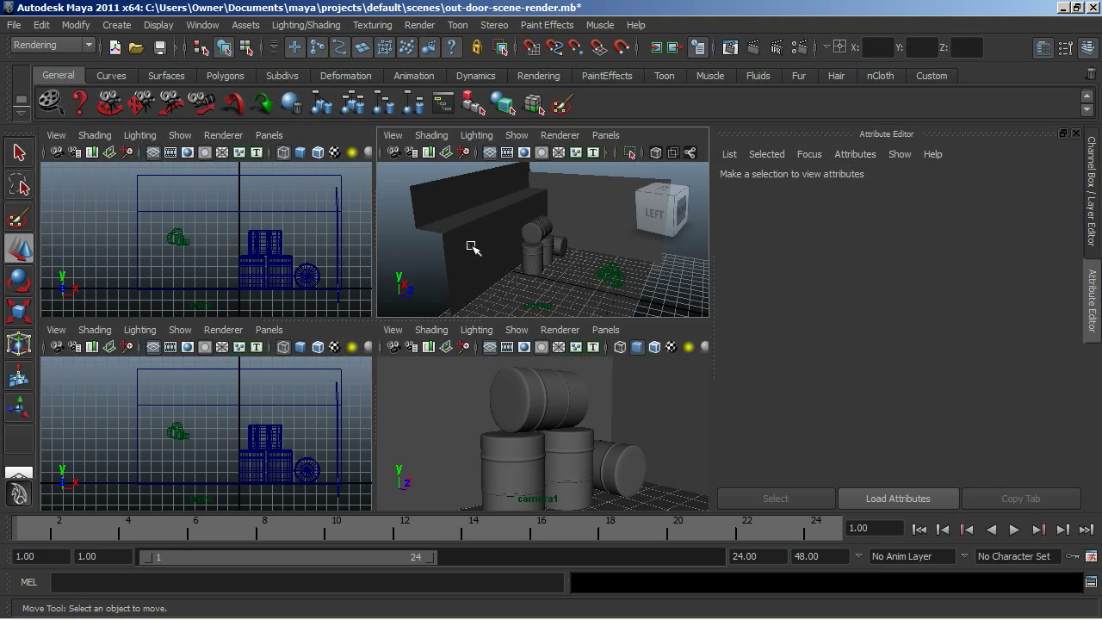
mouse_move(477, 264)
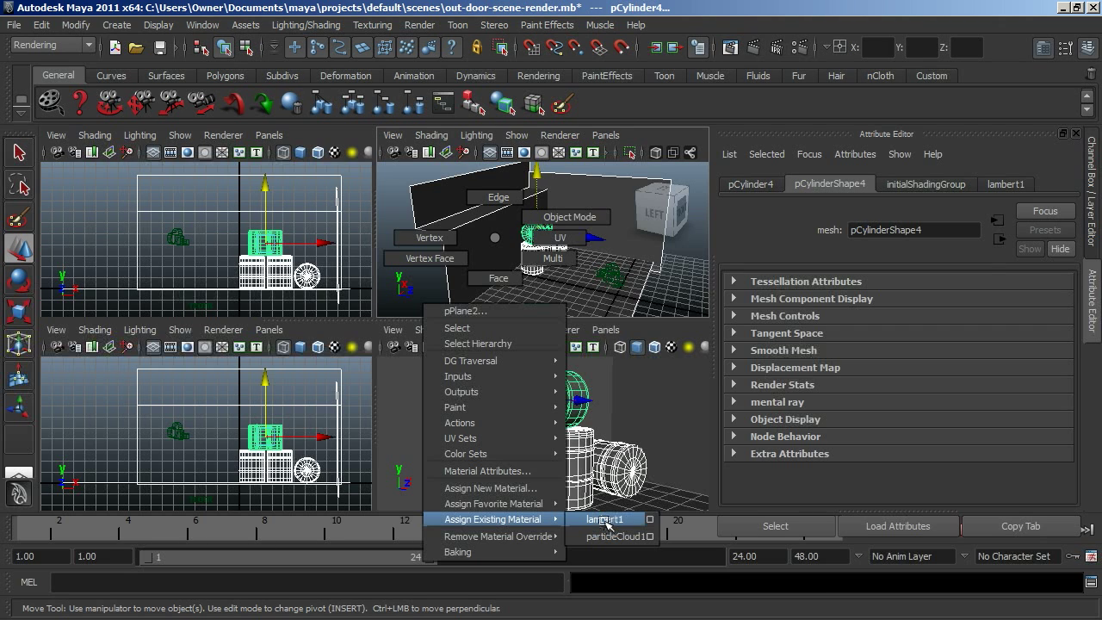
mouse_move(493, 503)
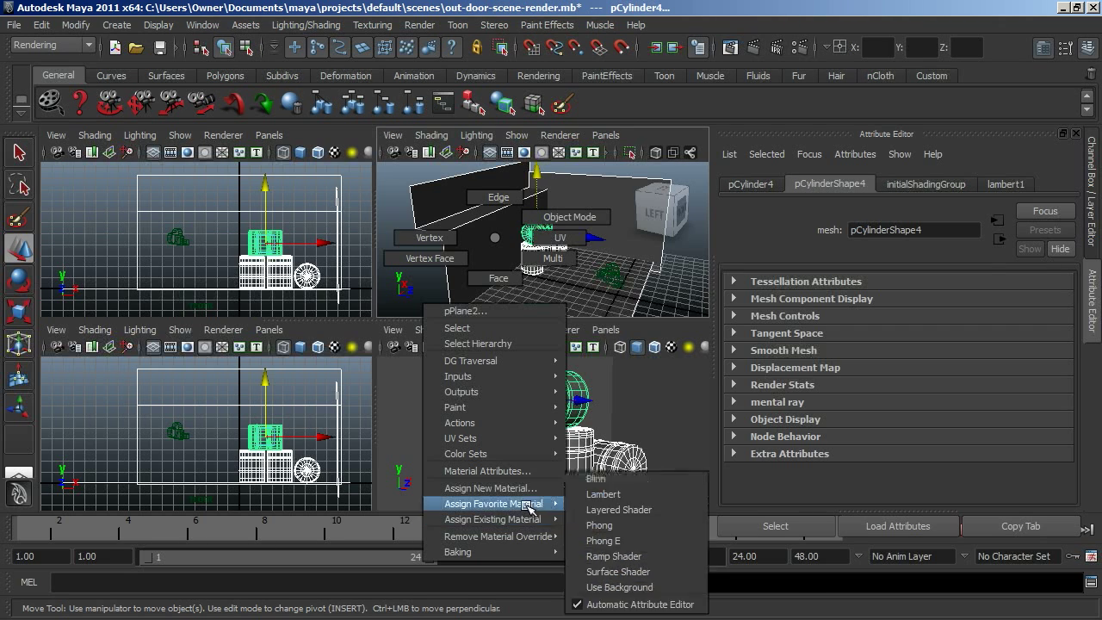
mouse_move(494, 488)
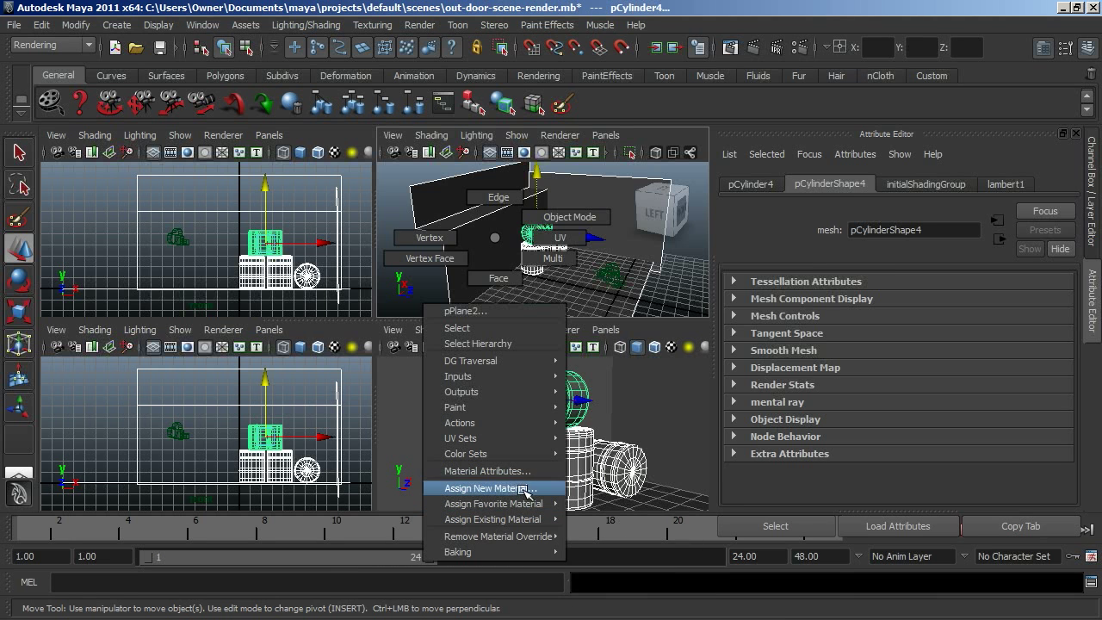
Assign a new Blinn material to the barrels and walls and name it clay_render_final
left_click(489, 488)
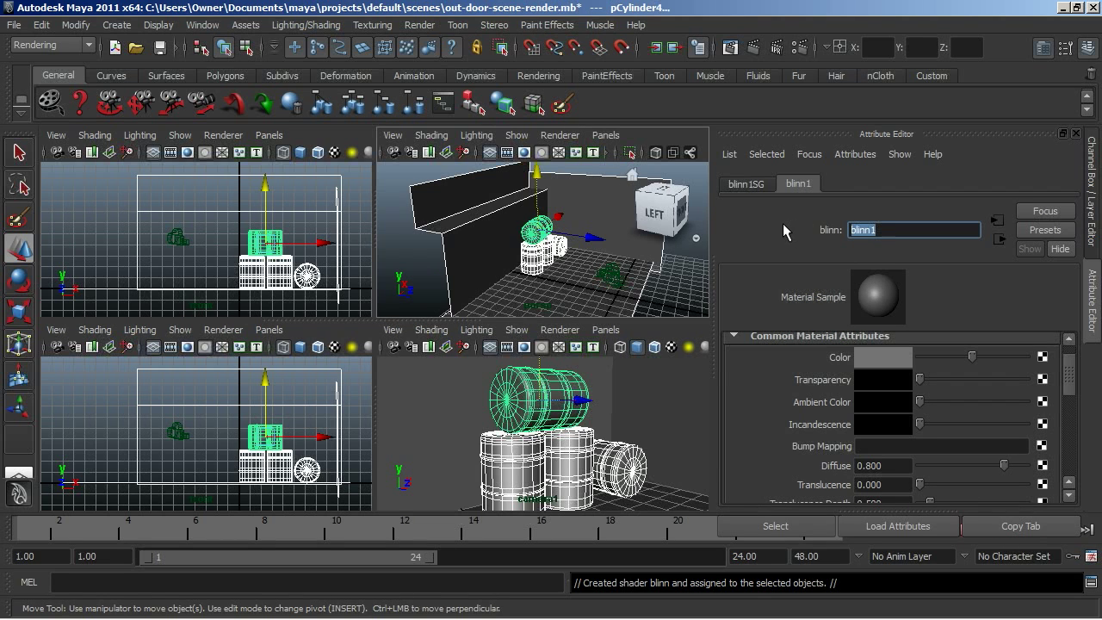
type("day1")
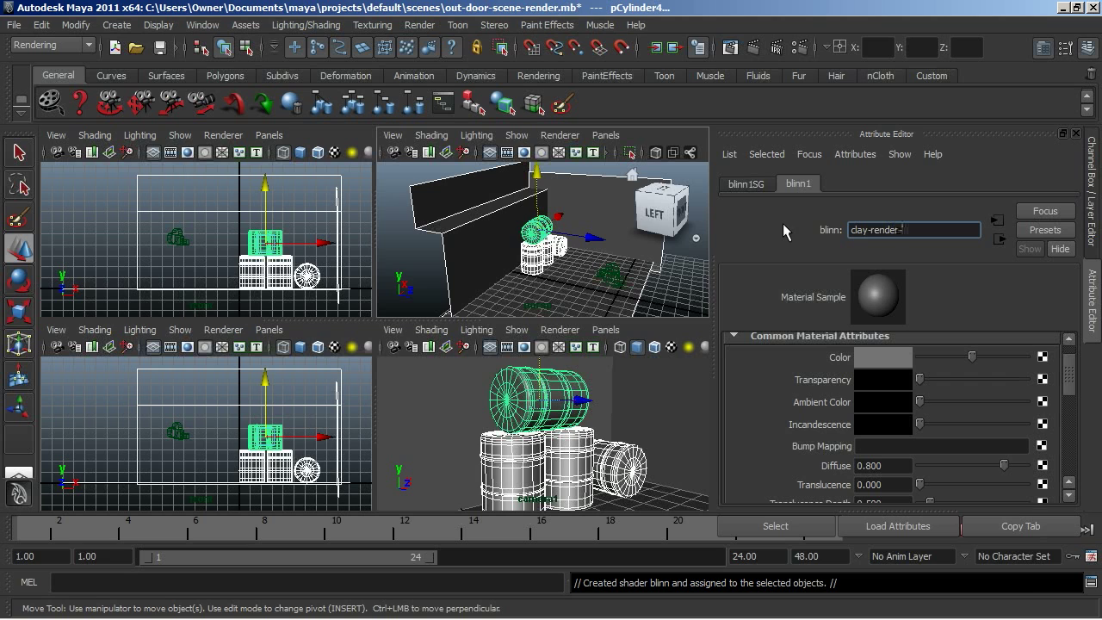
type("final")
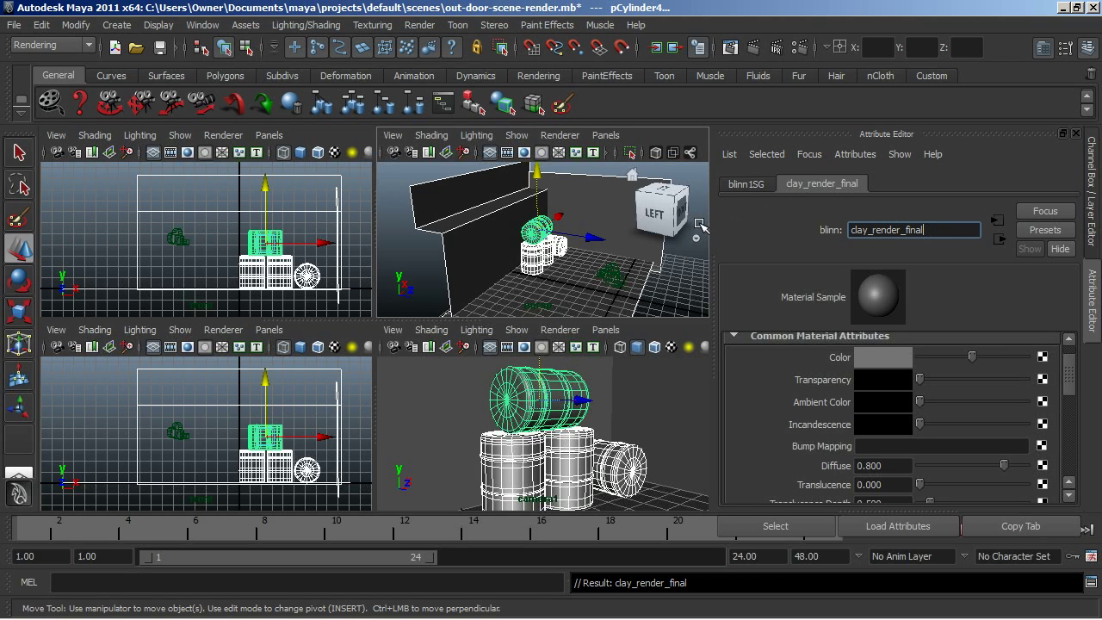
left_click(203, 24)
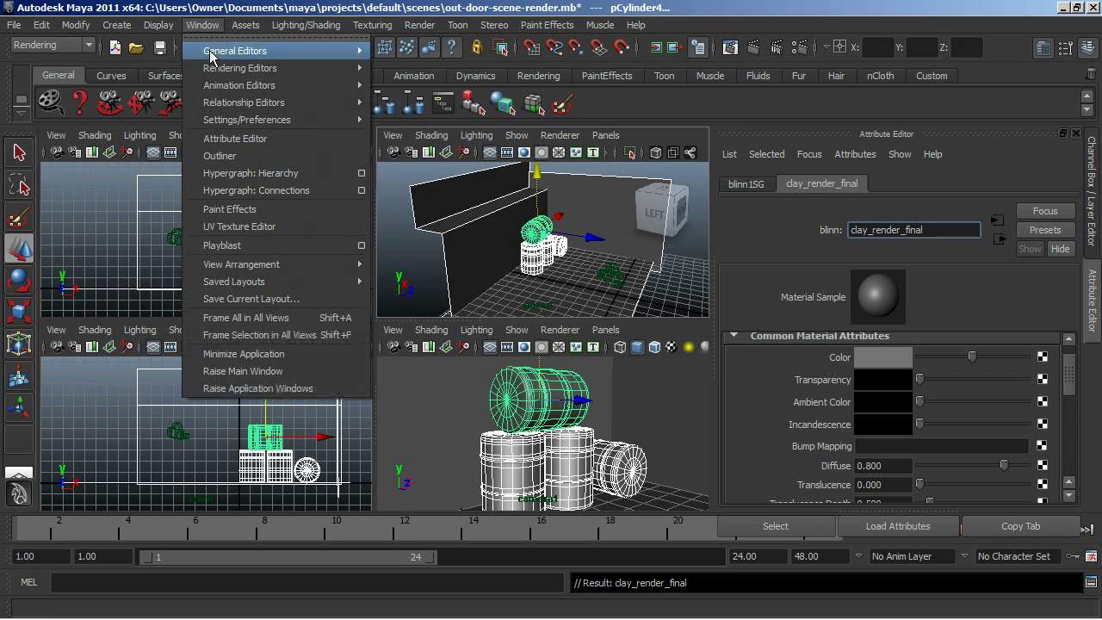
mouse_move(239, 68)
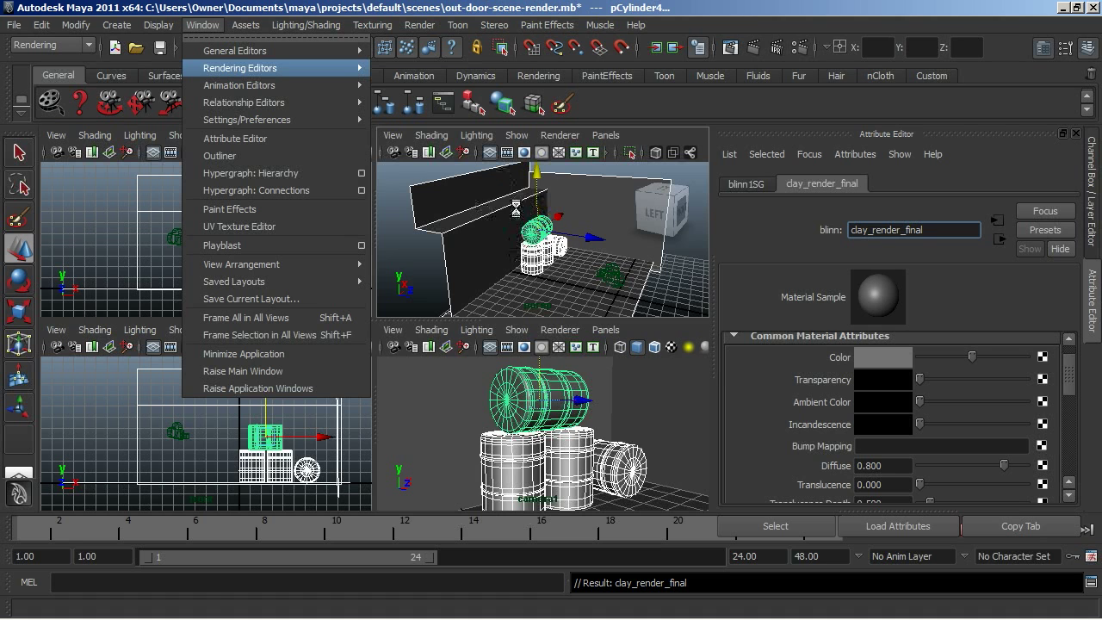
left_click(240, 67)
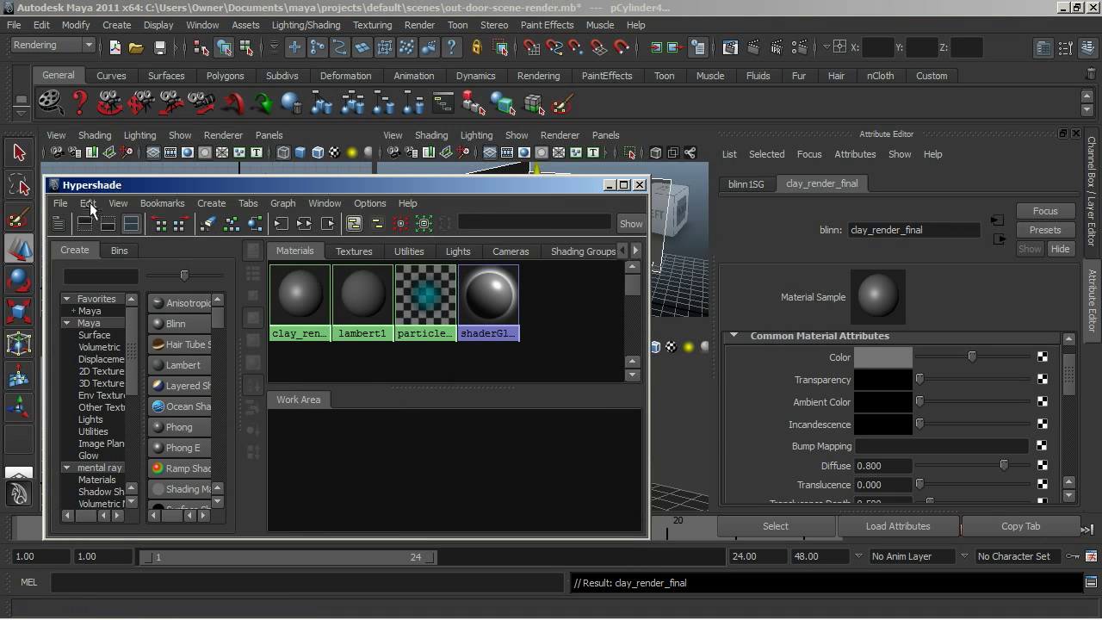
mouse_move(180, 211)
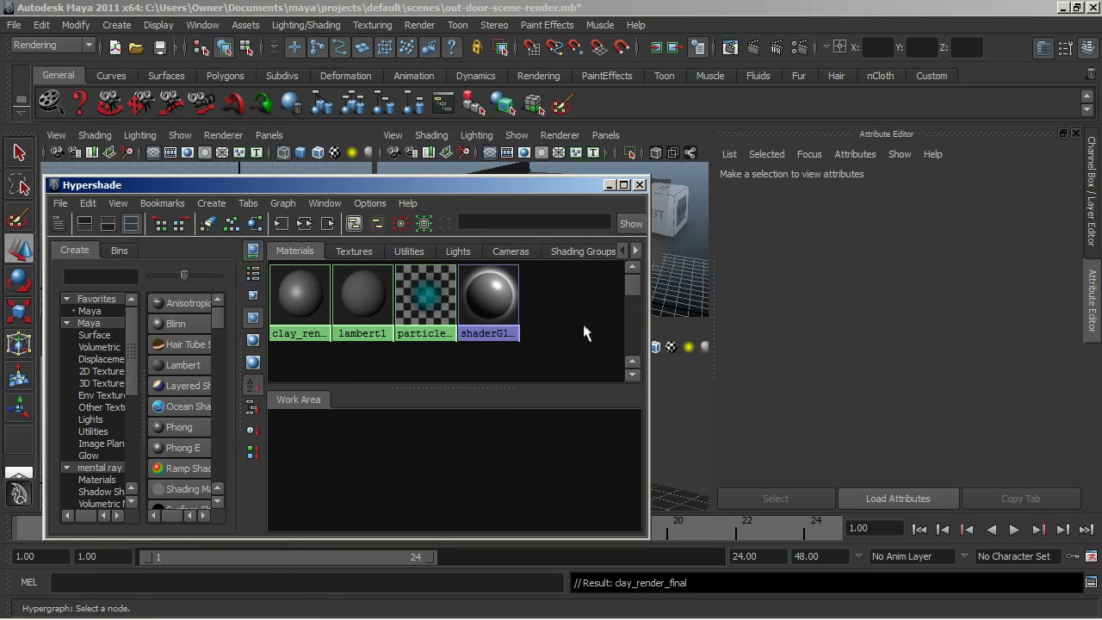
left_click(488, 297)
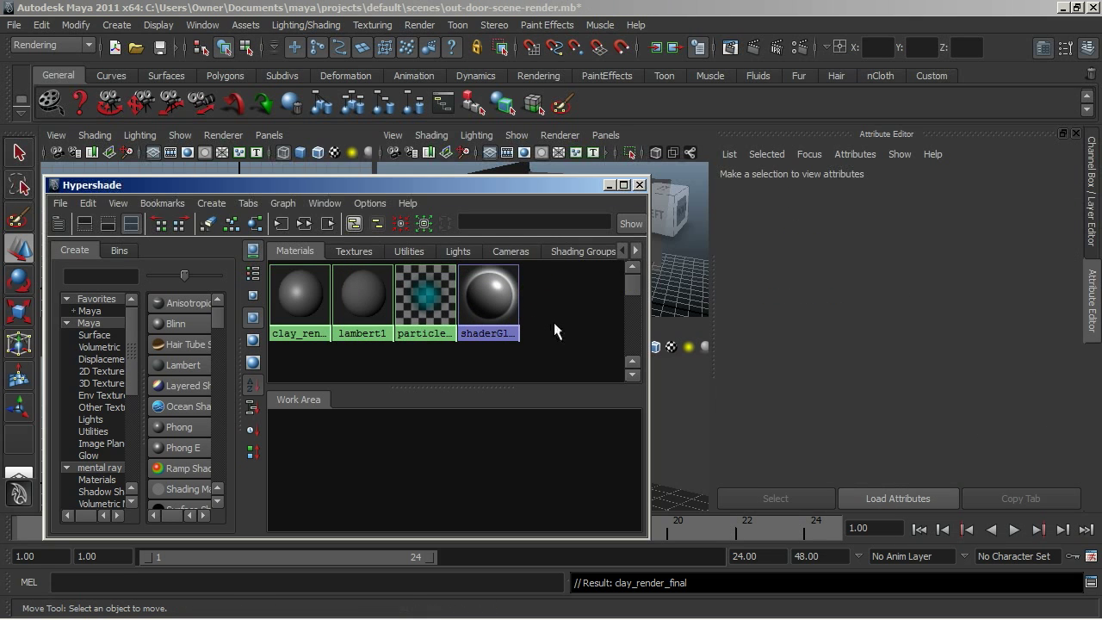
mouse_move(299, 297)
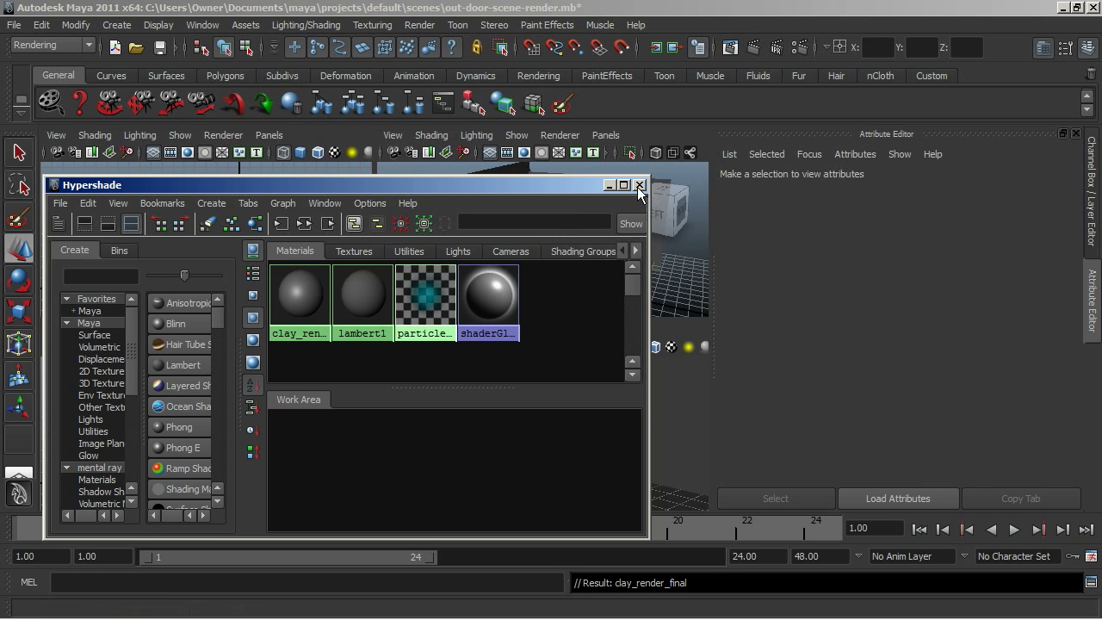
left_click(298, 297)
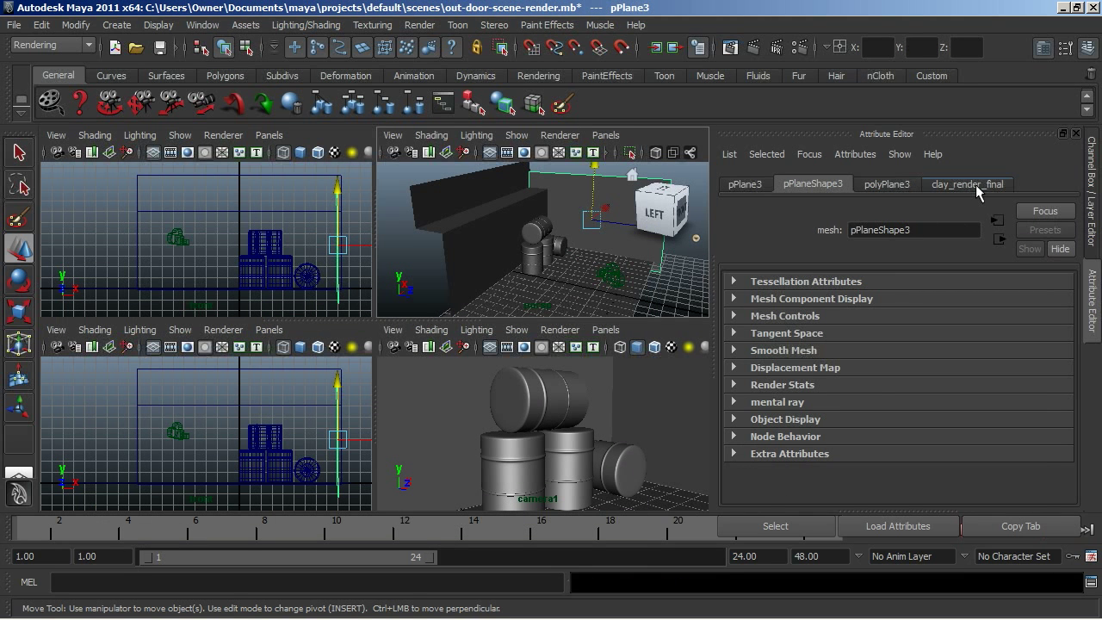
Show clay_render_final's attributes and lower Diffuse to about 0.5
left_click(967, 184)
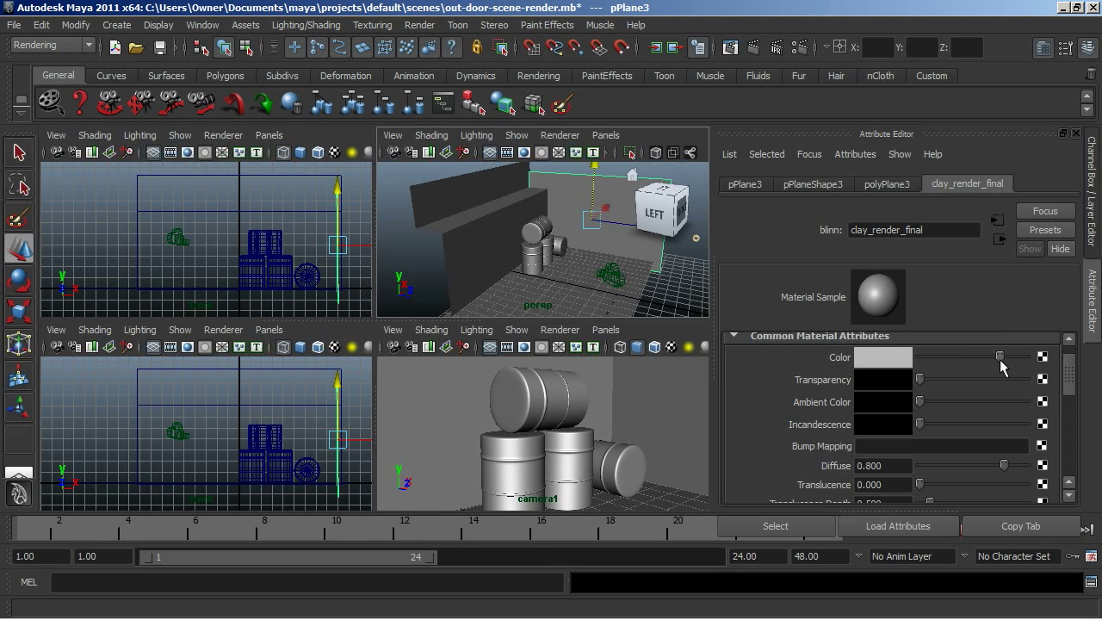
mouse_move(928, 379)
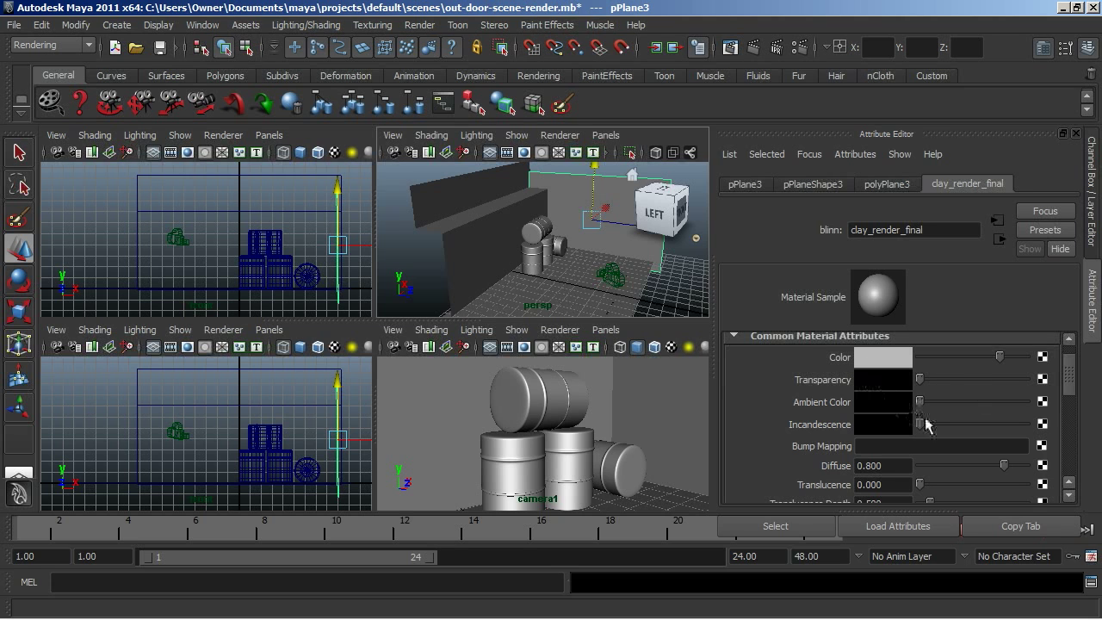
mouse_move(1037, 387)
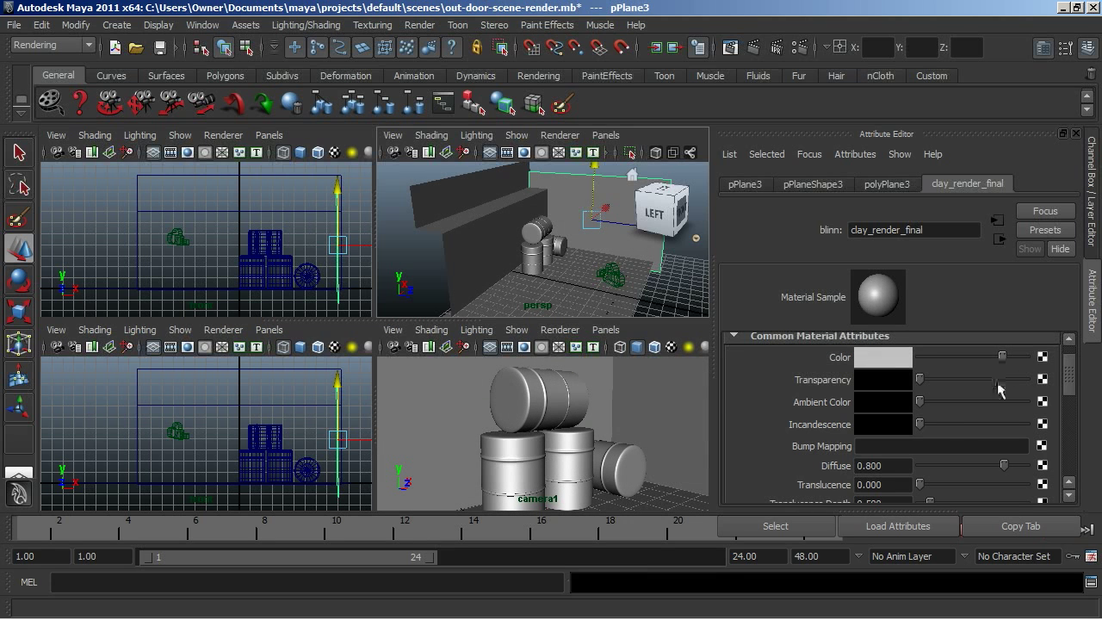
scroll("down", 3)
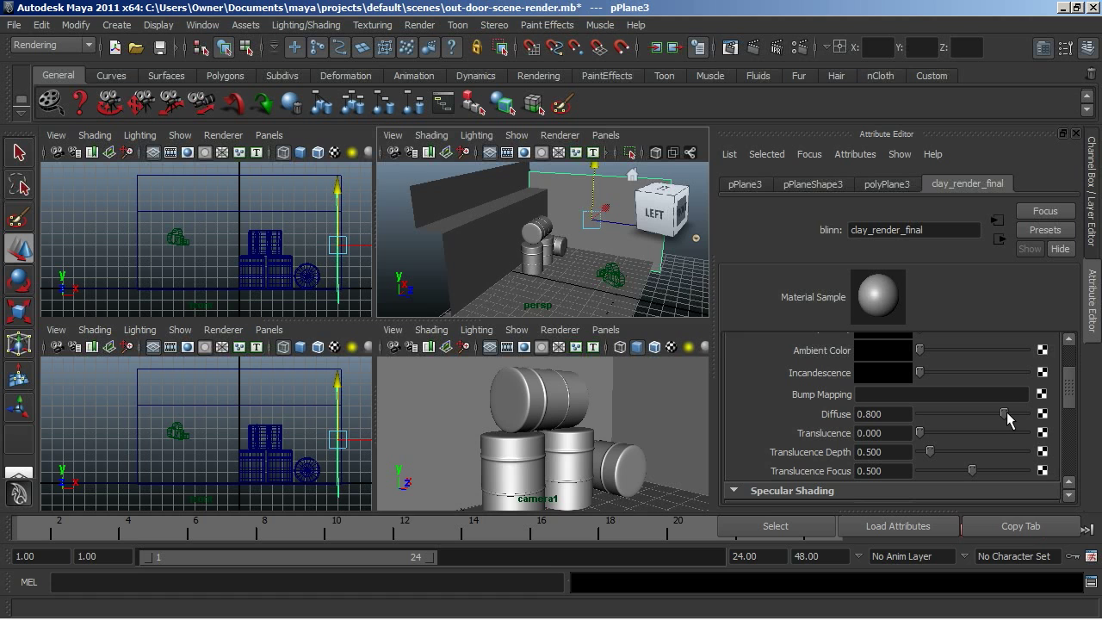
left_click_drag(1011, 414, 977, 414)
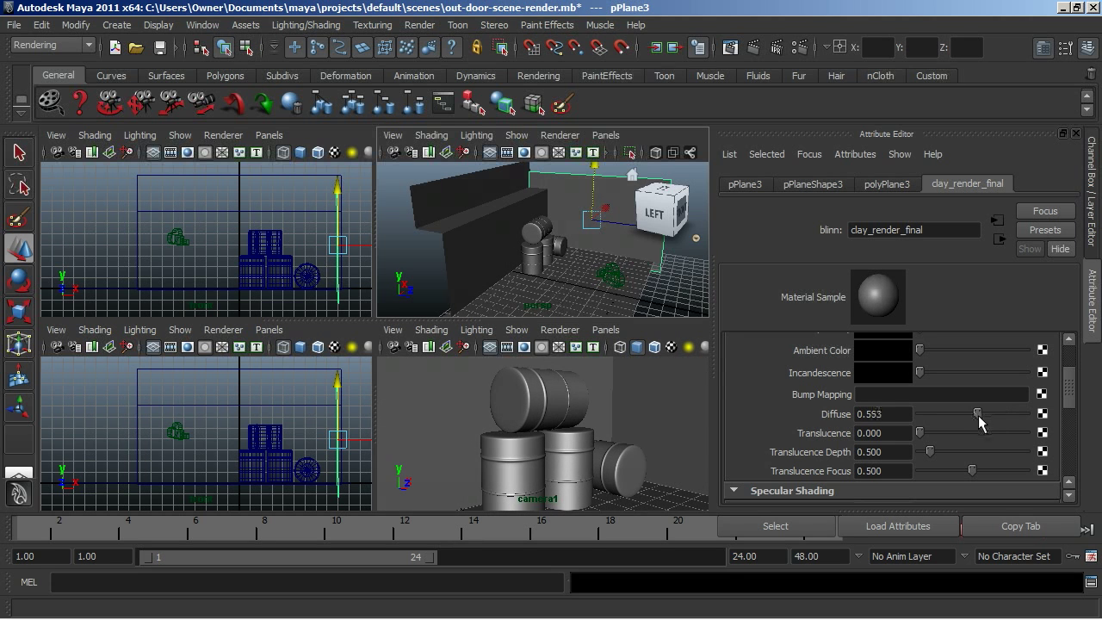
left_click_drag(977, 414, 971, 413)
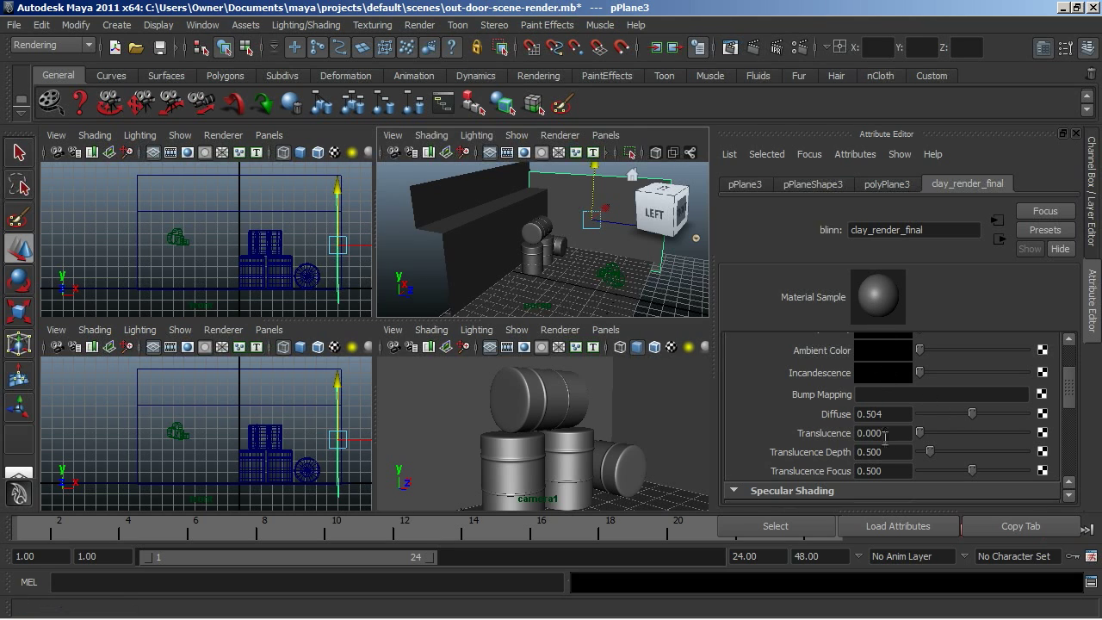
Lower specular roll off, set specular colour black, and push eccentricity near zero
scroll("down", 3)
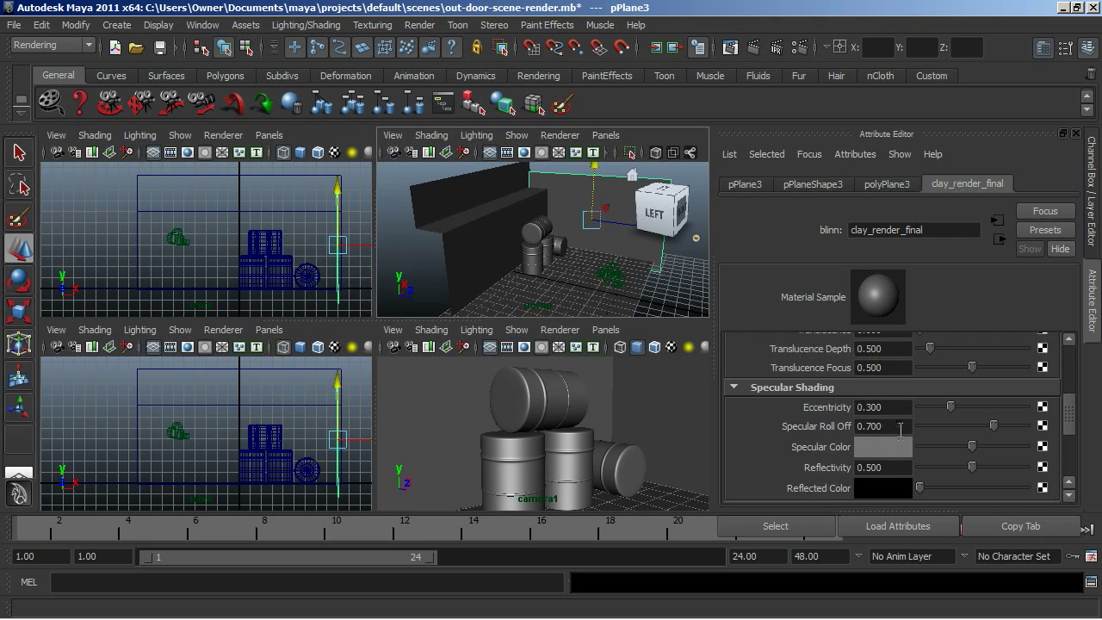
left_click_drag(992, 425, 951, 425)
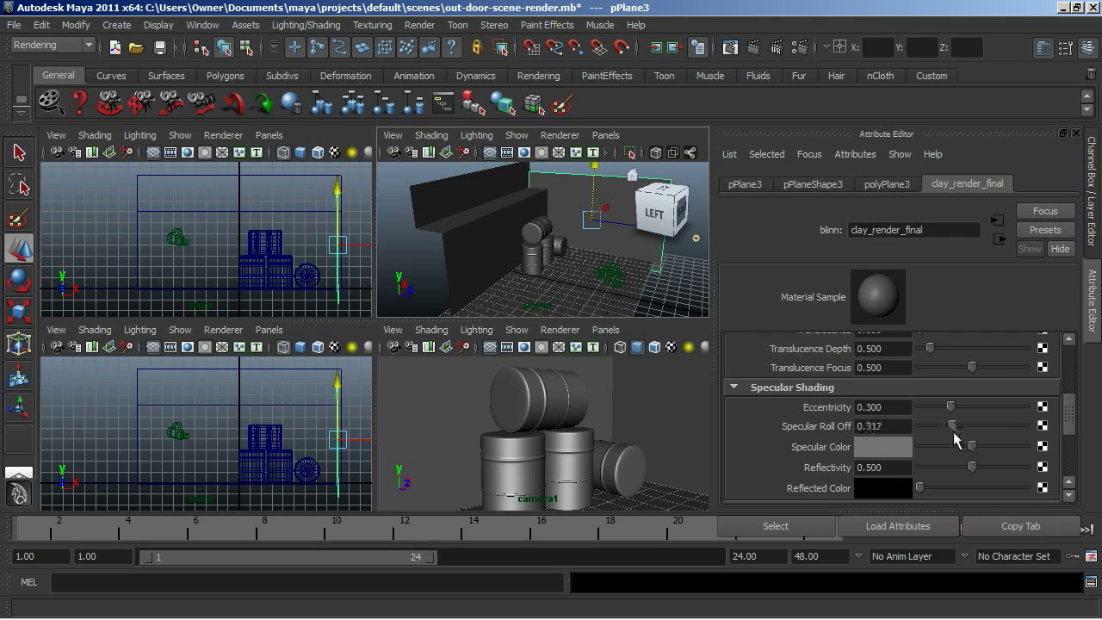
left_click_drag(952, 425, 950, 425)
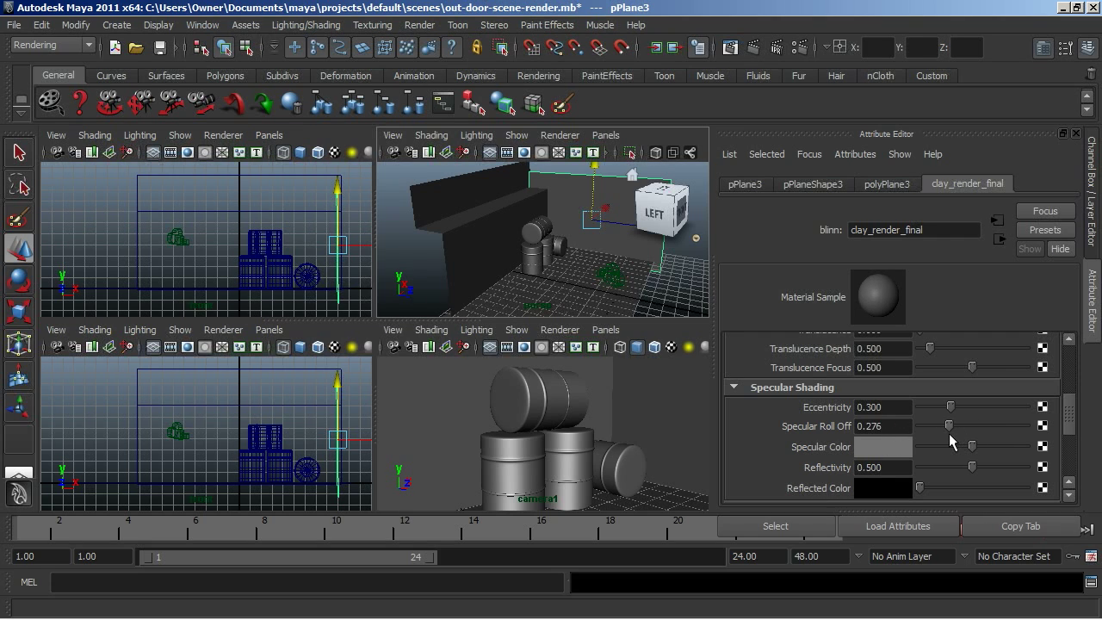
left_click_drag(951, 426, 938, 425)
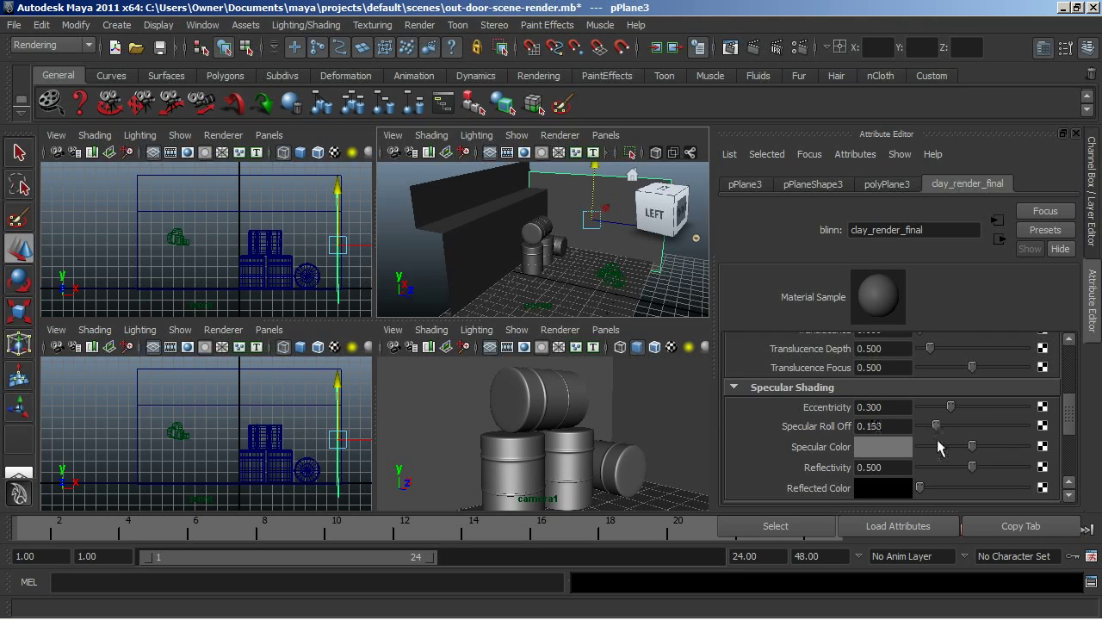
left_click_drag(946, 426, 941, 426)
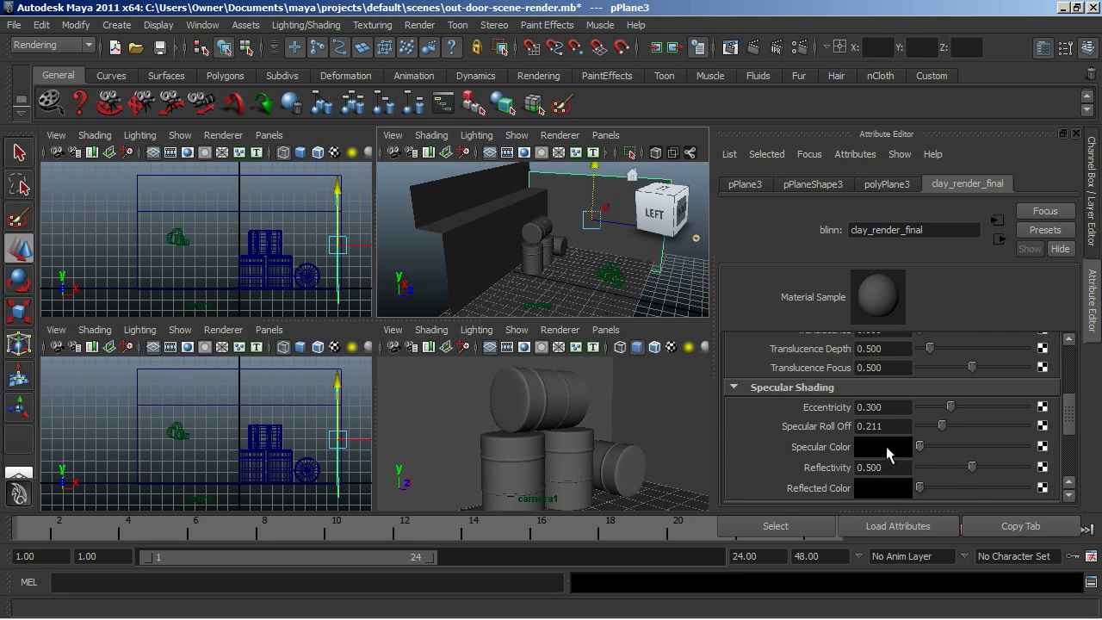
mouse_move(975, 477)
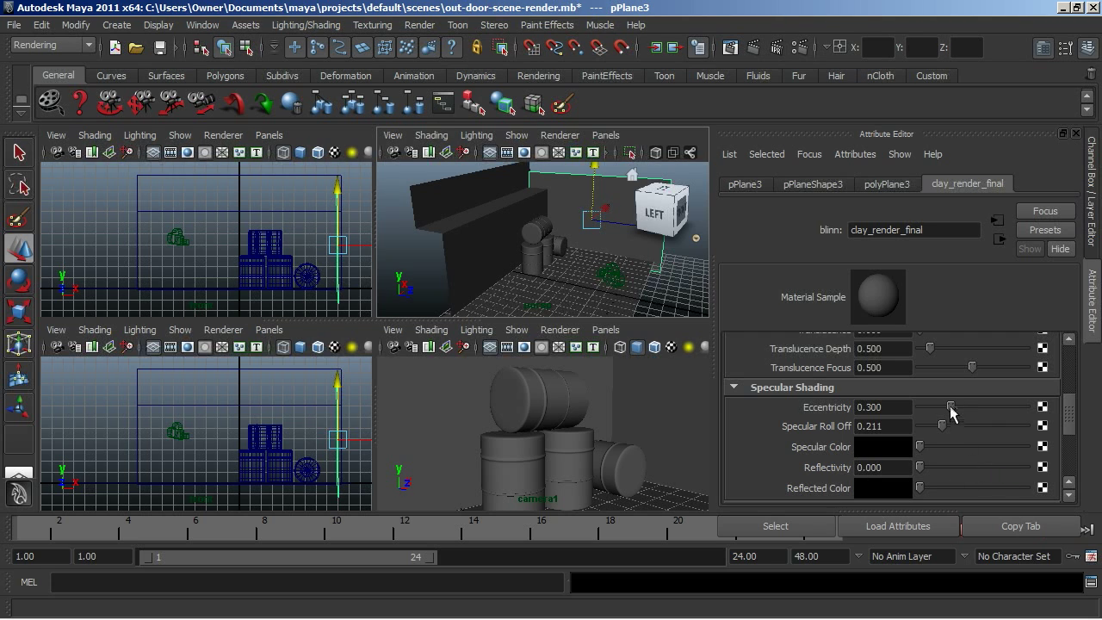
left_click_drag(951, 406, 933, 406)
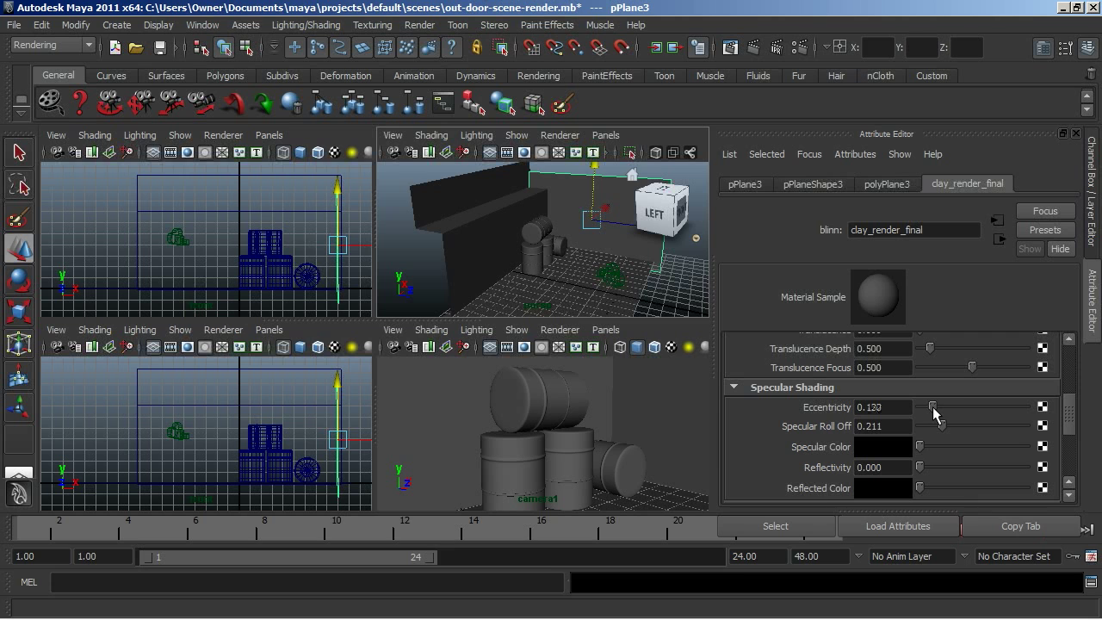
left_click_drag(934, 406, 928, 406)
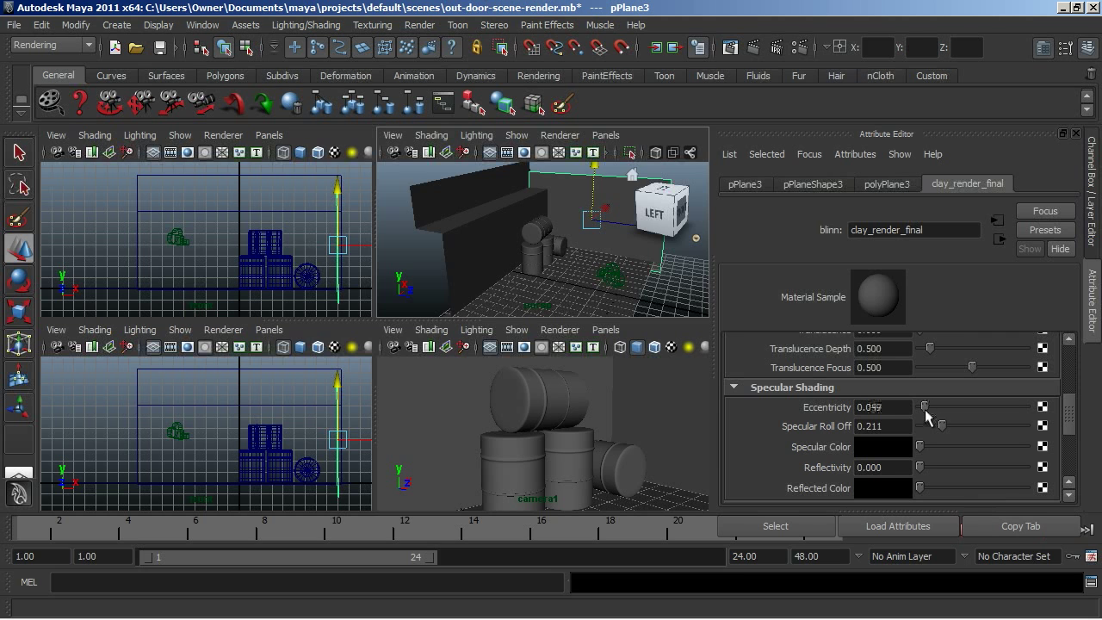
scroll("up", 3)
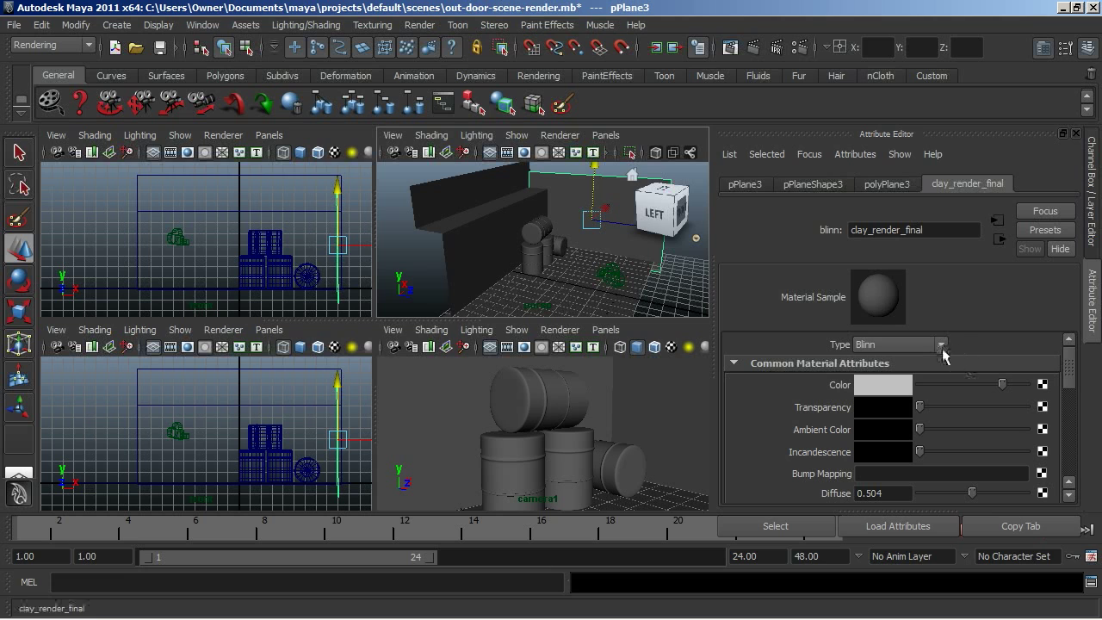
mouse_move(882, 310)
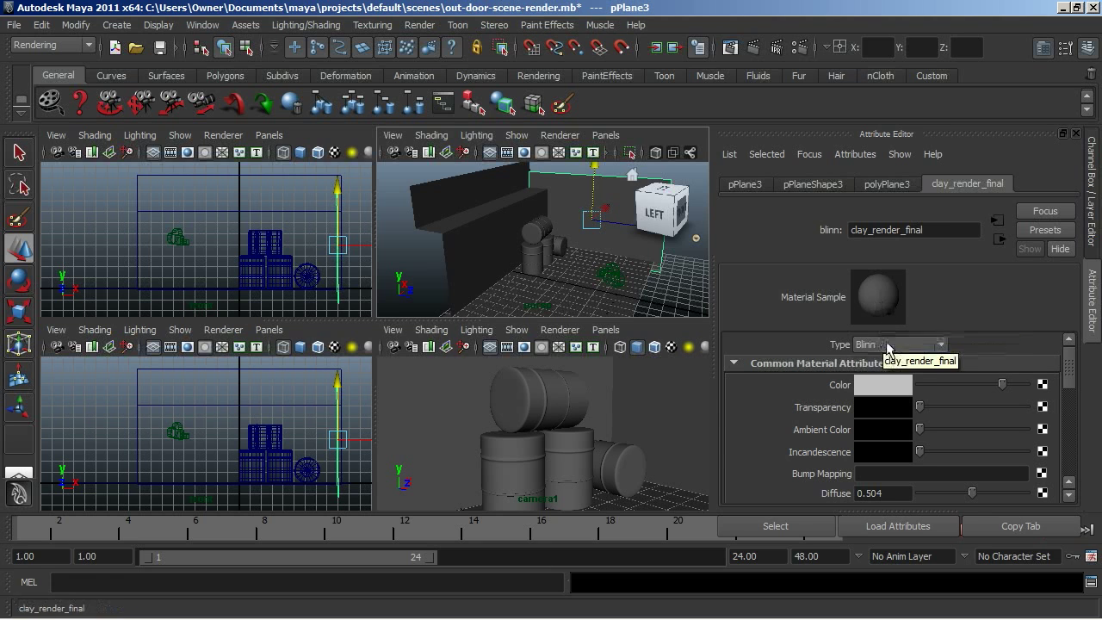
mouse_move(933, 396)
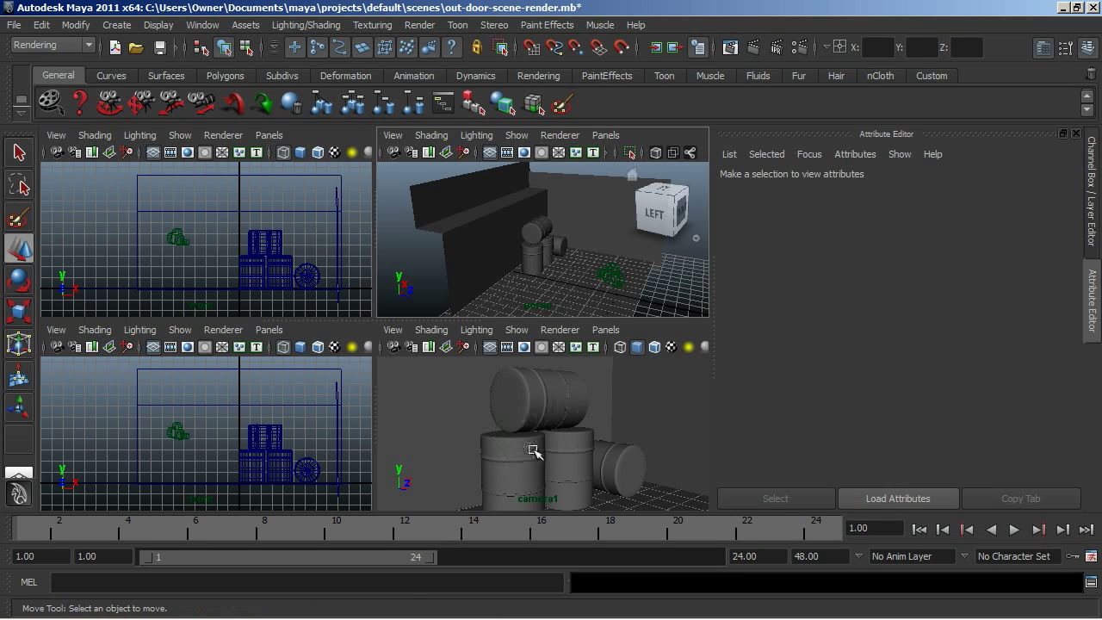
left_click(116, 24)
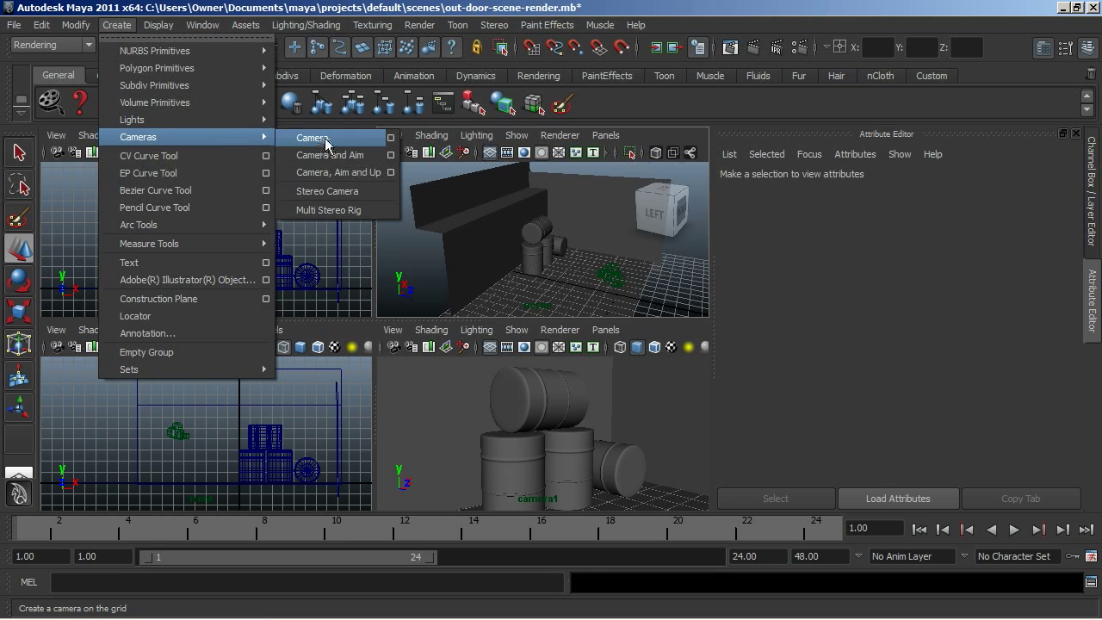
left_click(312, 138)
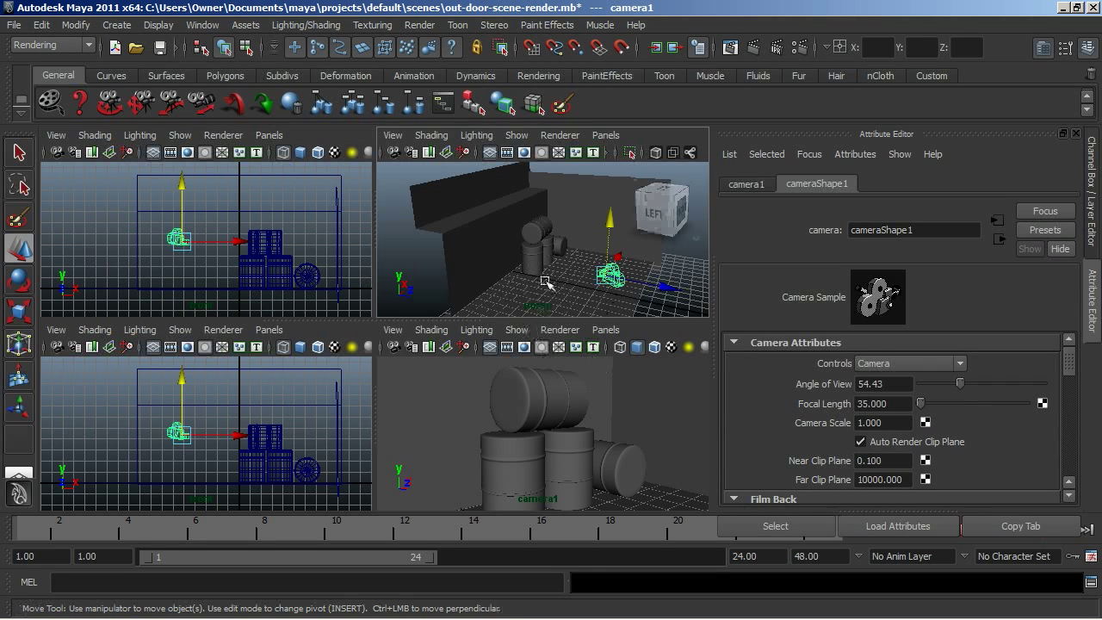
left_click(605, 329)
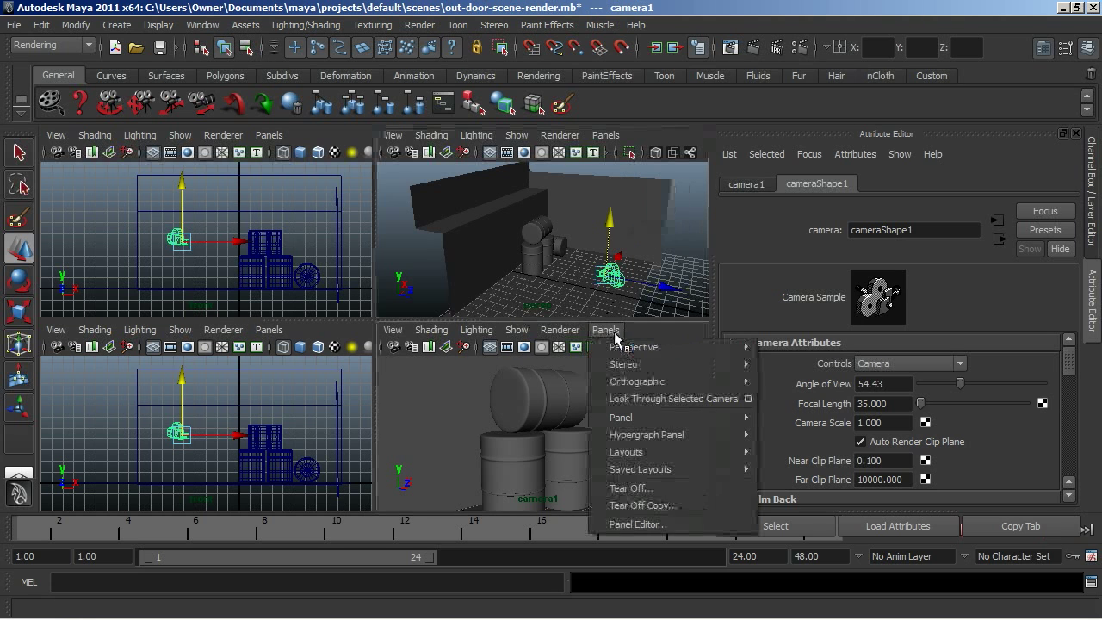
left_click(673, 398)
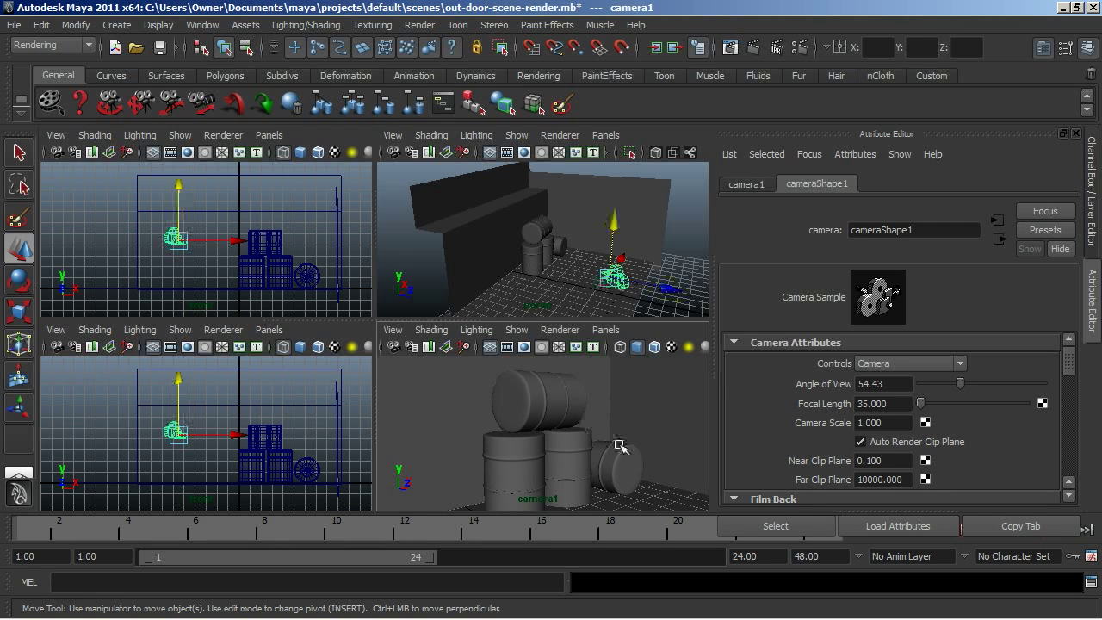
mouse_move(636, 409)
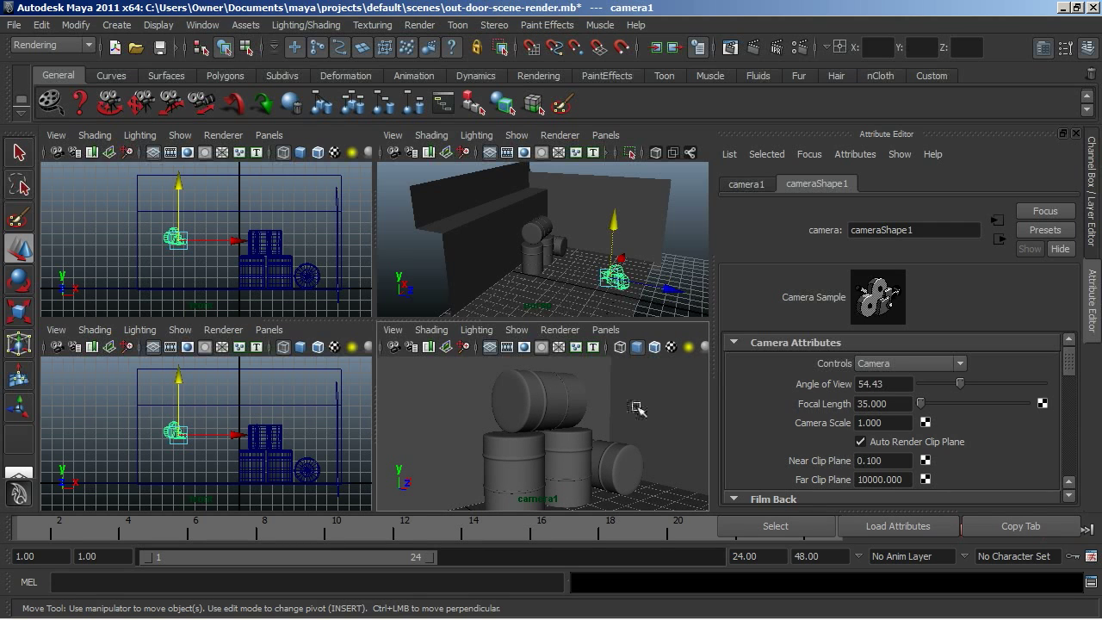
mouse_move(656, 411)
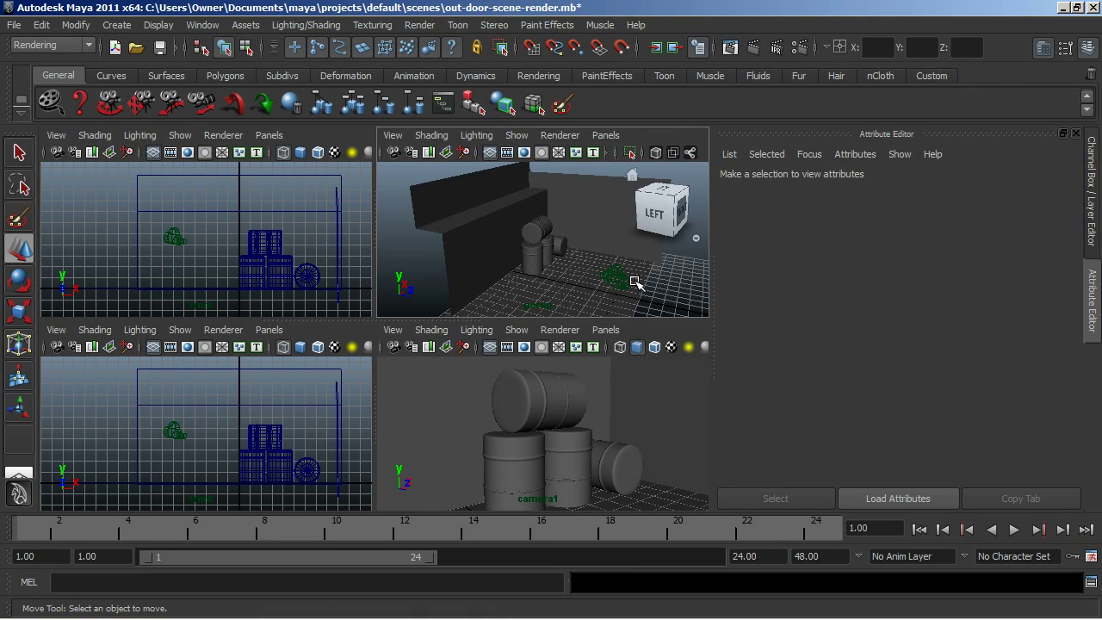
mouse_move(615, 273)
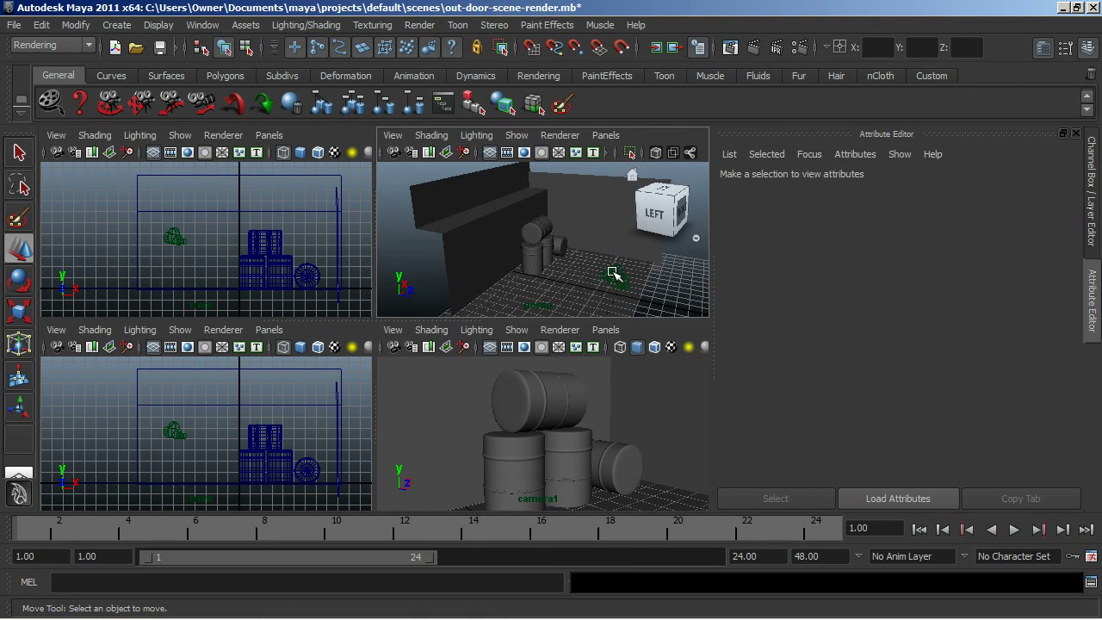
mouse_move(680, 273)
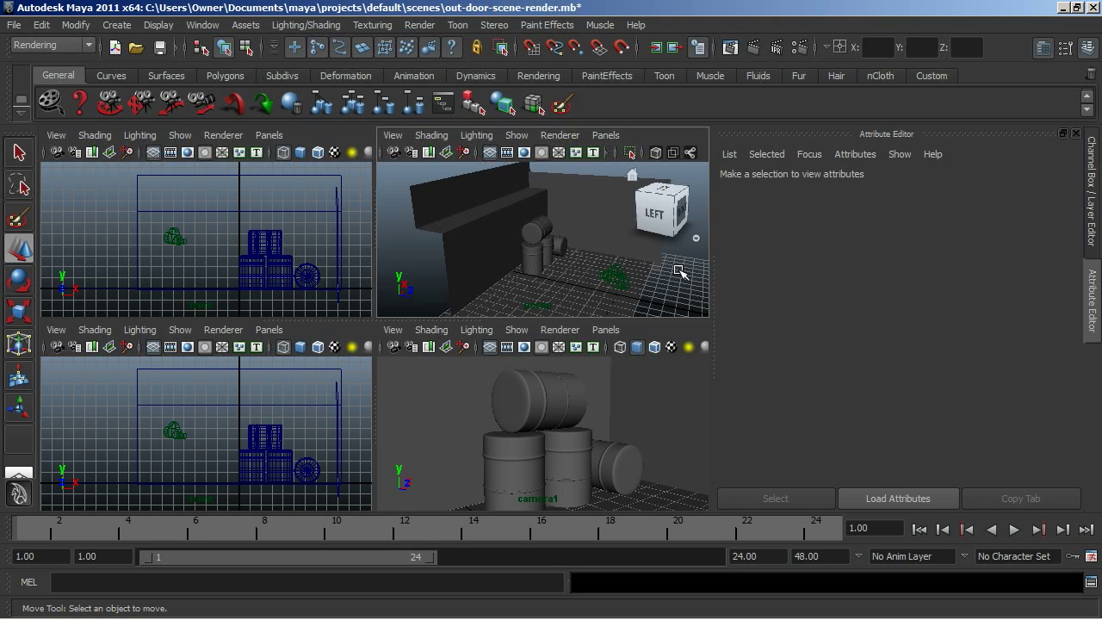
Open the Render Settings window from the Status Line icon
left_click(797, 48)
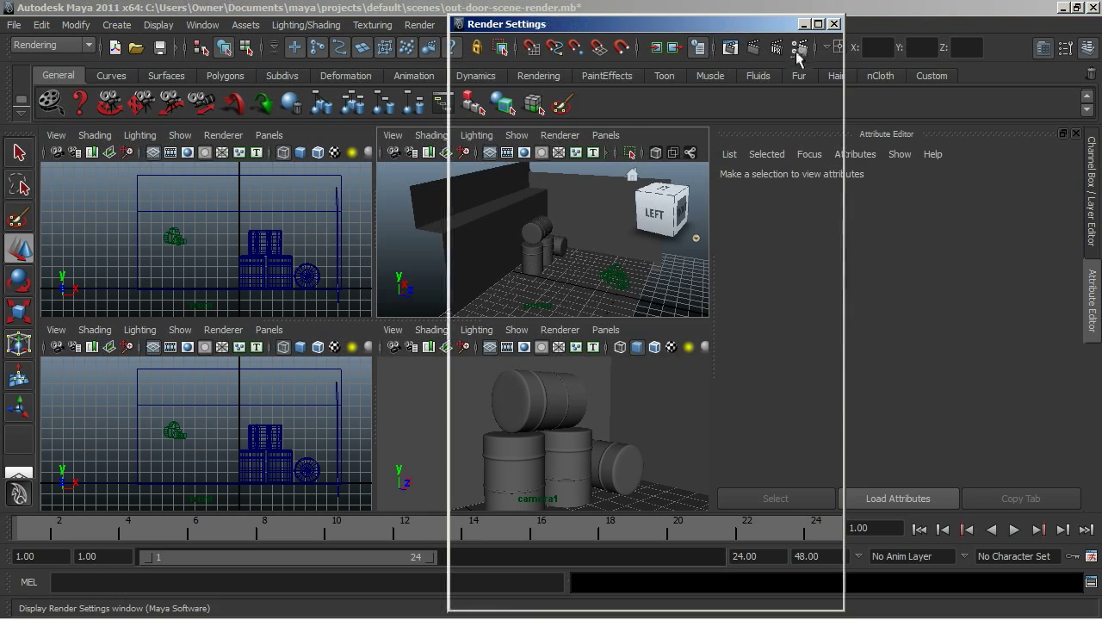
Set Render Using to mental ray in Render Settings
left_click(582, 85)
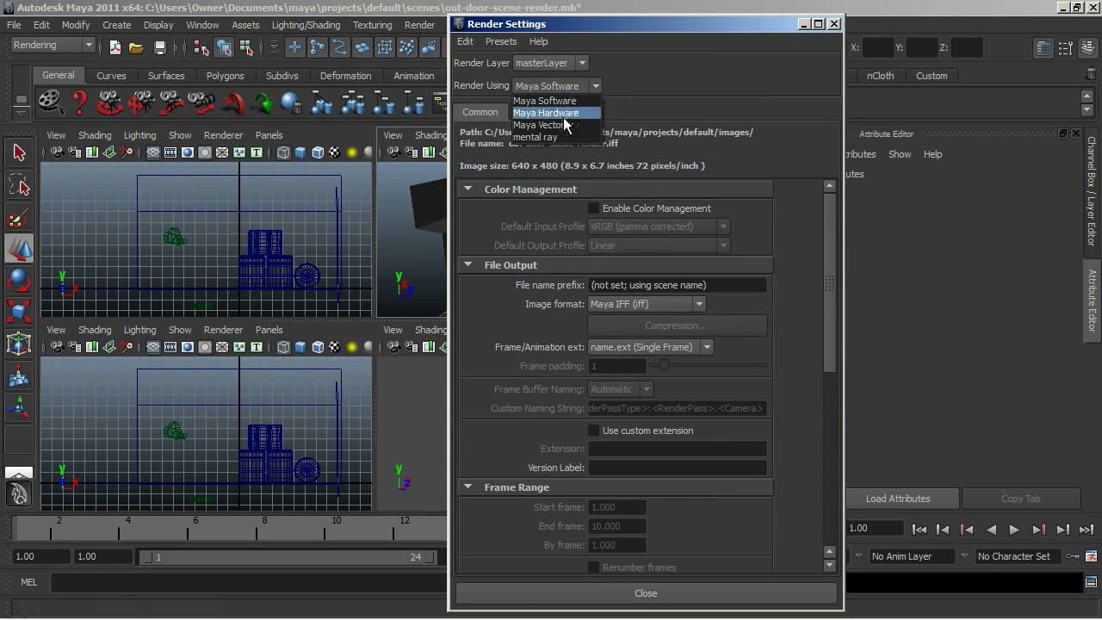
left_click(546, 138)
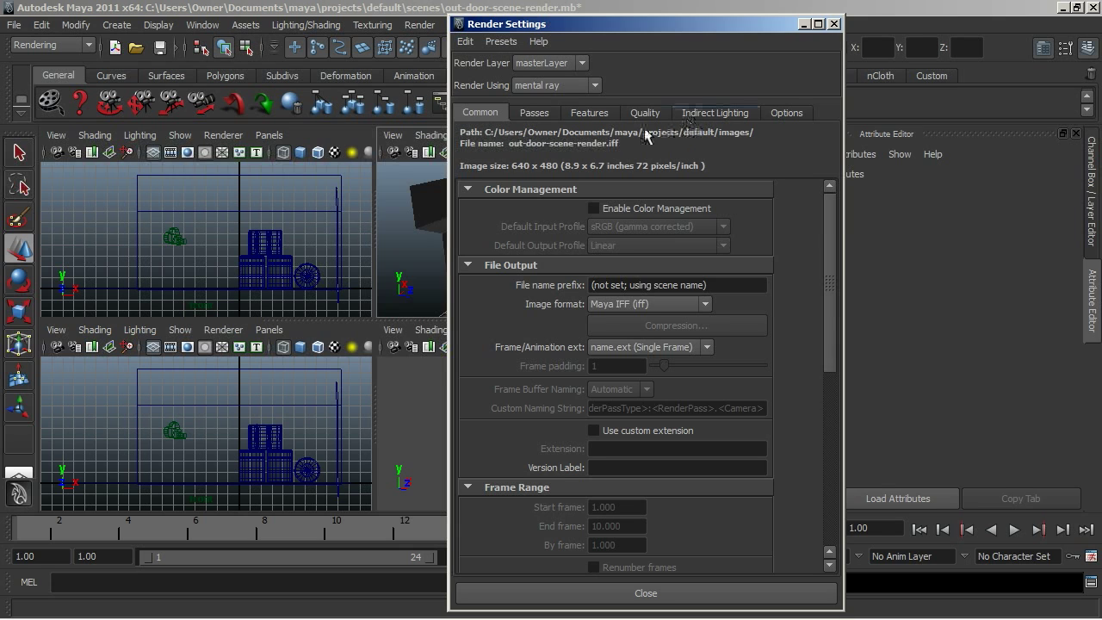
mouse_move(696, 116)
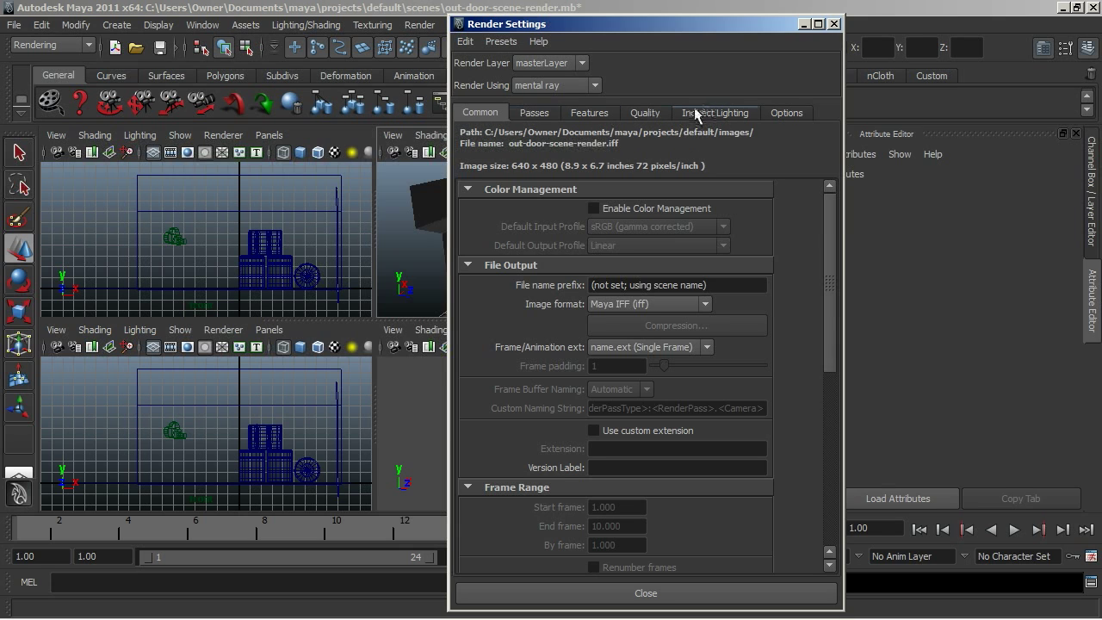
mouse_move(697, 147)
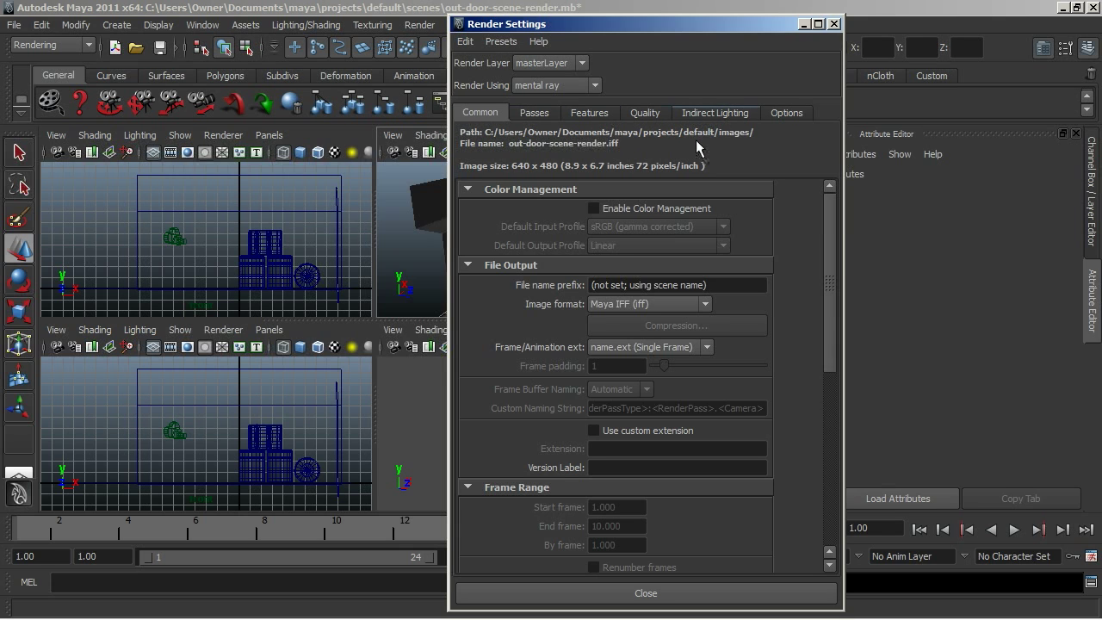
mouse_move(669, 151)
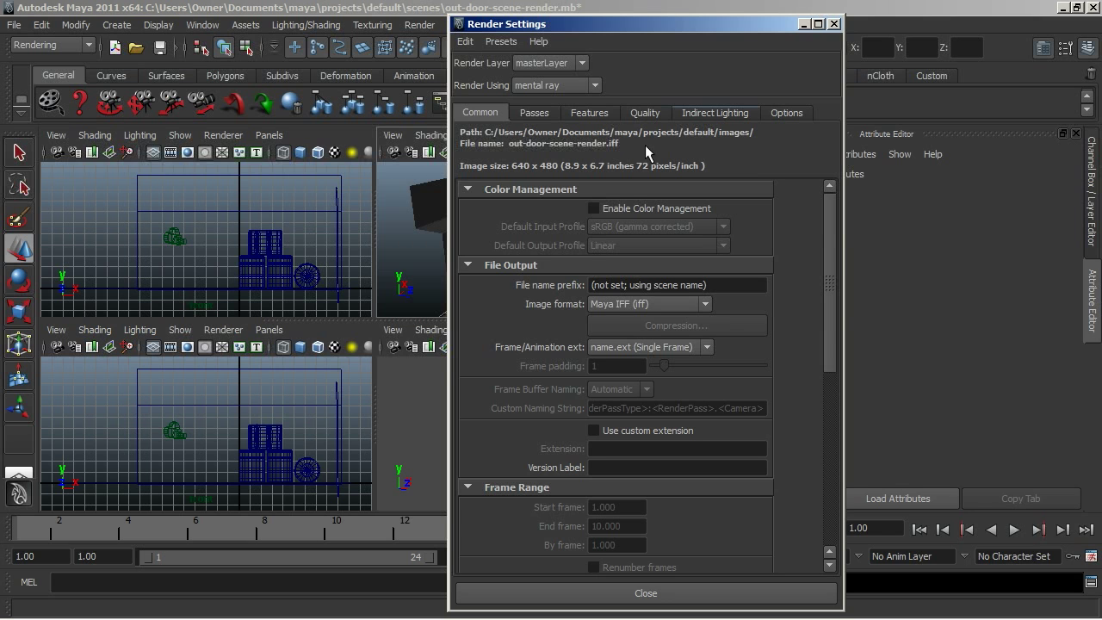
Under Indirect Lighting, create a physical sun and sky and scroll to the Final Gathering options
left_click(715, 112)
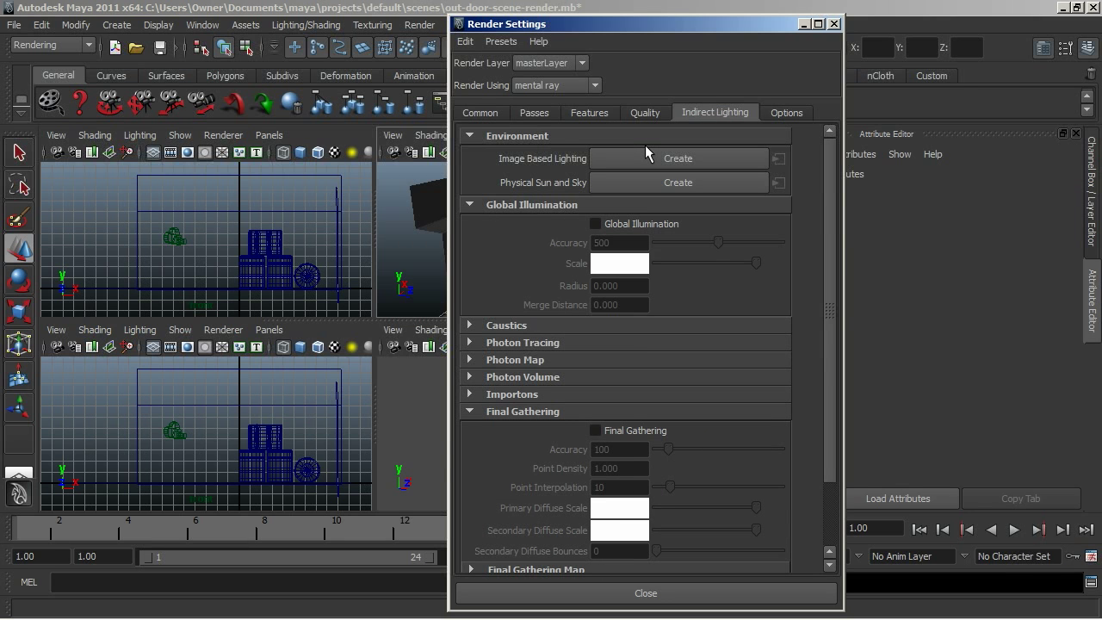
mouse_move(775, 163)
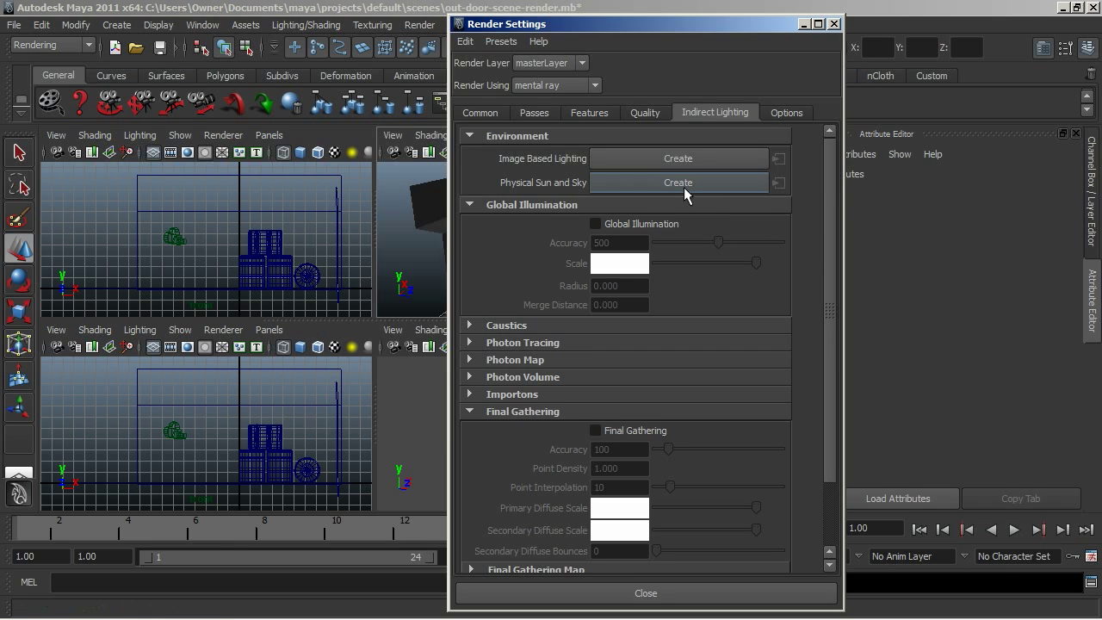
left_click(677, 182)
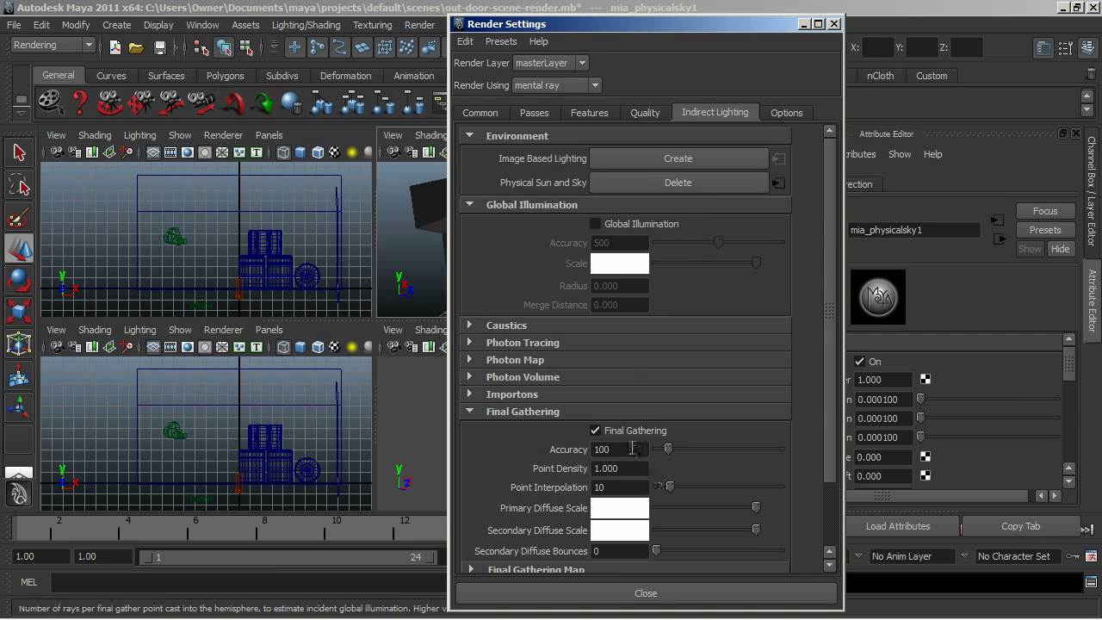
scroll("down", 3)
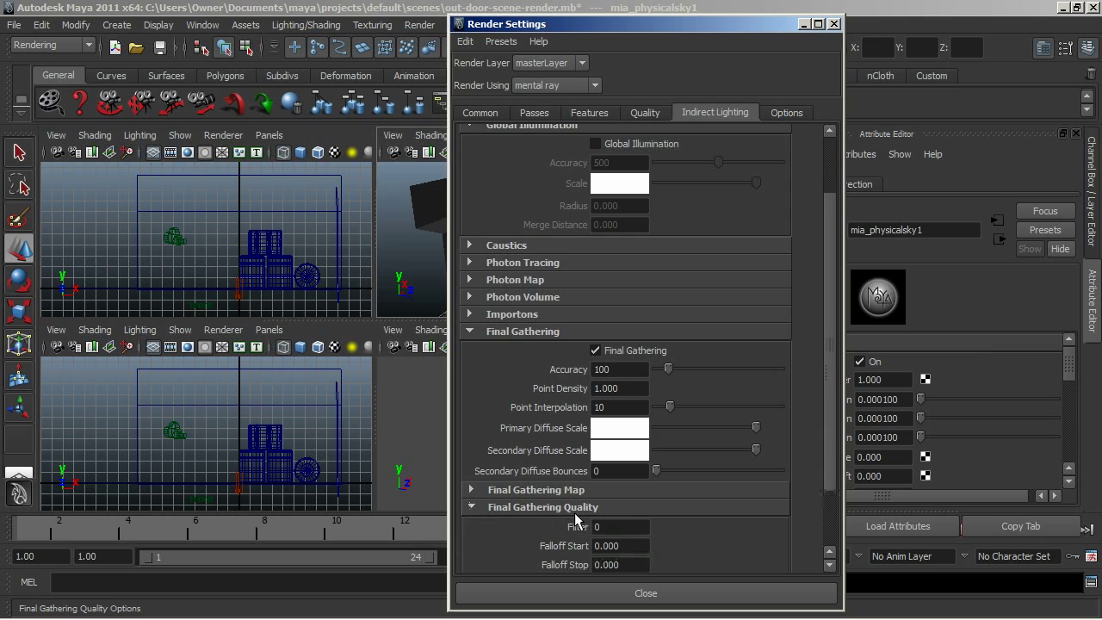
mouse_move(566, 491)
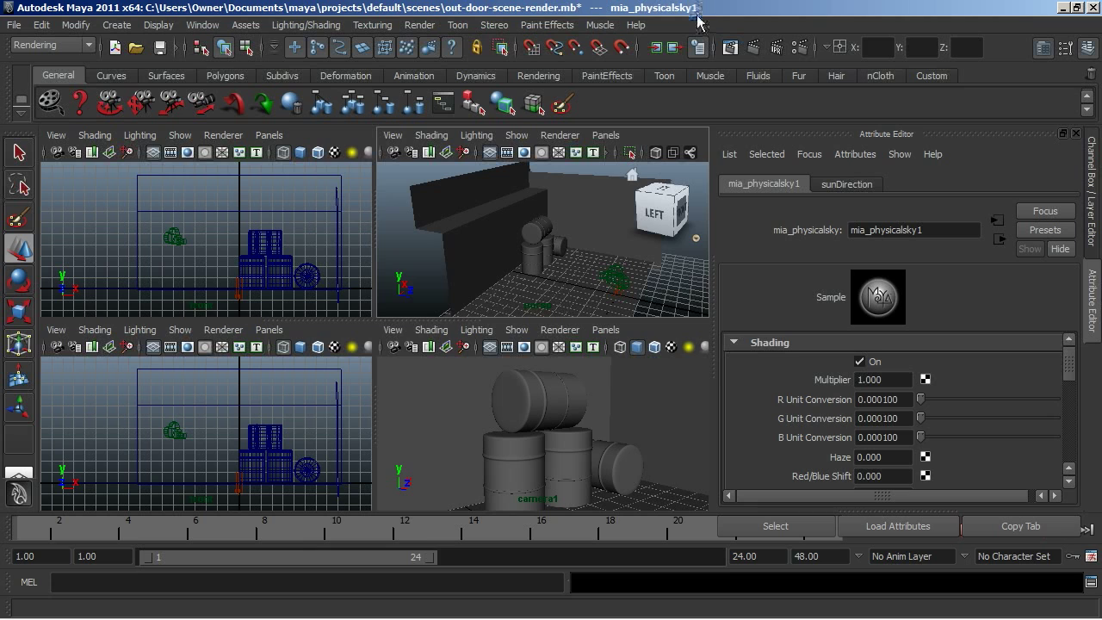
mouse_move(732, 322)
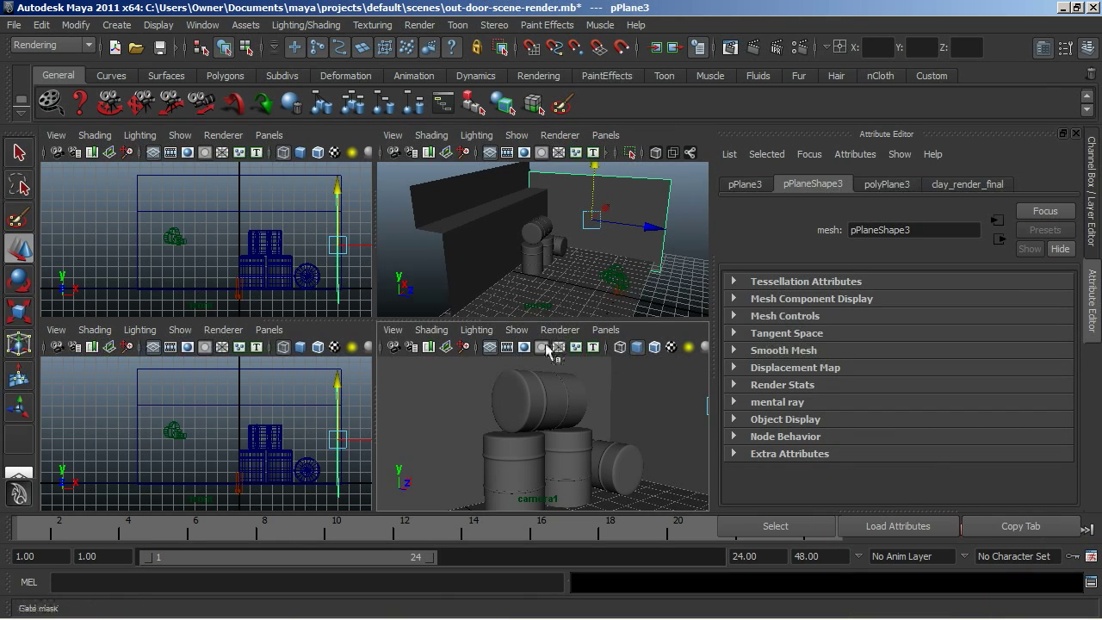
mouse_move(478, 333)
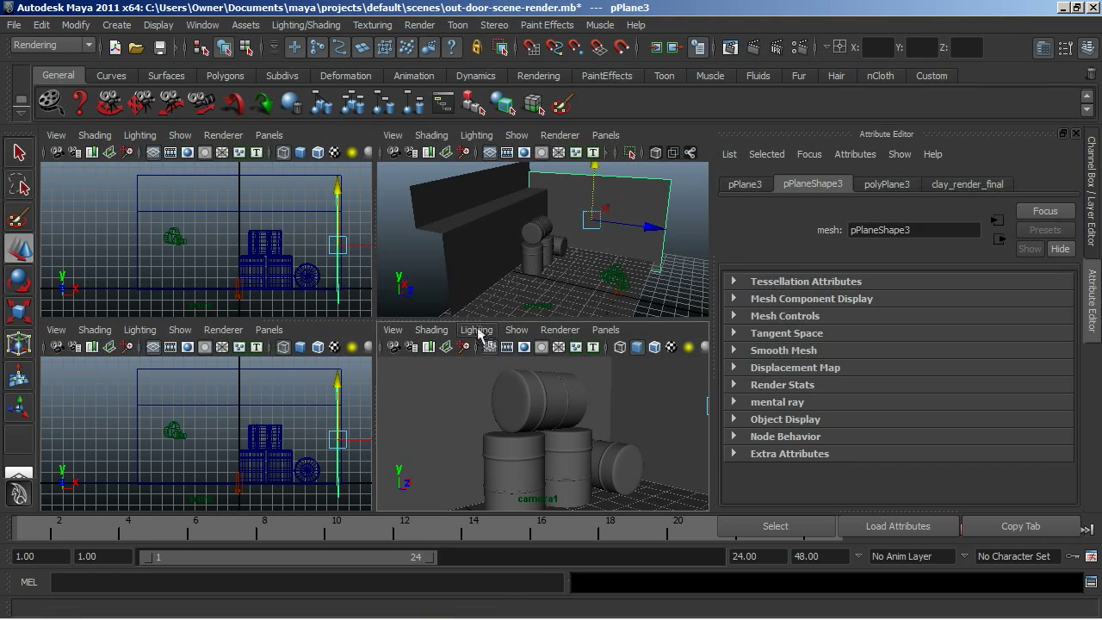
Set the camera1 viewport lighting to Use Selected Lights
left_click(477, 330)
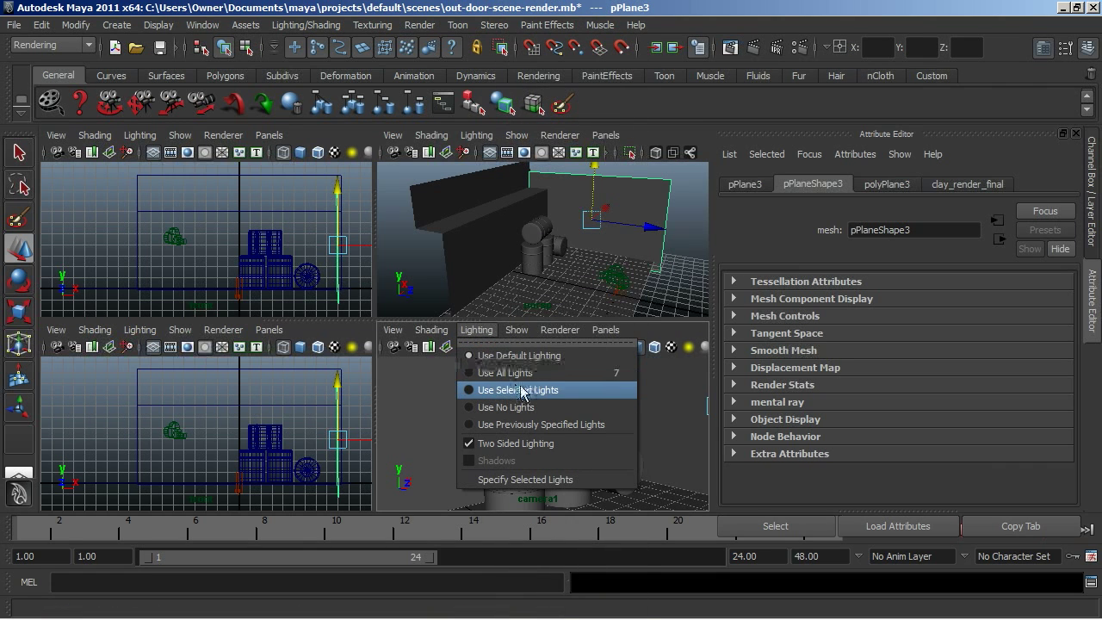
left_click(517, 389)
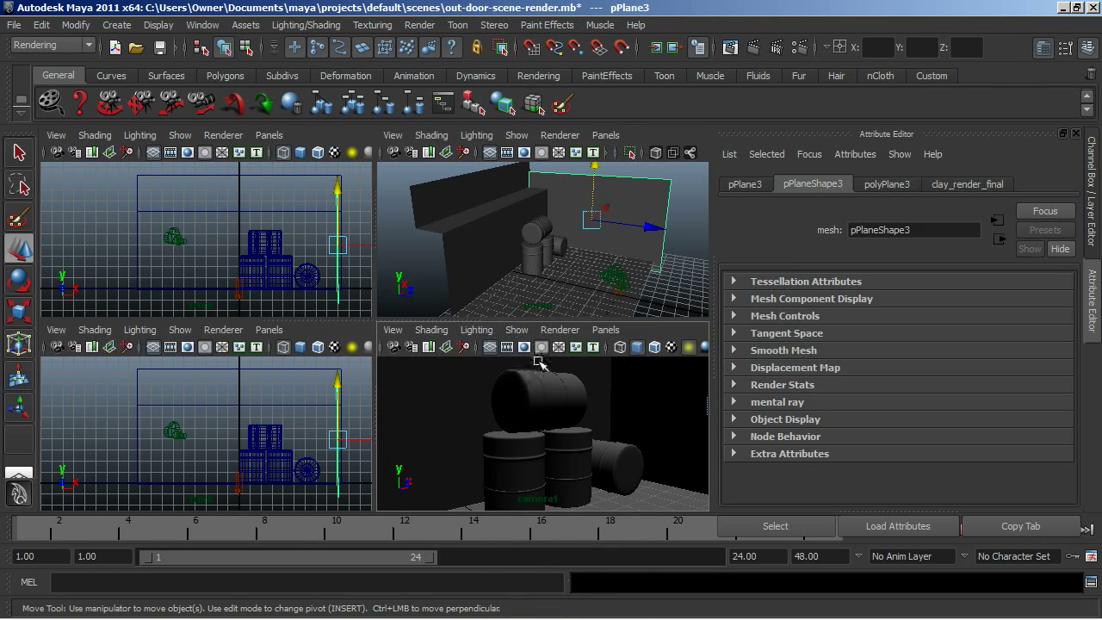
mouse_move(555, 442)
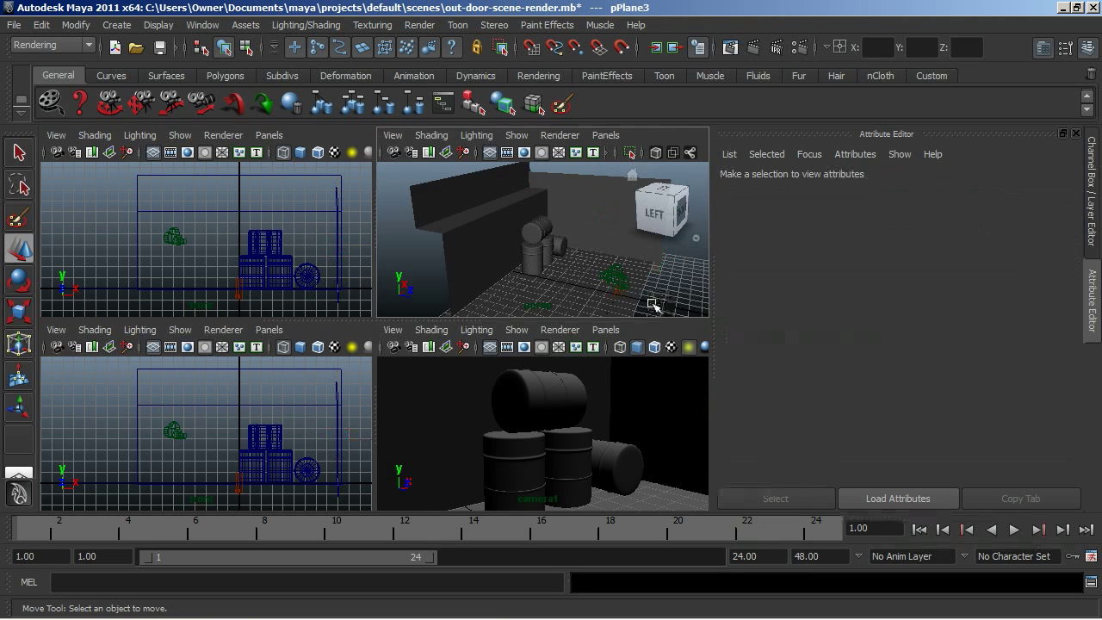
Raise sunDirection, view through it, and angle it down over the barrels
left_click(555, 275)
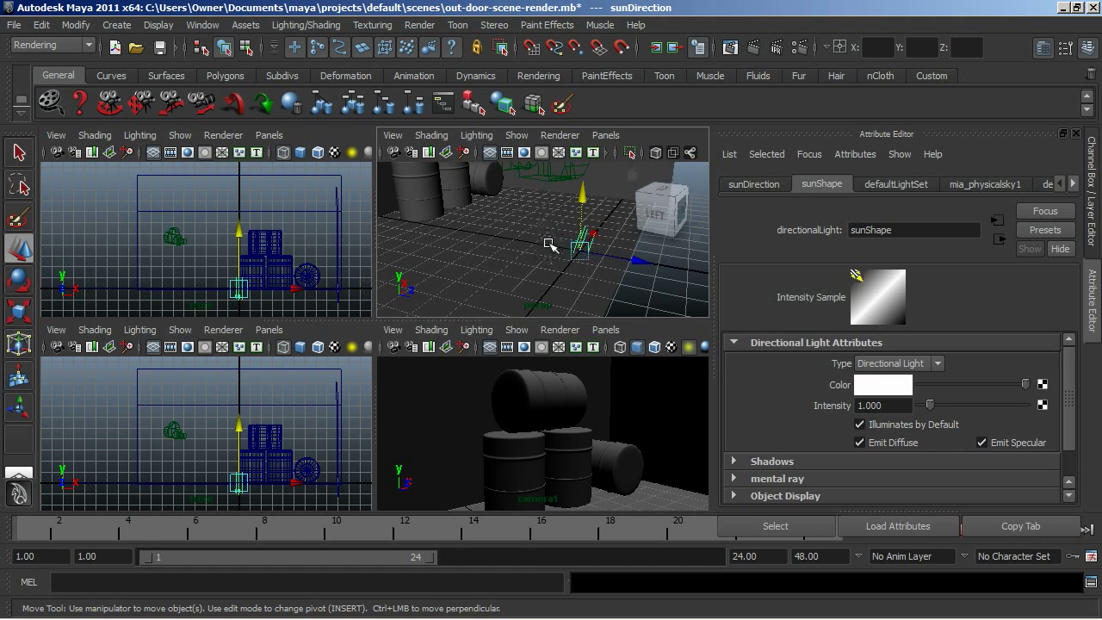
left_click_drag(590, 241, 583, 206)
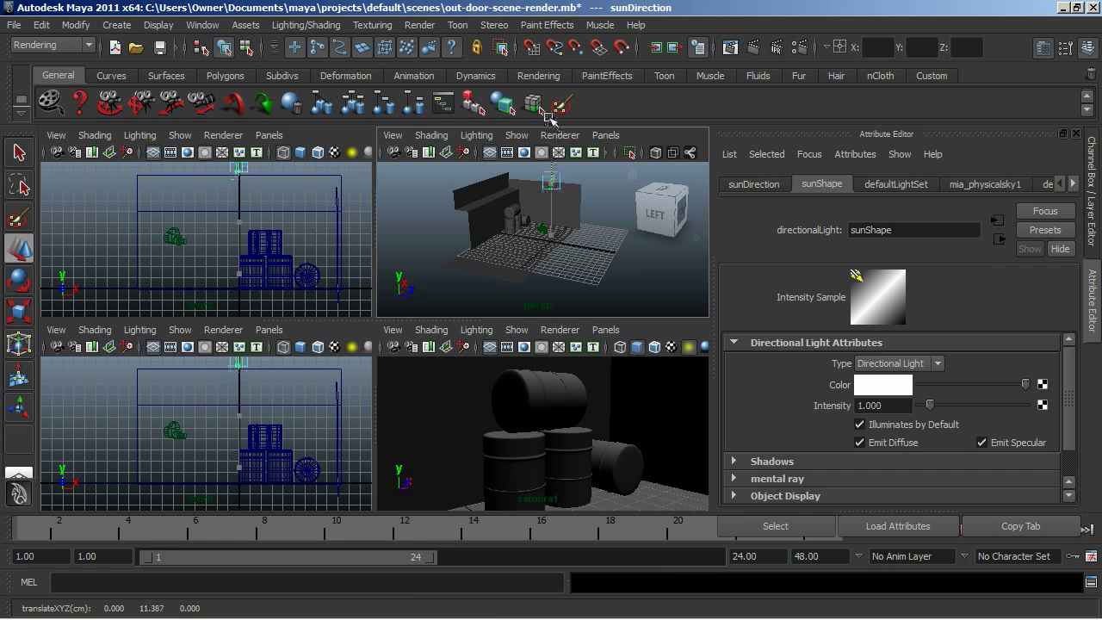
left_click(18, 183)
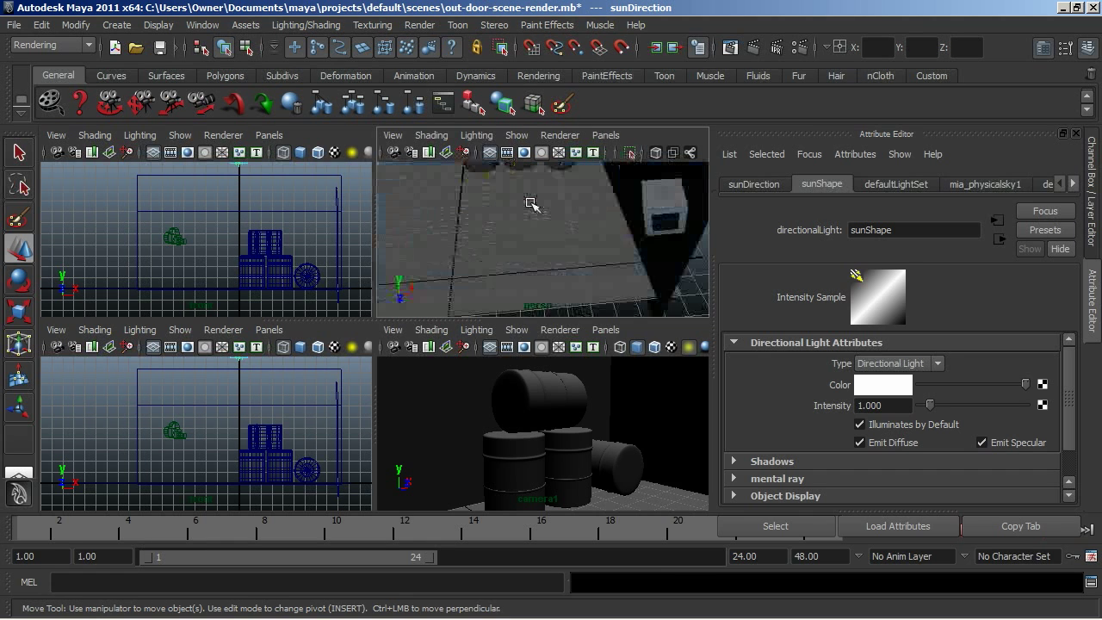
left_click(605, 135)
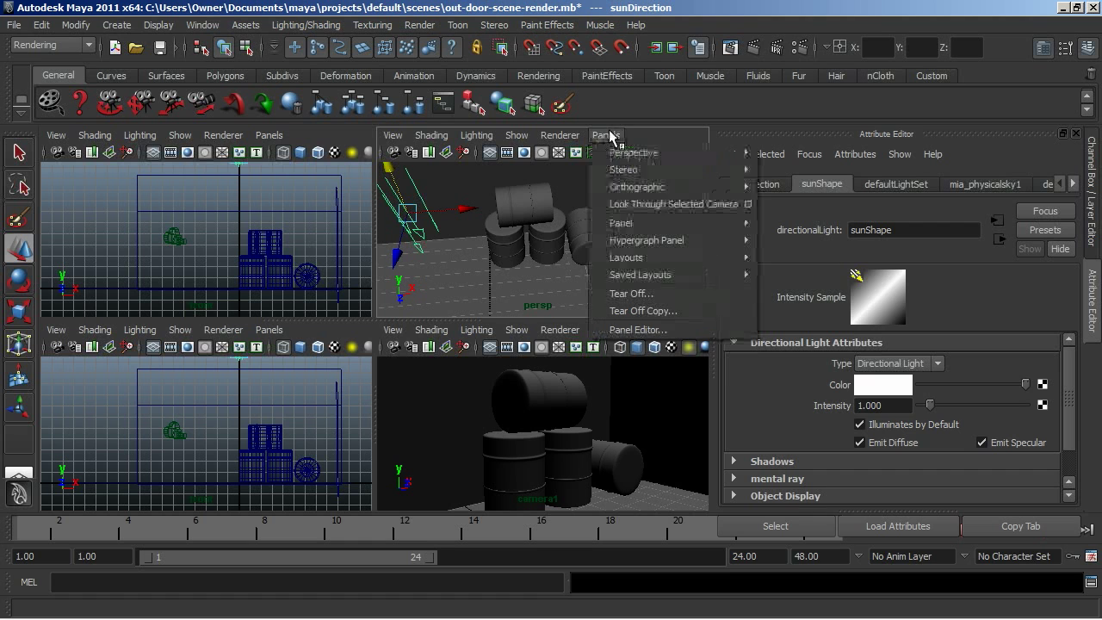
mouse_move(662, 218)
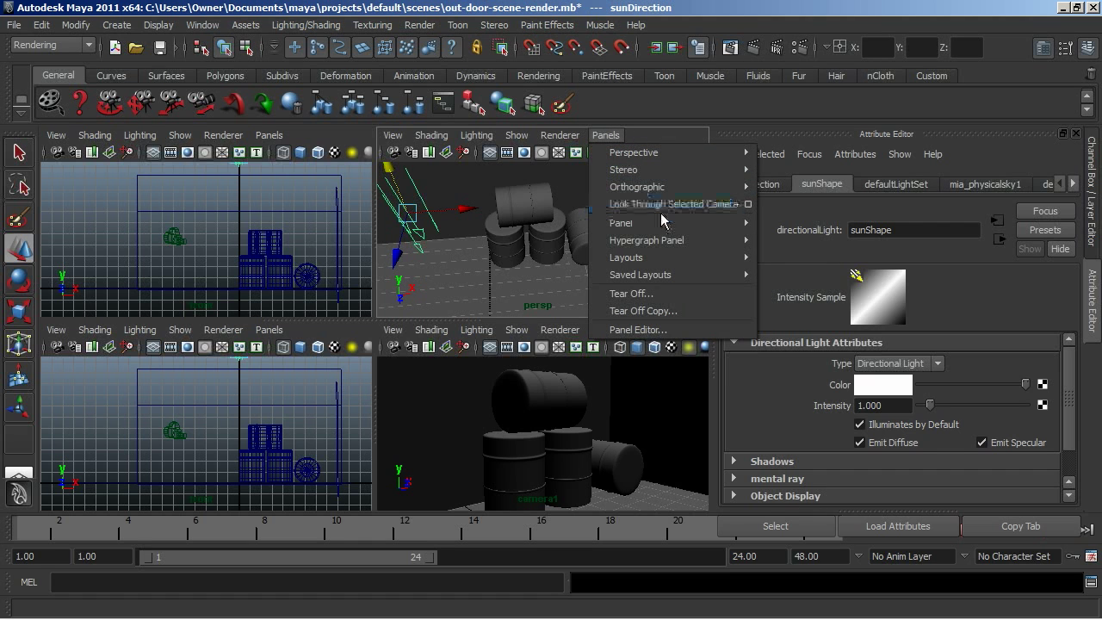
mouse_move(646, 240)
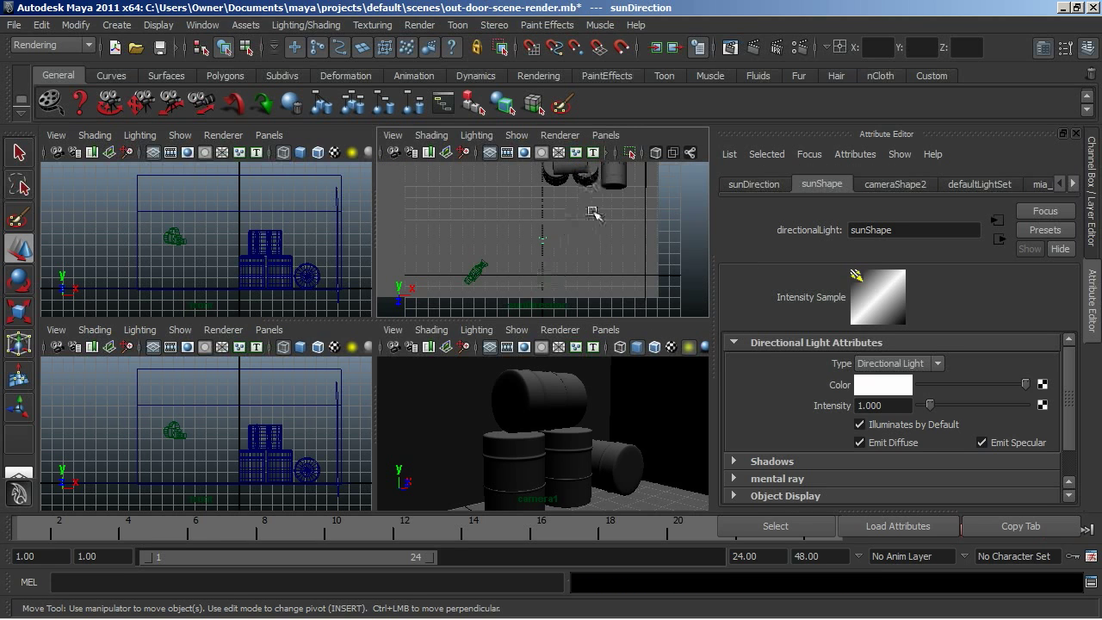
mouse_move(550, 249)
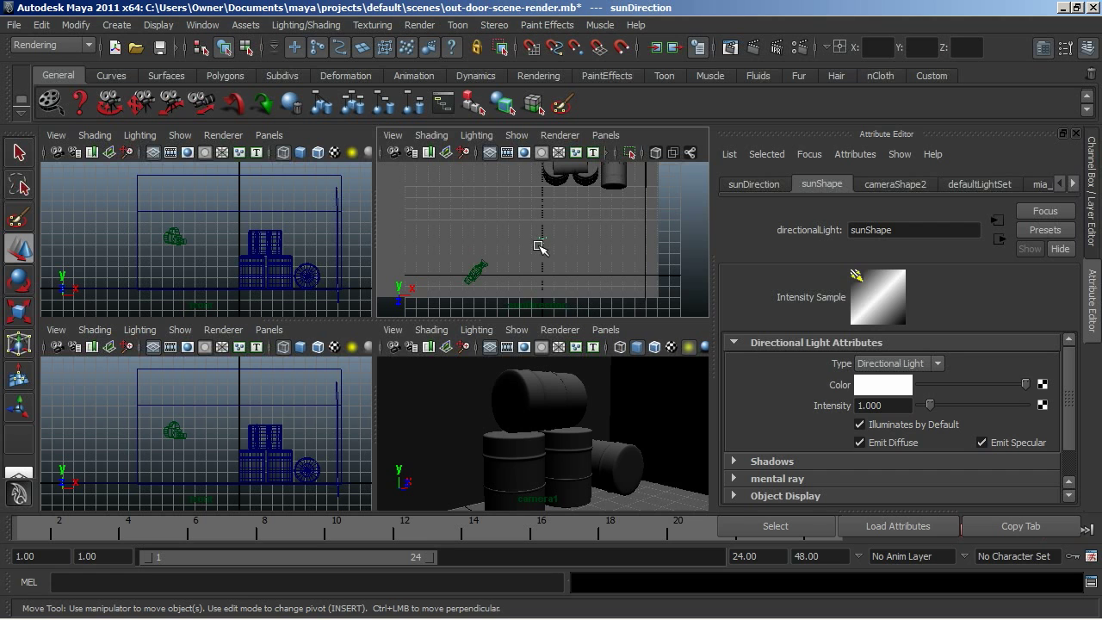
left_click_drag(533, 241, 547, 214)
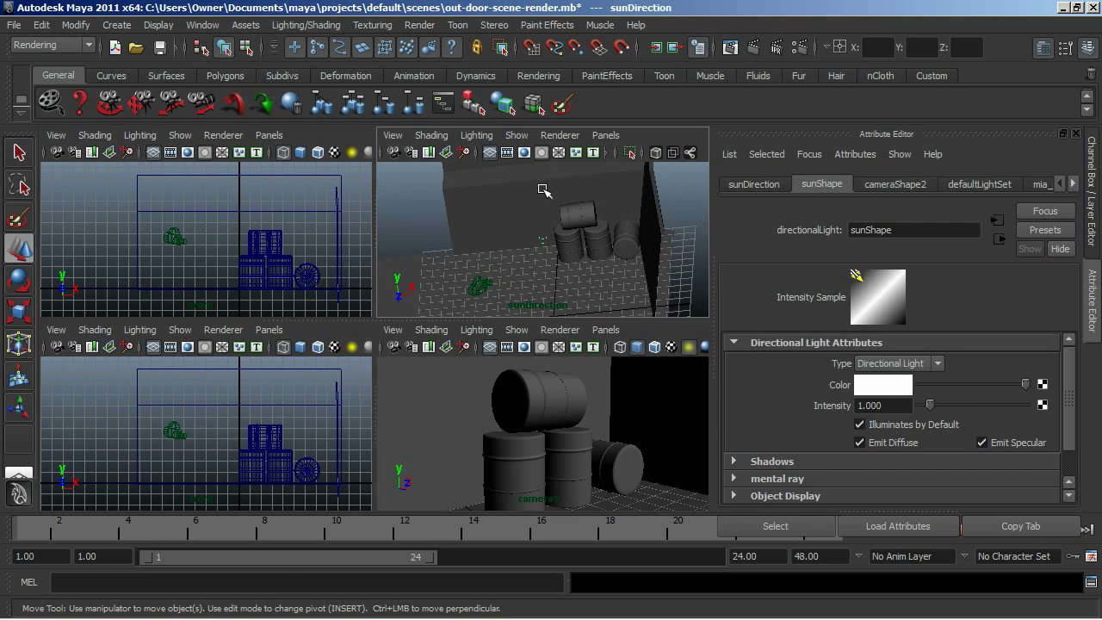
mouse_move(602, 322)
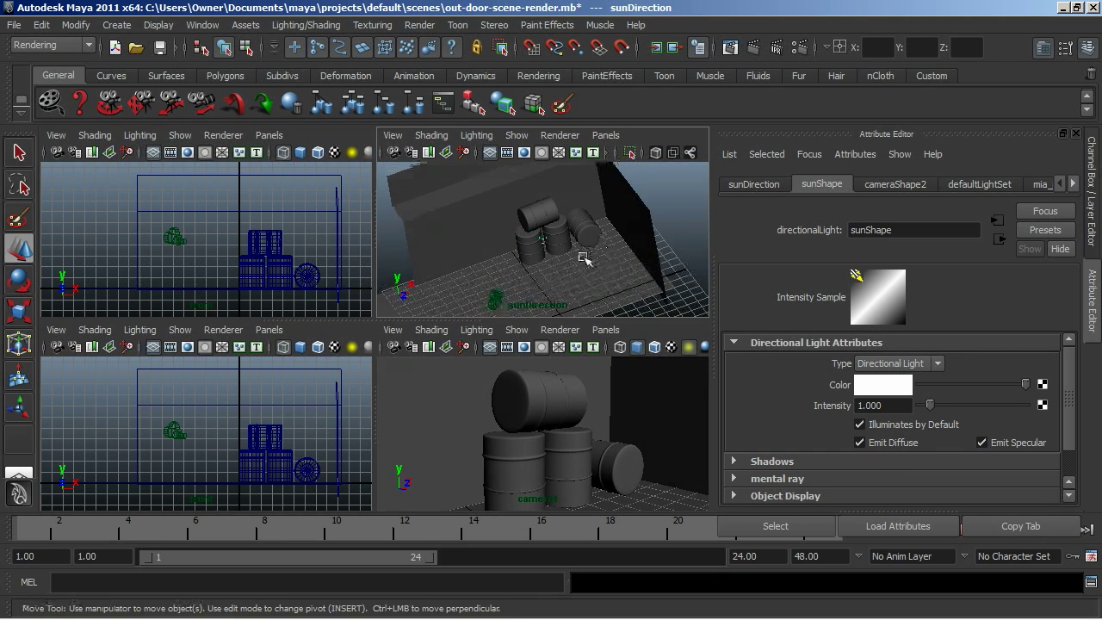
left_click_drag(585, 258, 570, 258)
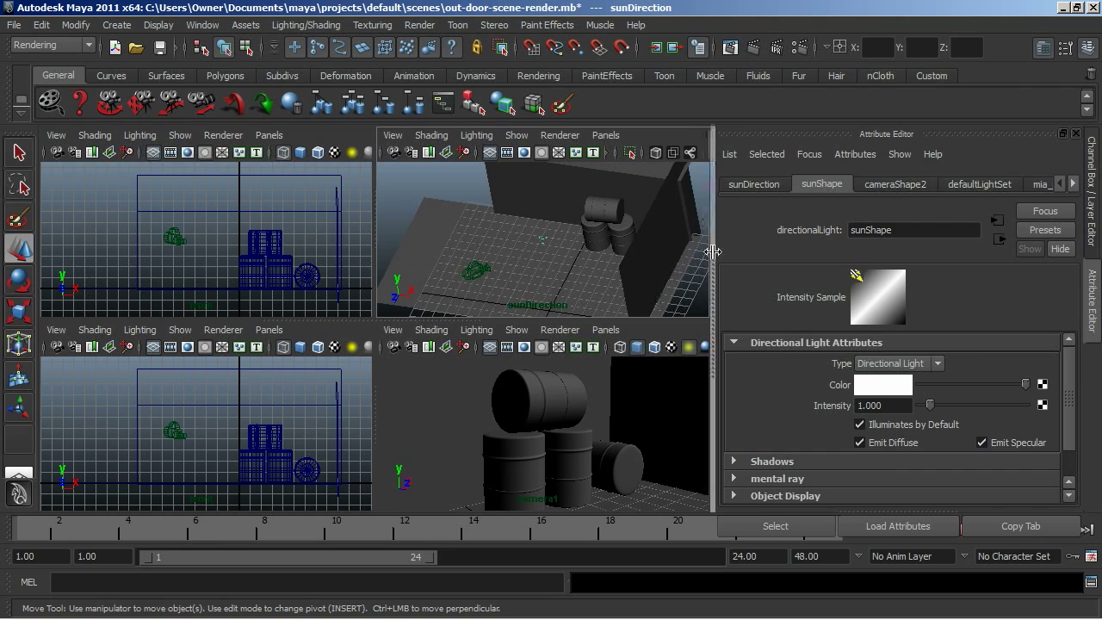
Open the Hypershade editor from the Window rendering editors menu
left_click(202, 24)
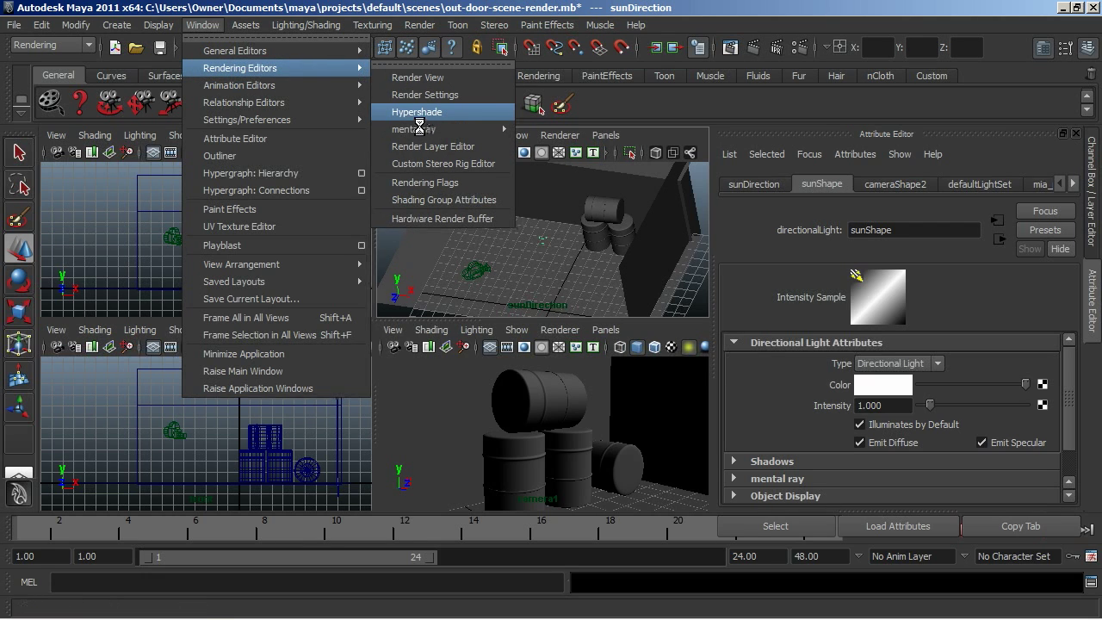
mouse_move(488, 176)
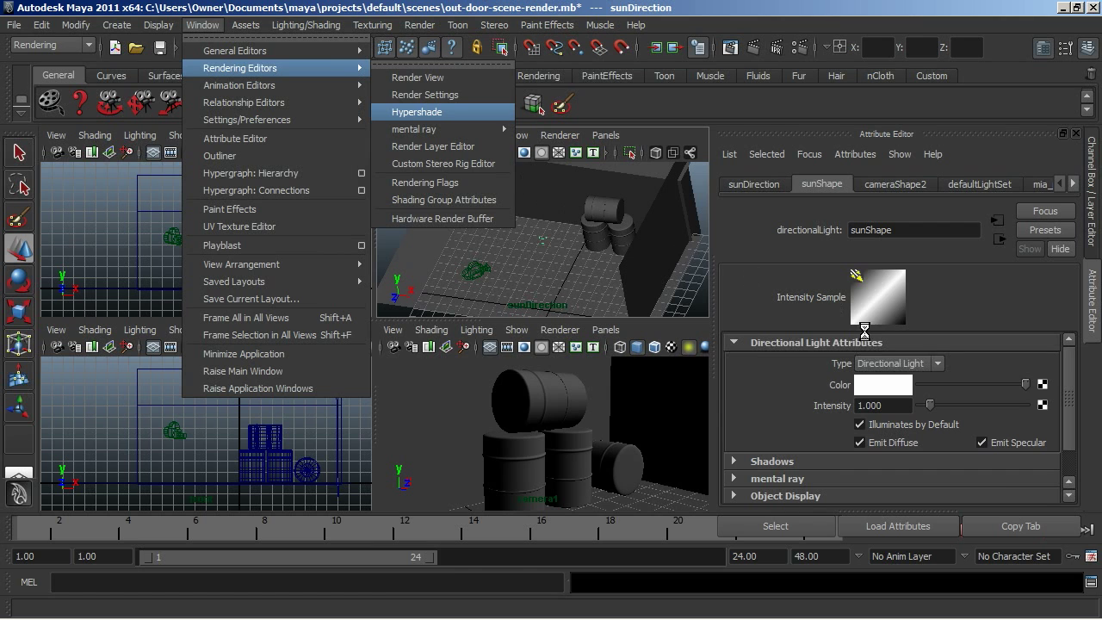
left_click(415, 112)
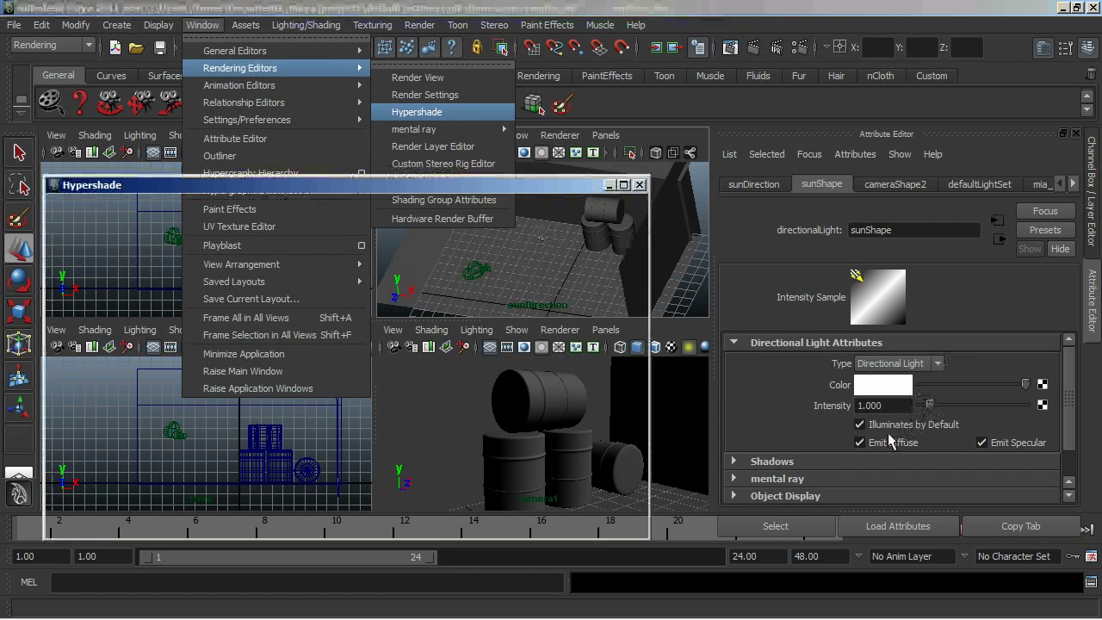
left_click(416, 111)
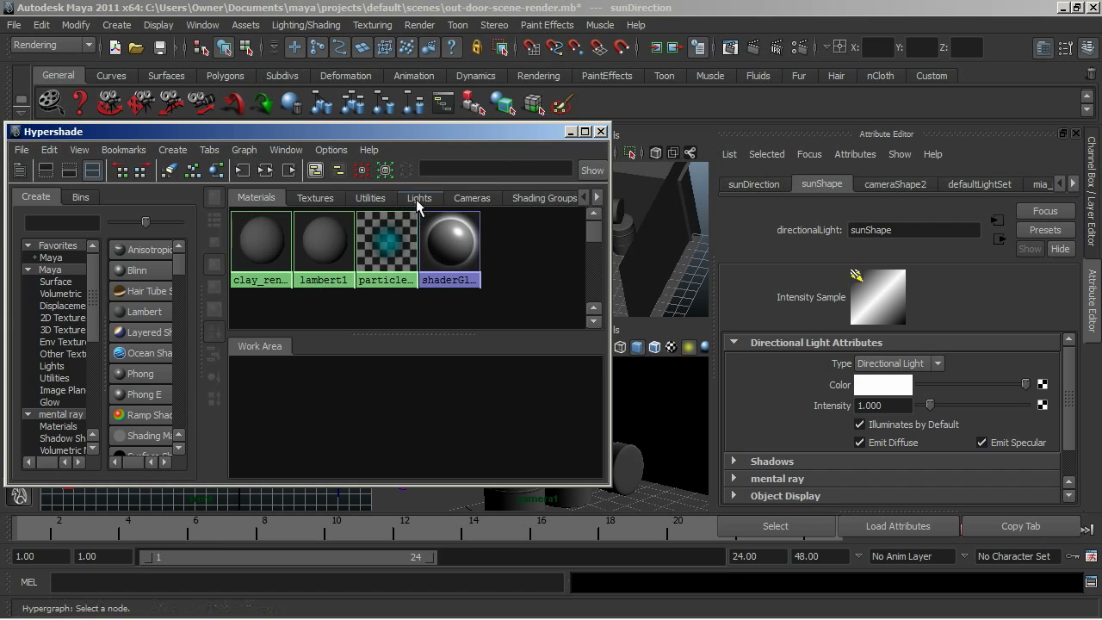
Inspect the physical sun, physical sky and mia_exposure_simple1 (gamma 2.2) utility nodes
left_click(419, 198)
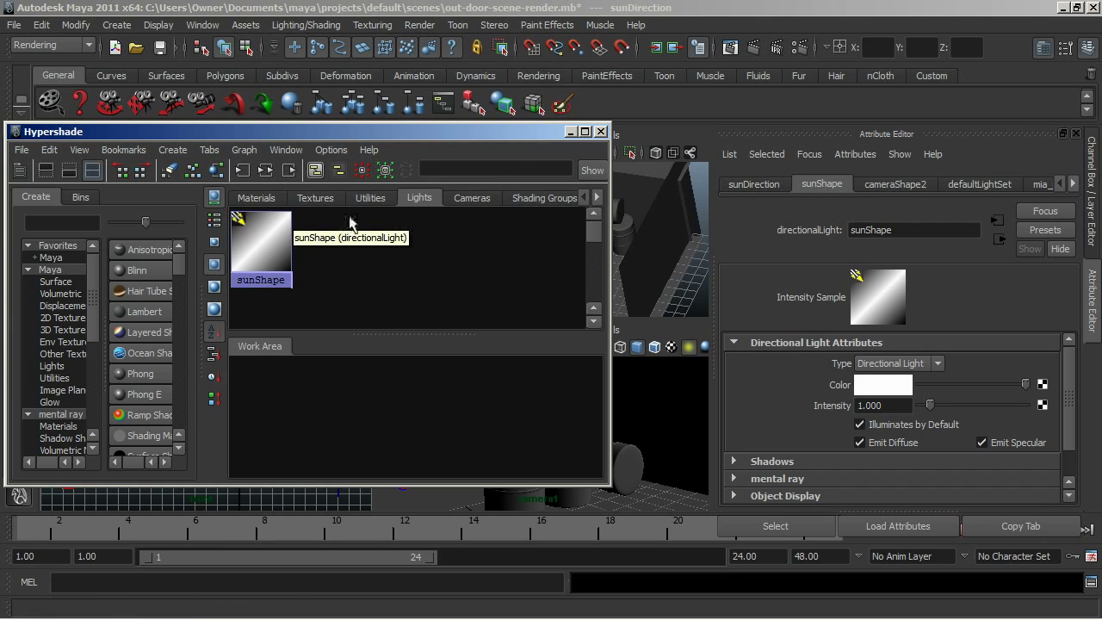
left_click(370, 197)
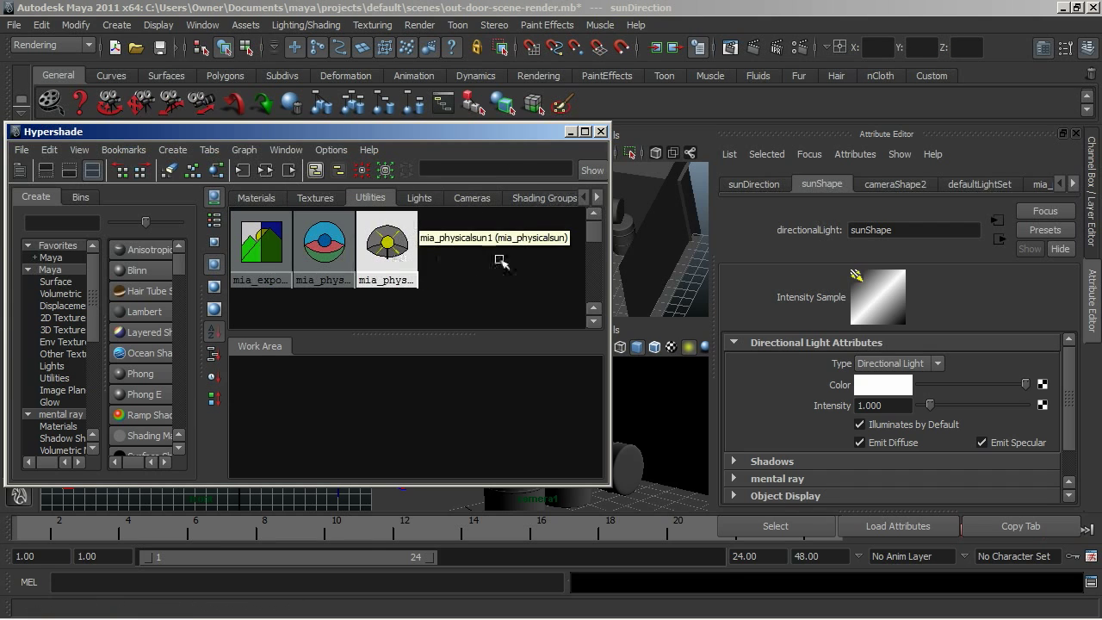
left_click(386, 238)
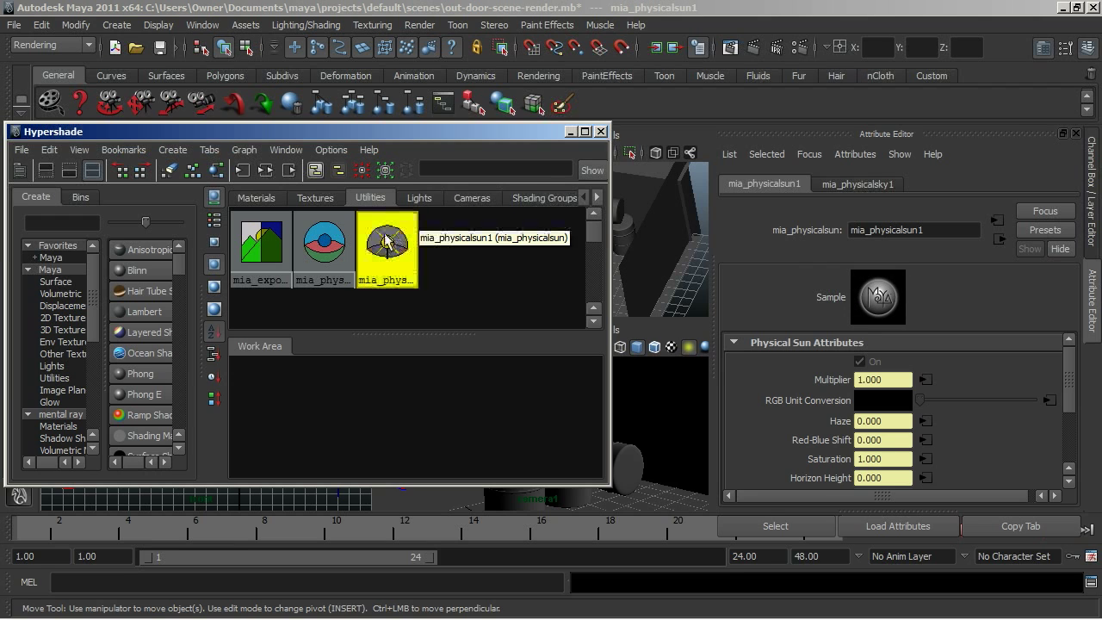
mouse_move(418, 254)
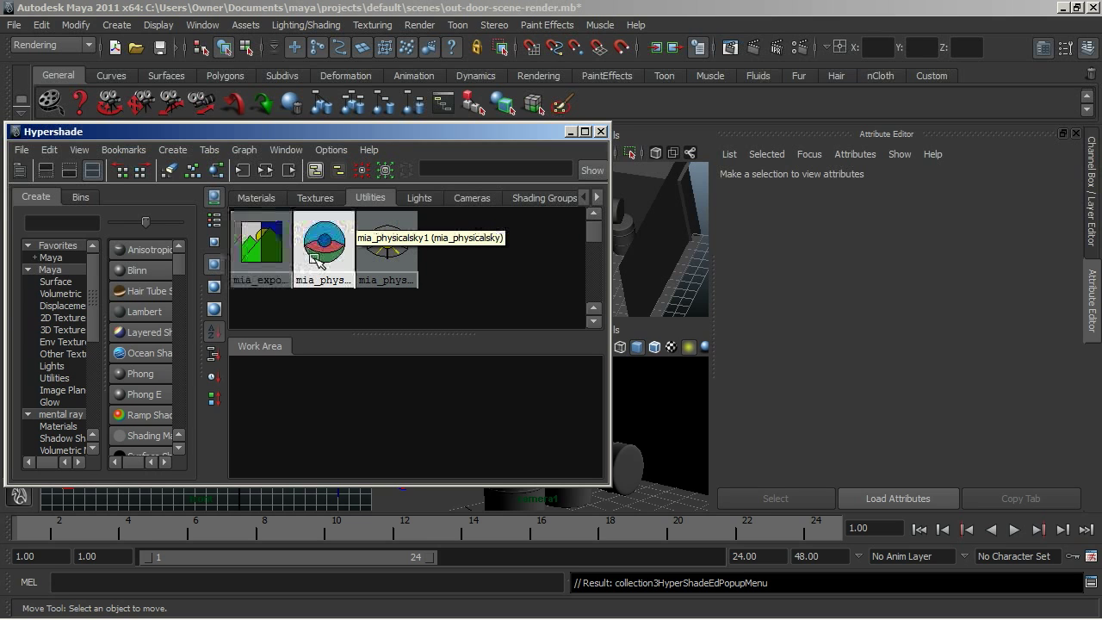
mouse_move(309, 254)
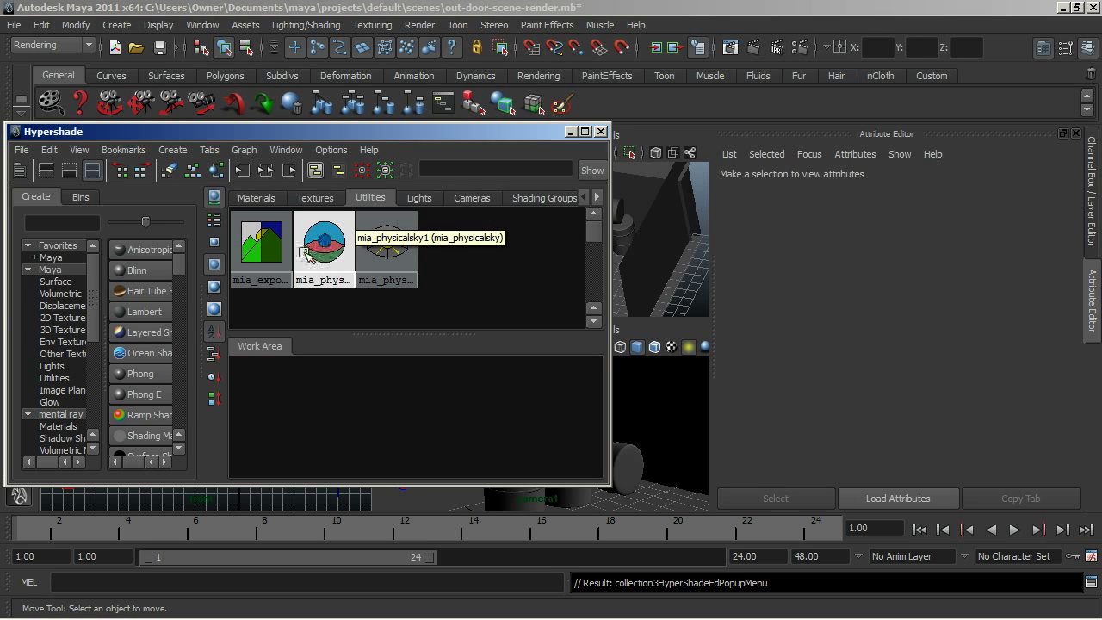
mouse_move(388, 241)
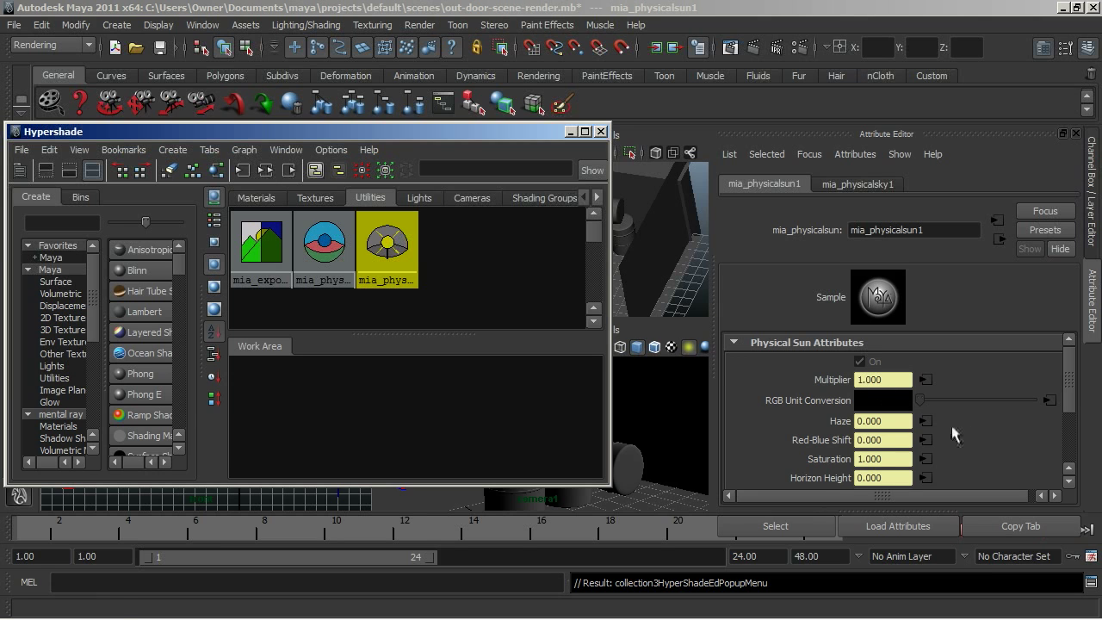
left_click(261, 240)
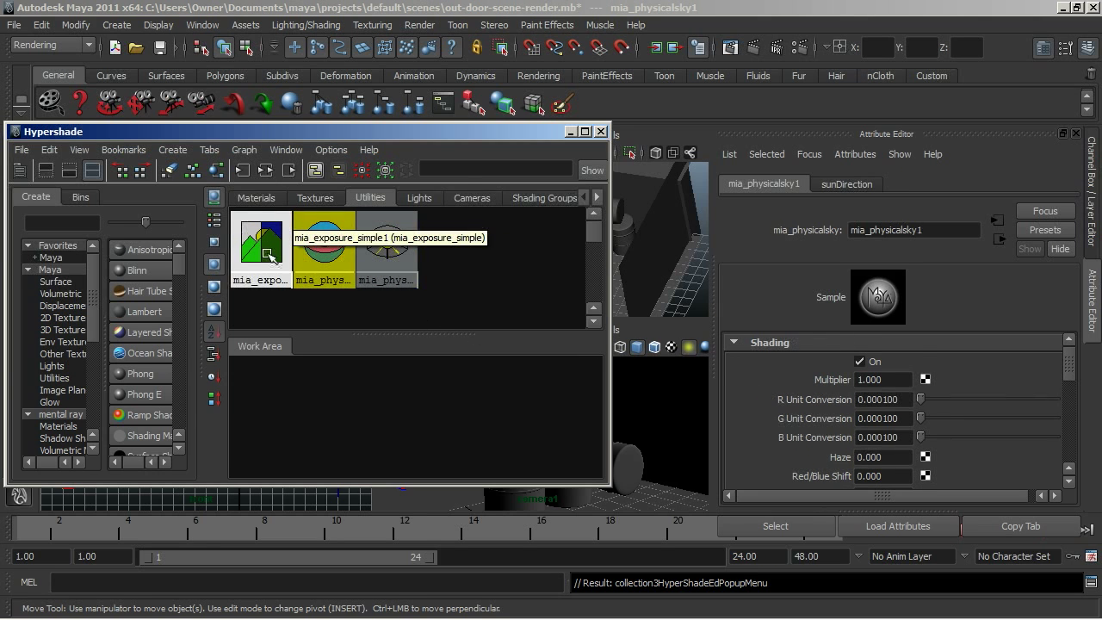
left_click(260, 239)
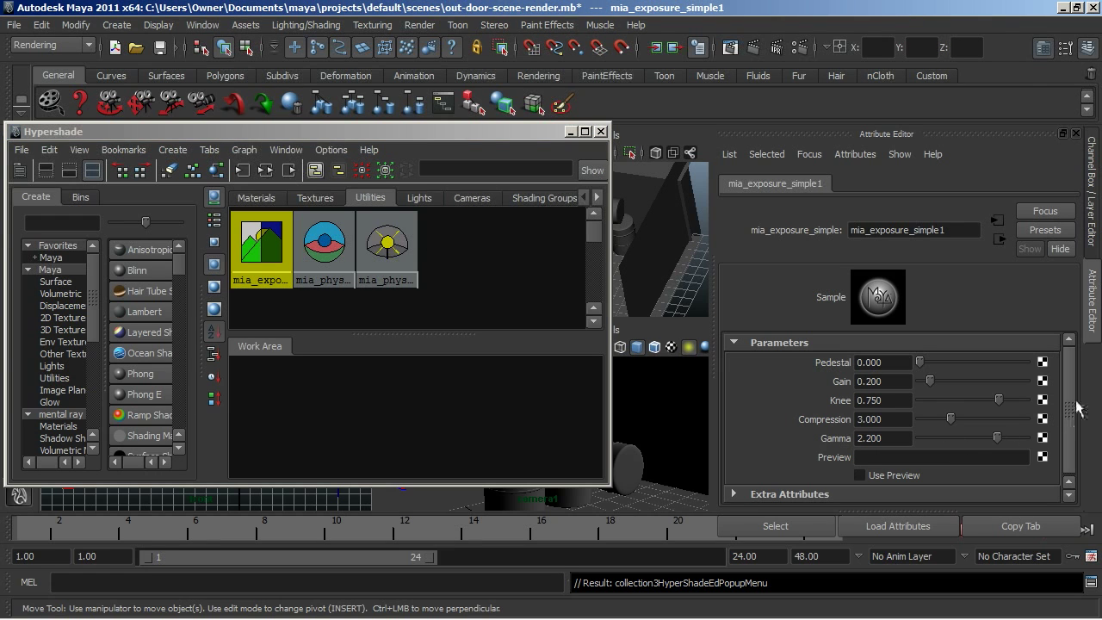
mouse_move(386, 249)
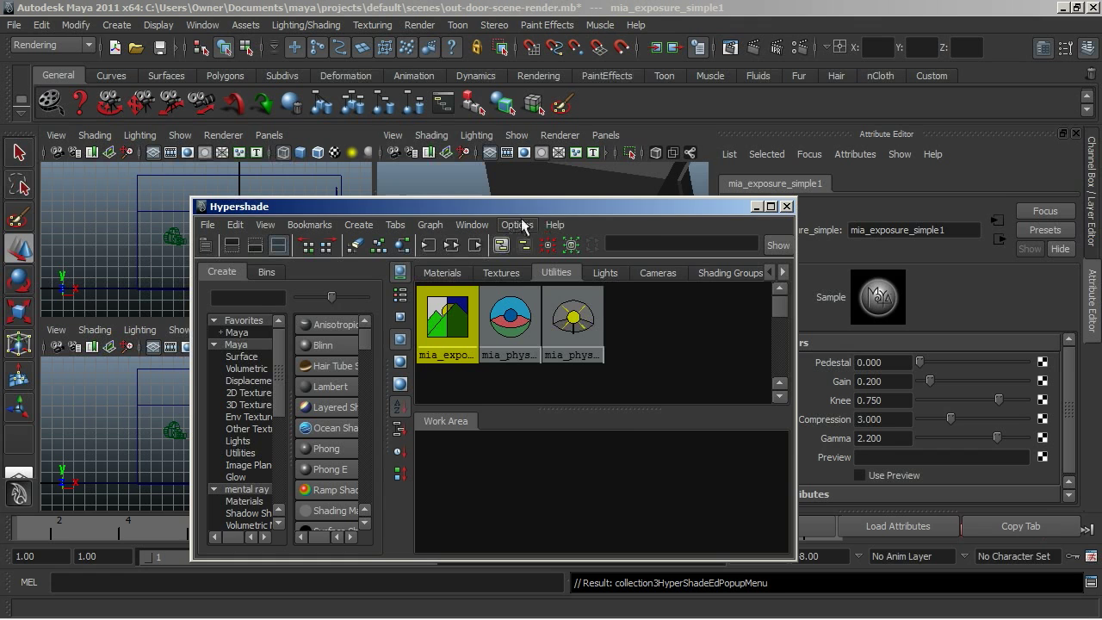
mouse_move(869, 271)
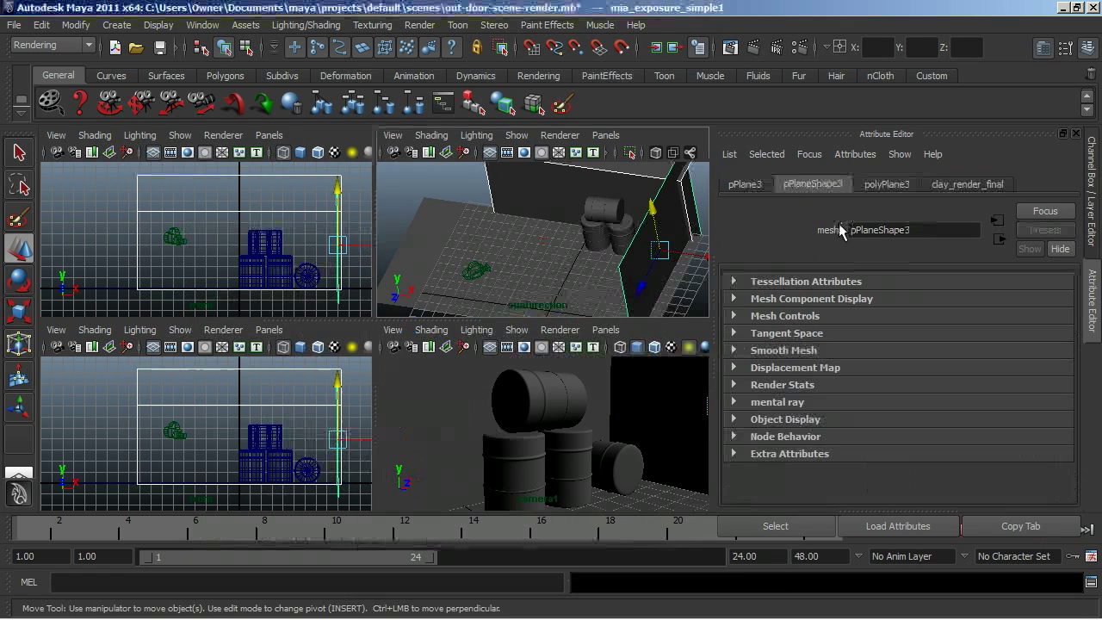
Switch the workspace to the Hypershade/Render/Persp saved layout
left_click(222, 329)
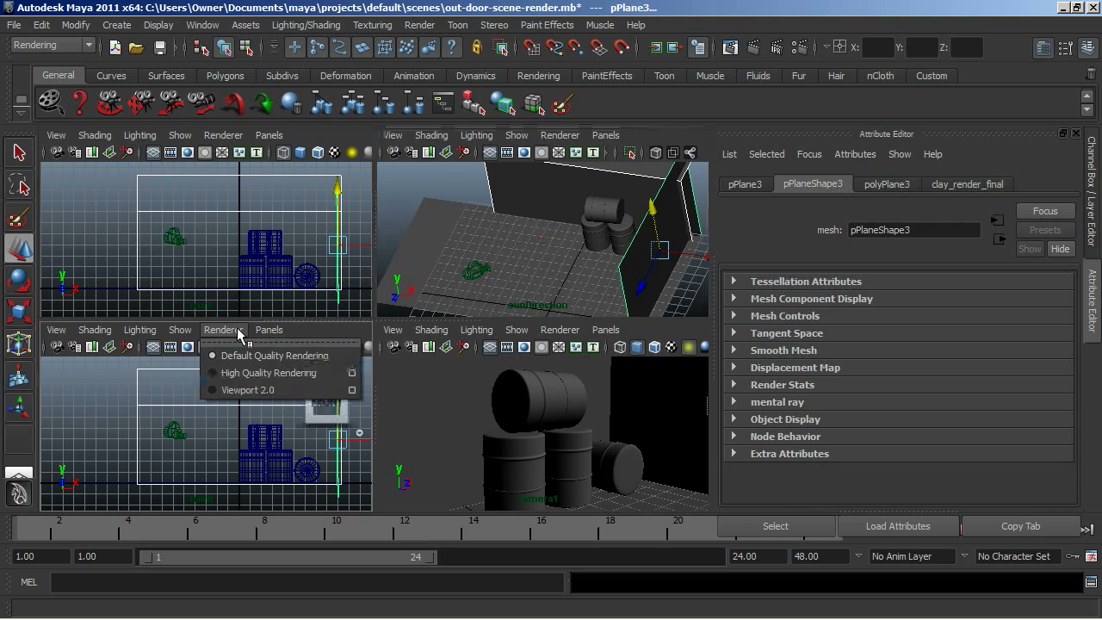
left_click(269, 330)
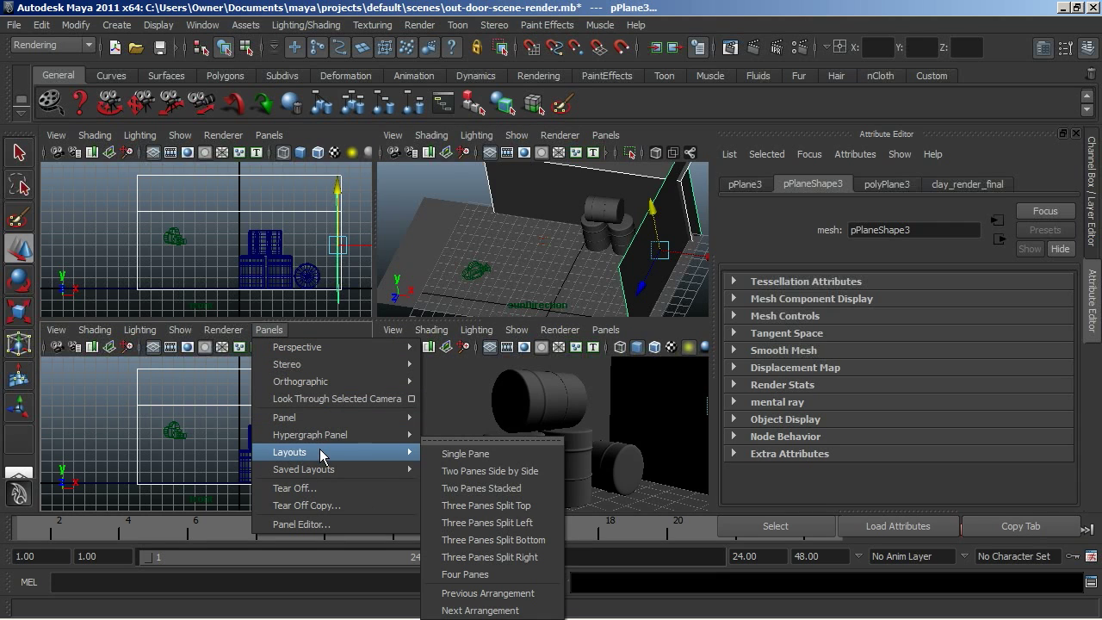
left_click(204, 24)
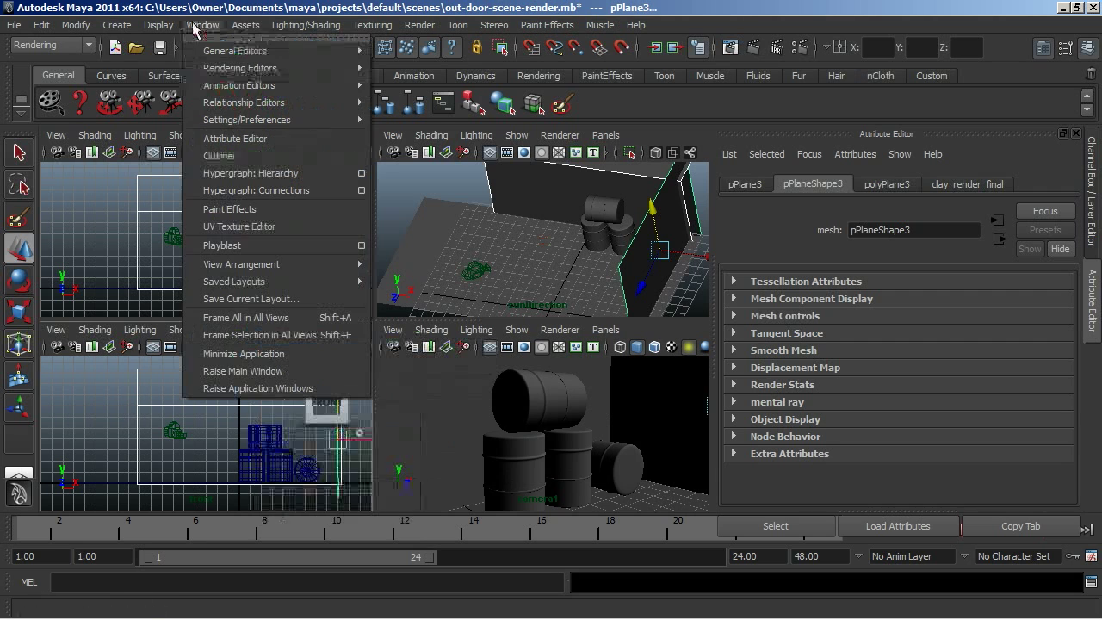
mouse_move(258, 282)
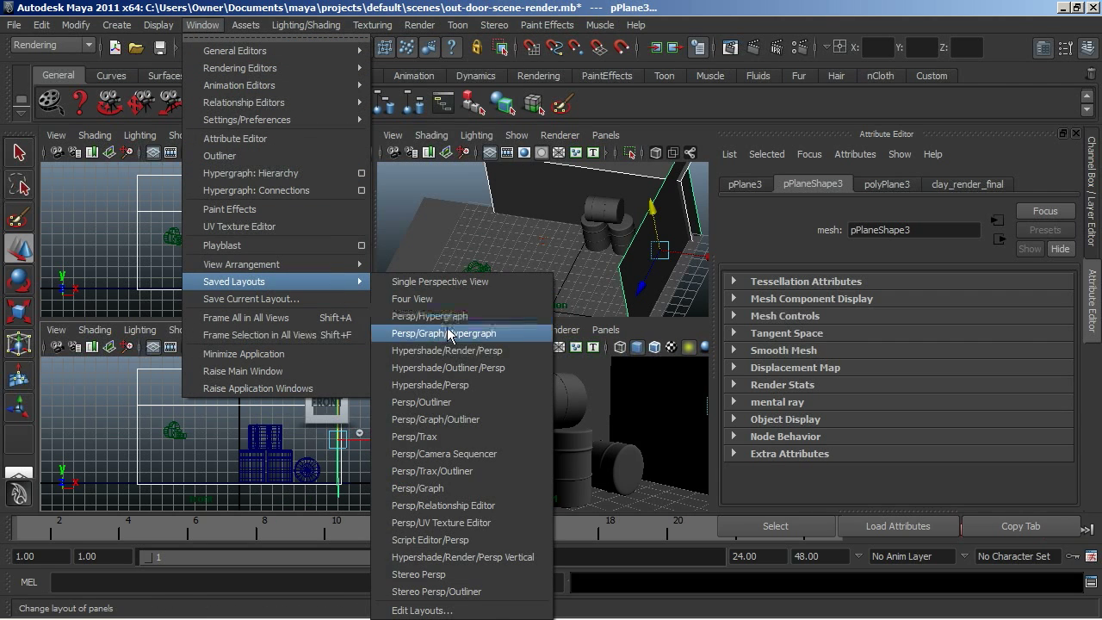
mouse_move(462, 299)
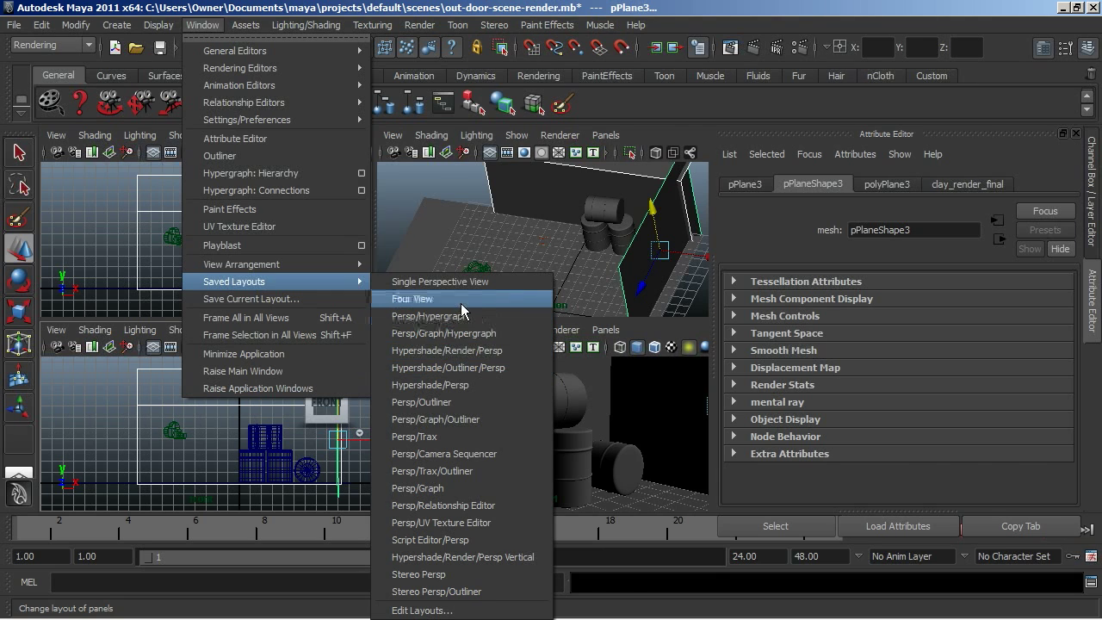
mouse_move(463, 402)
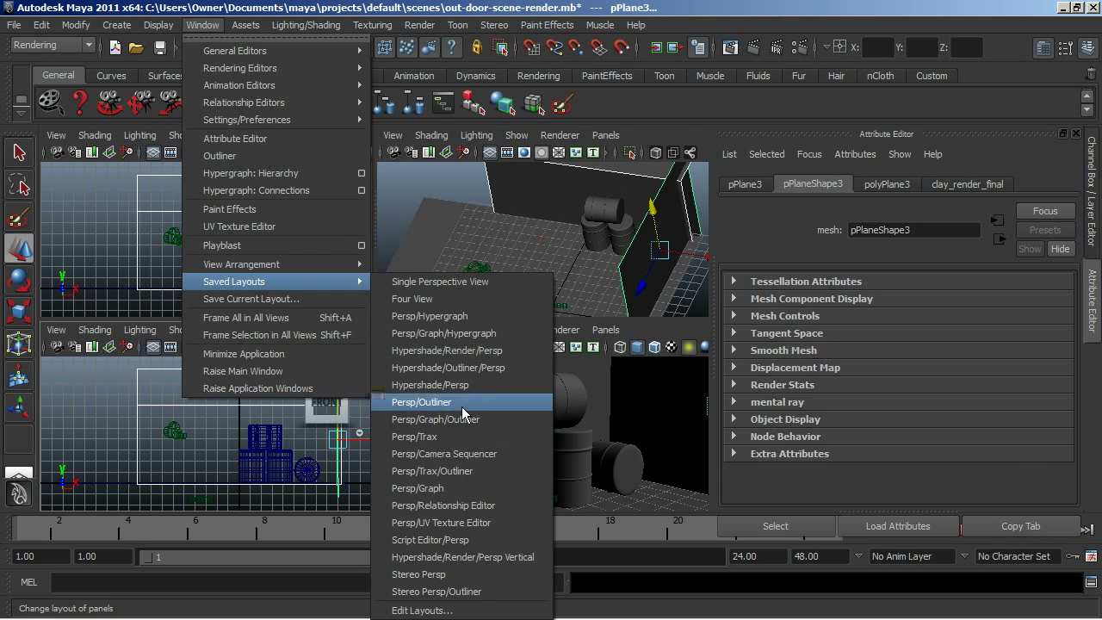
mouse_move(463, 350)
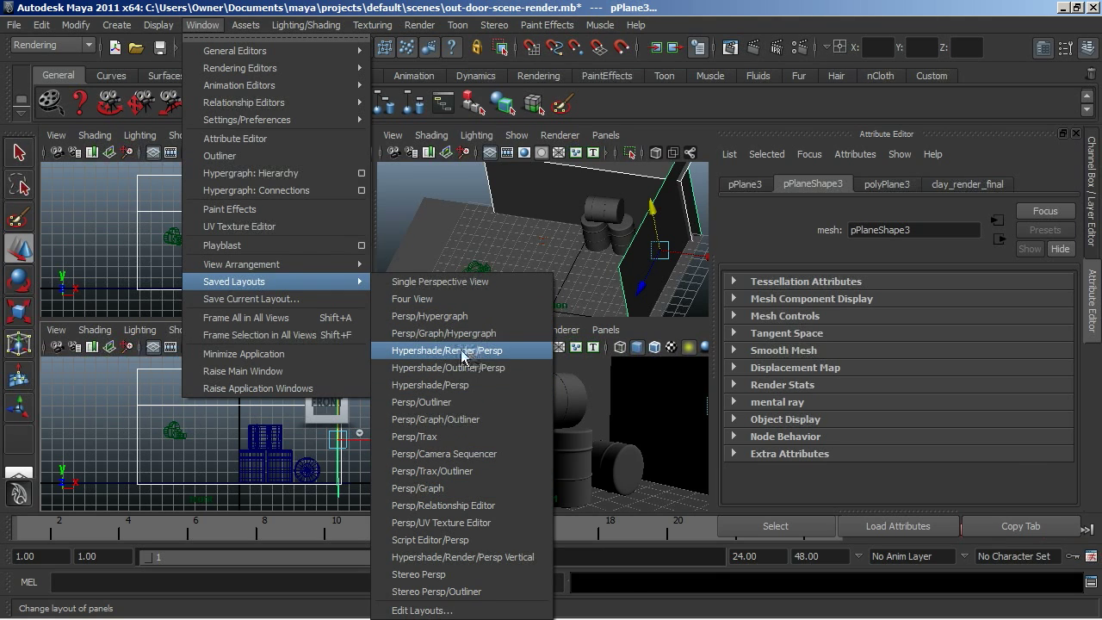
mouse_move(456, 355)
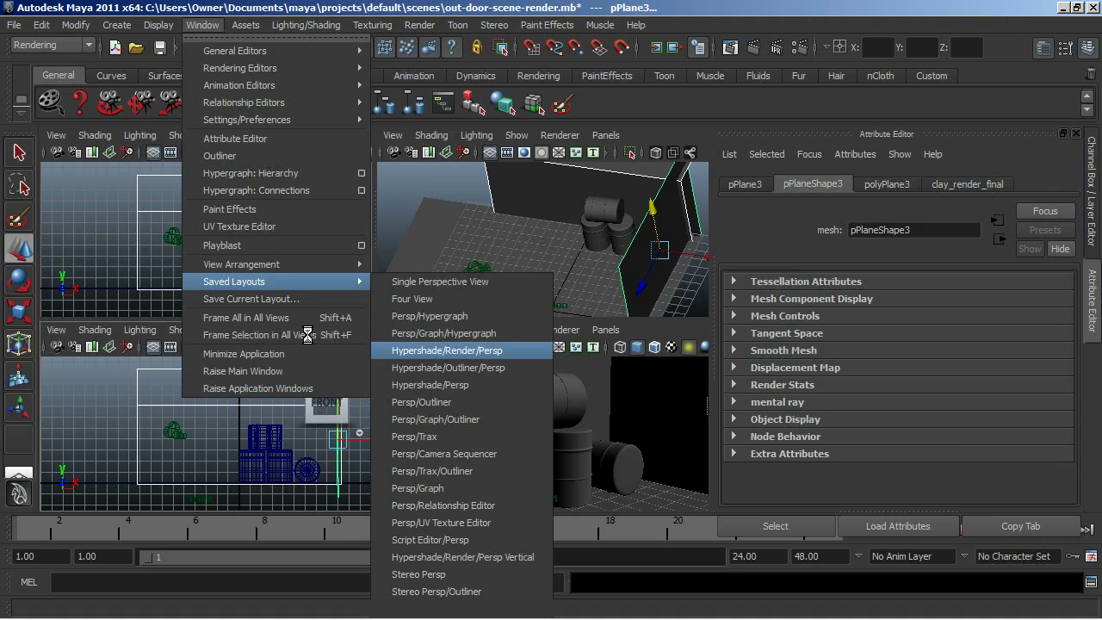
left_click(450, 350)
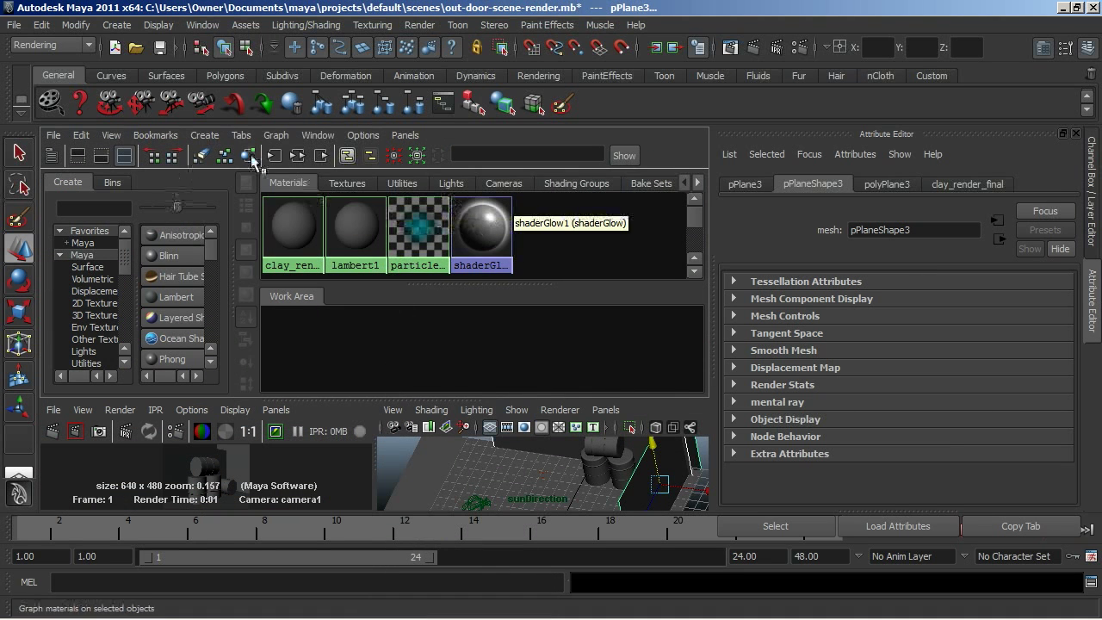
Show camera1 smooth-shaded in the upper panel and the persp camera in the other view
left_click(406, 135)
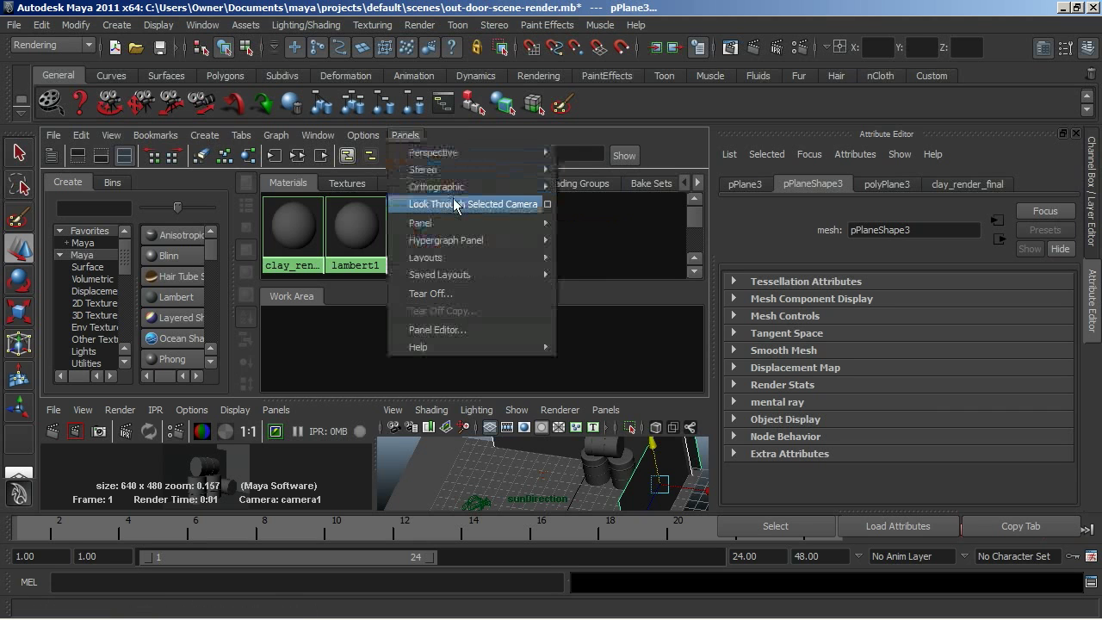
left_click(467, 204)
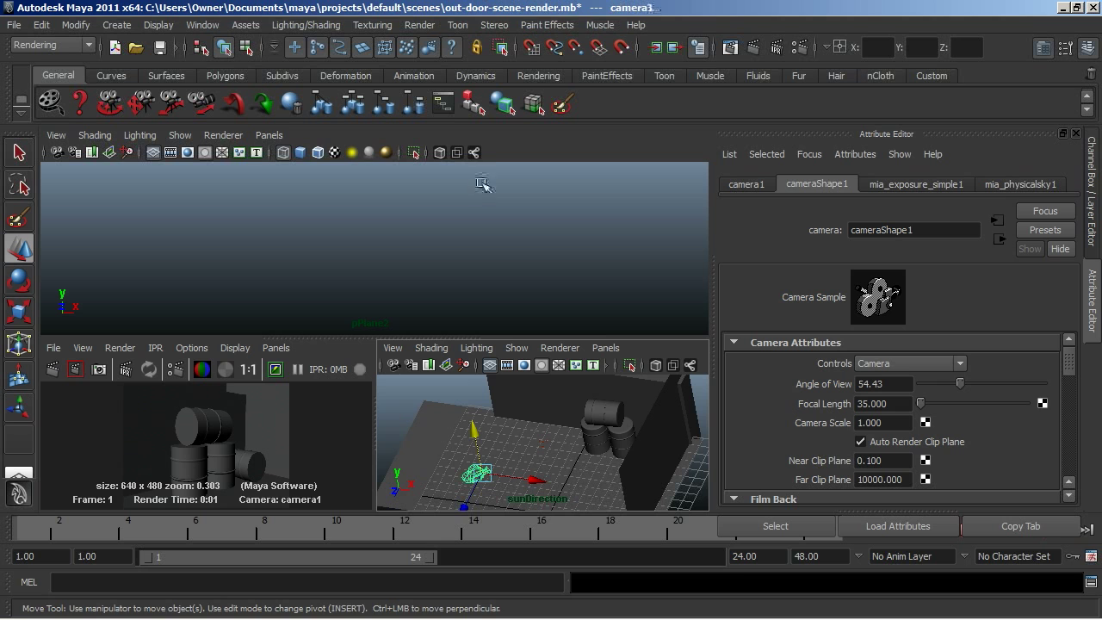
left_click(268, 135)
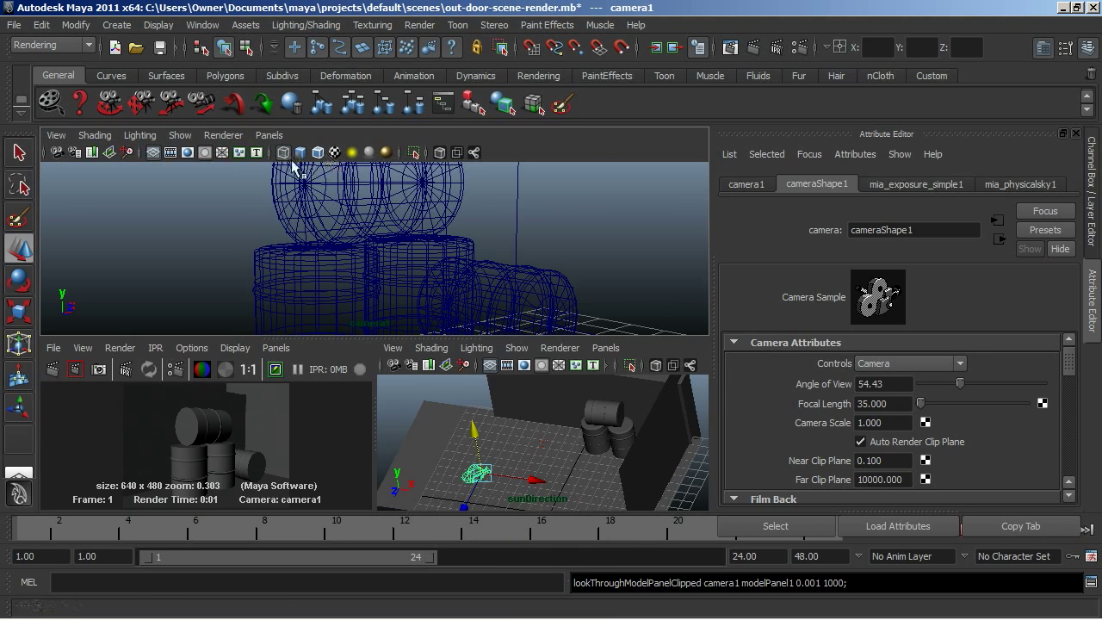
left_click(300, 152)
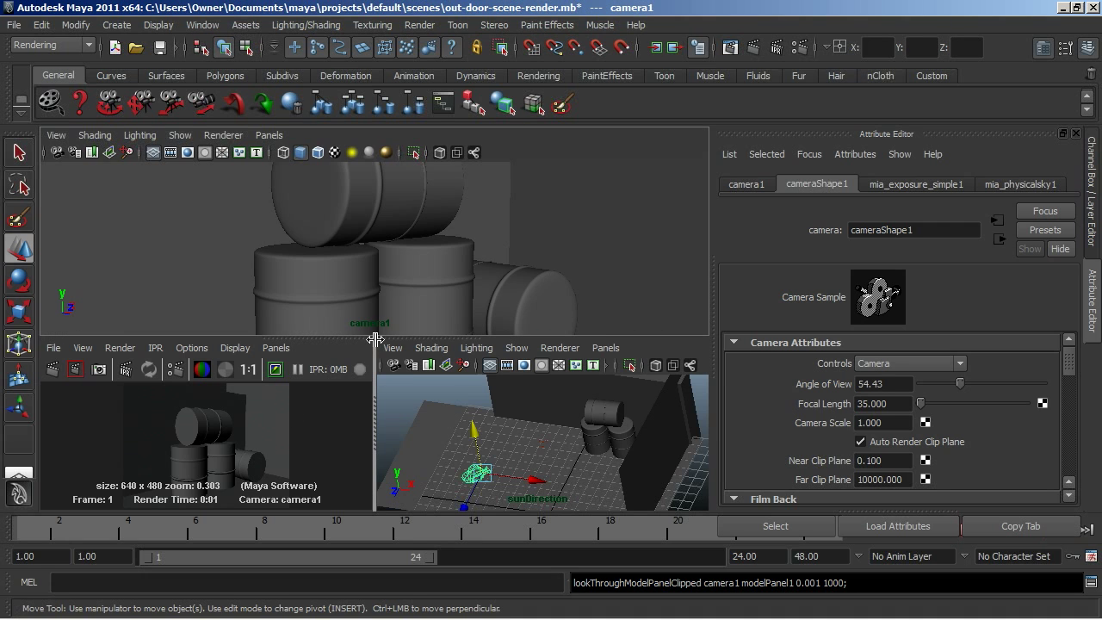
left_click(605, 348)
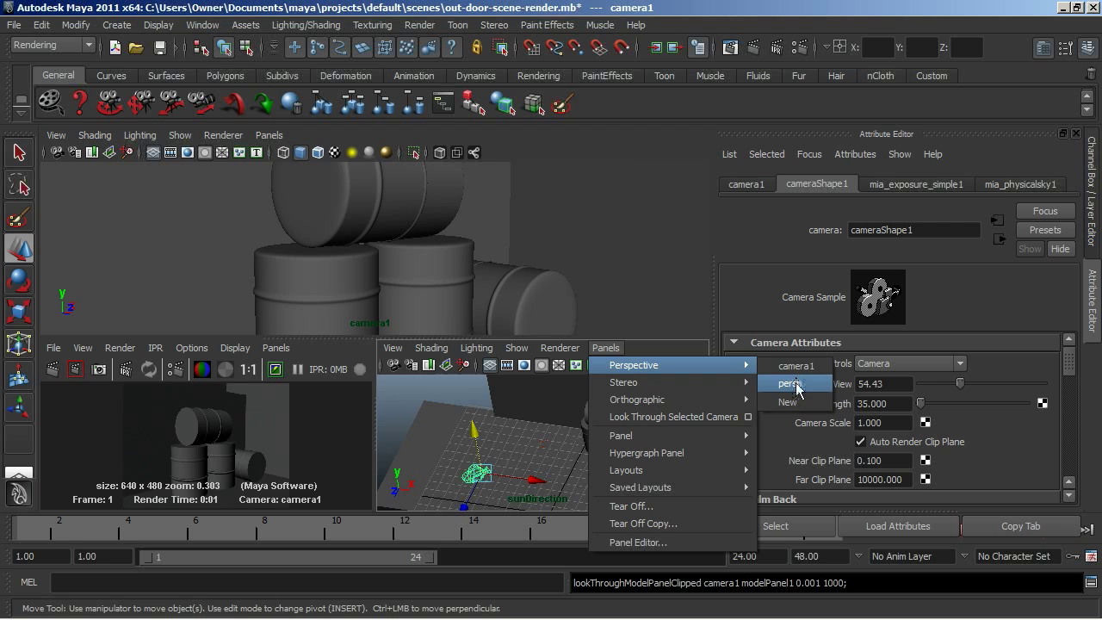
left_click(790, 383)
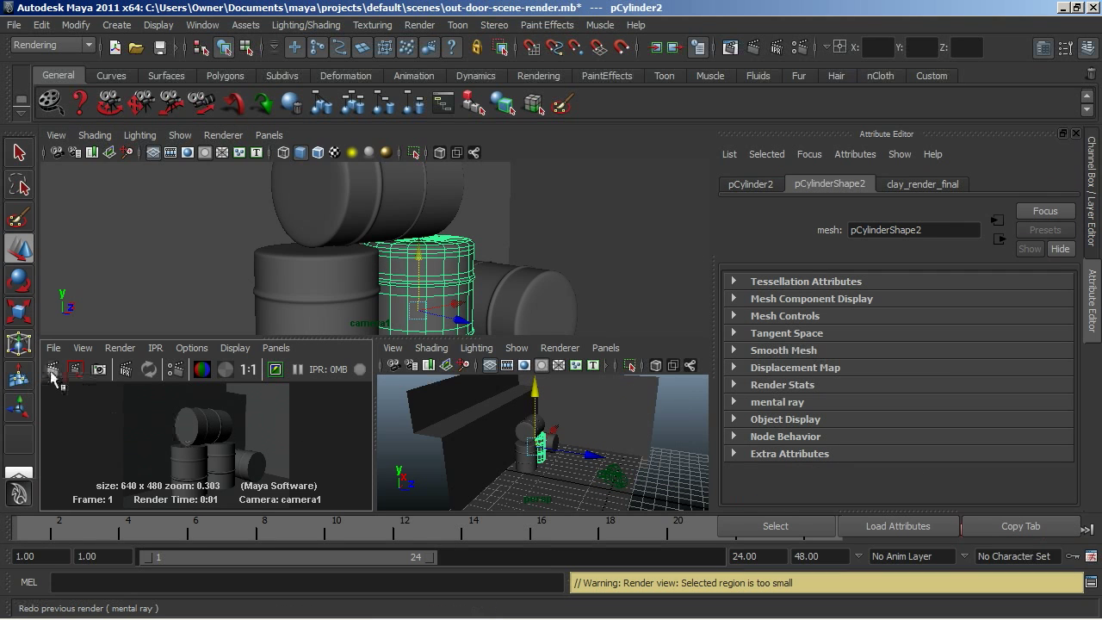
Redo the mental ray render of camera1 to get the clay barrels image
left_click(53, 368)
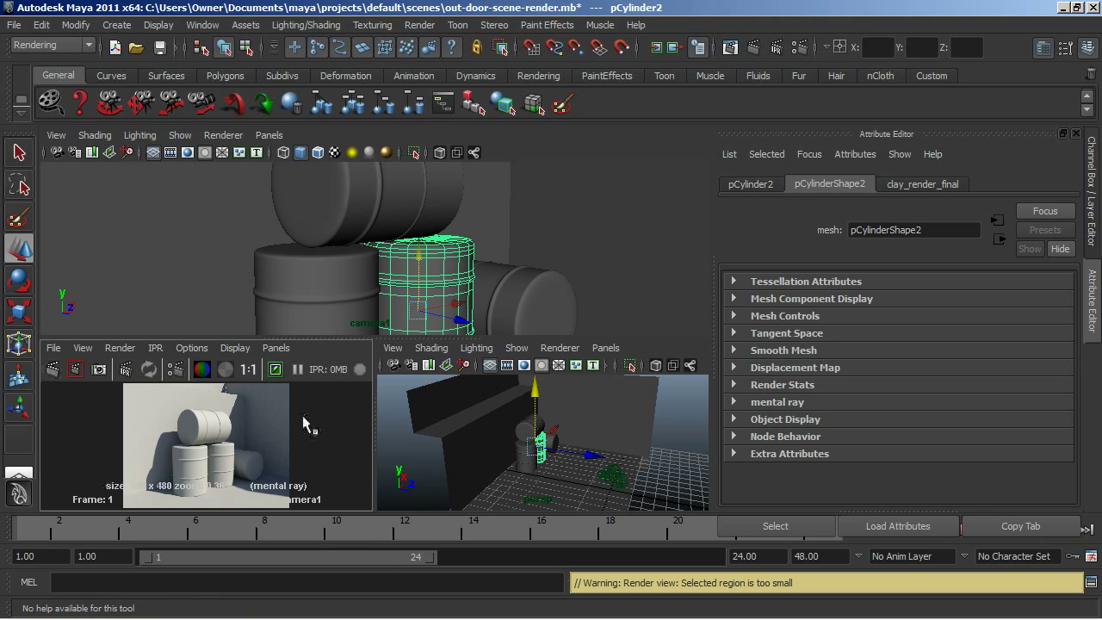
mouse_move(377, 453)
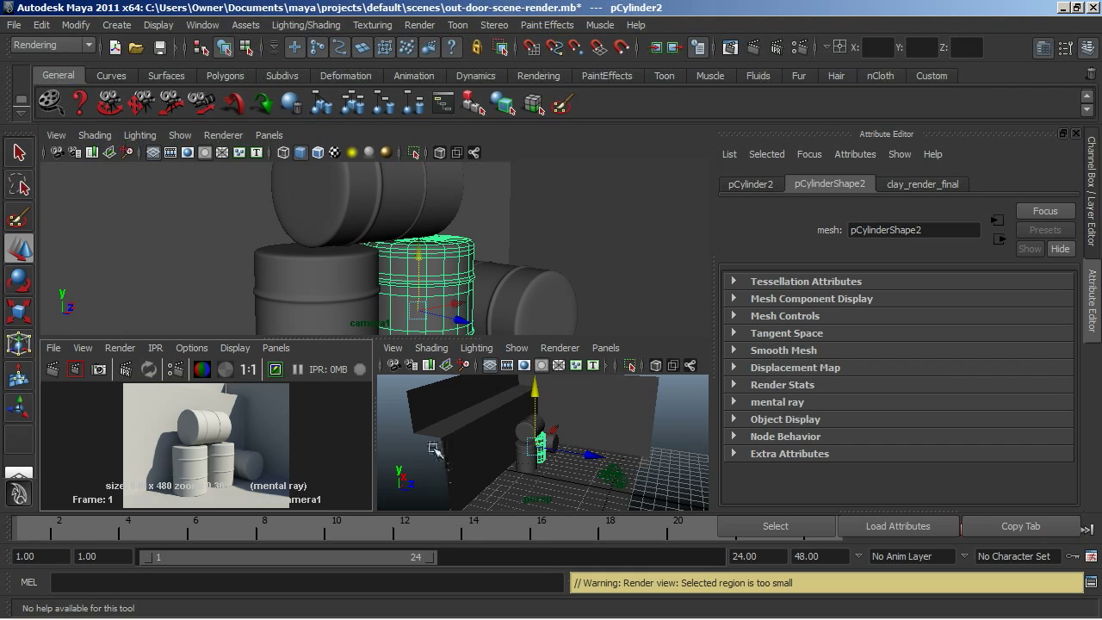
mouse_move(286, 426)
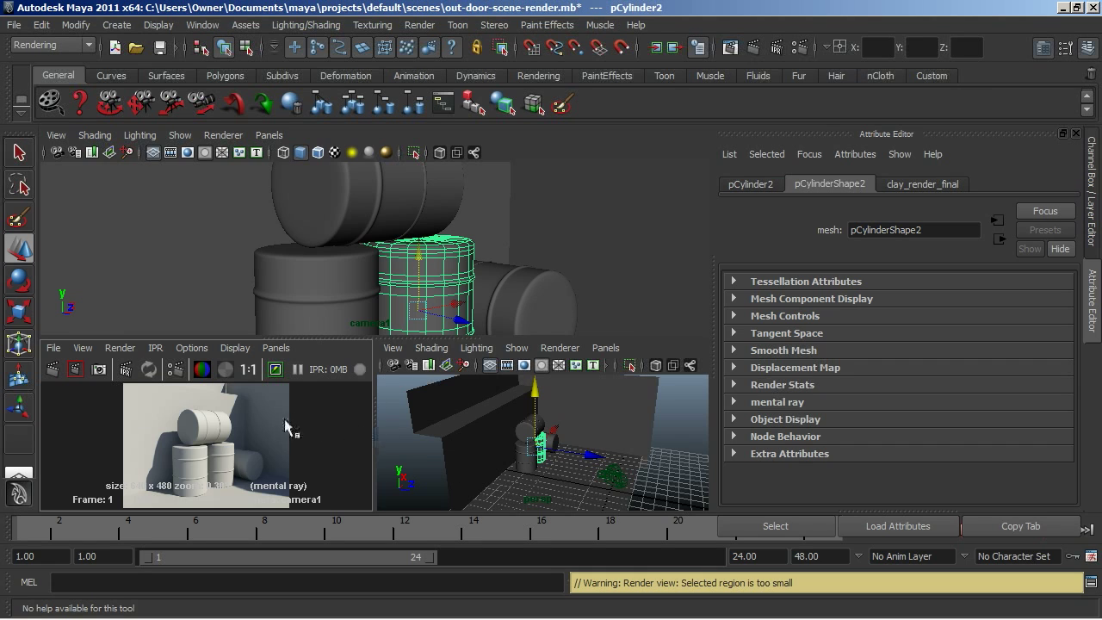
mouse_move(296, 409)
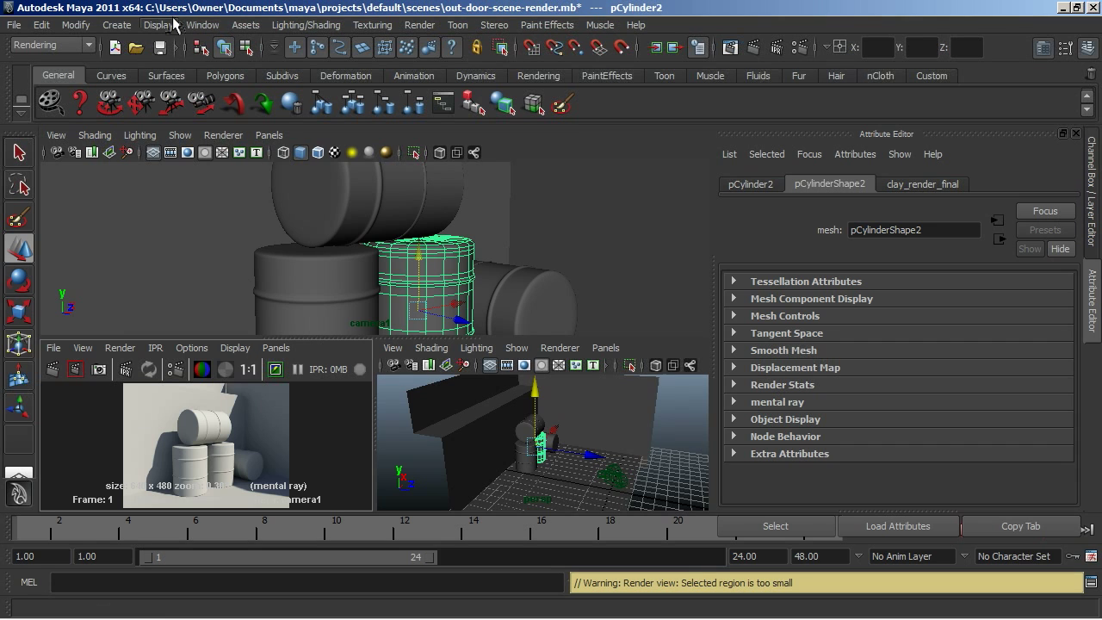
Select mia_exposure_simple1 in the Hypershade and change its Gamma from 2.2 to 1.8
left_click(202, 24)
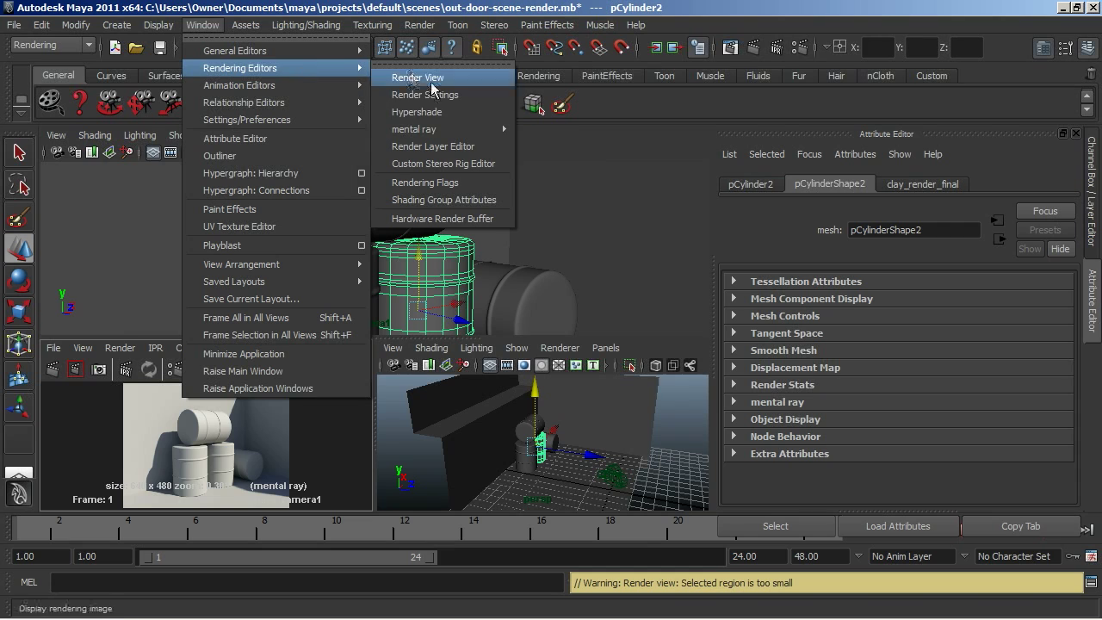
mouse_move(417, 112)
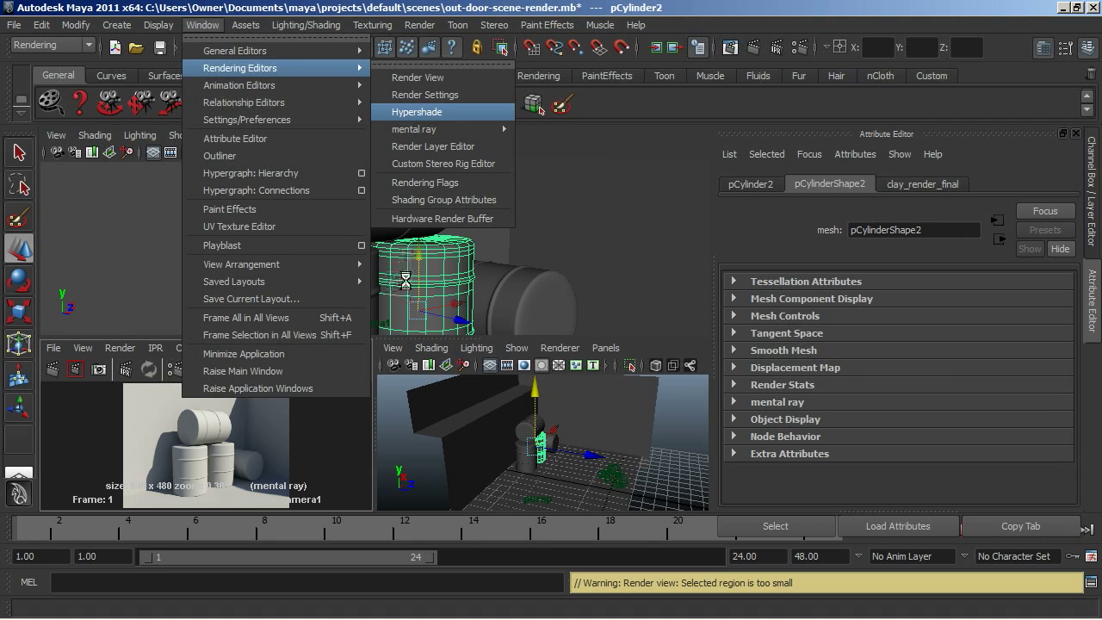
left_click(415, 111)
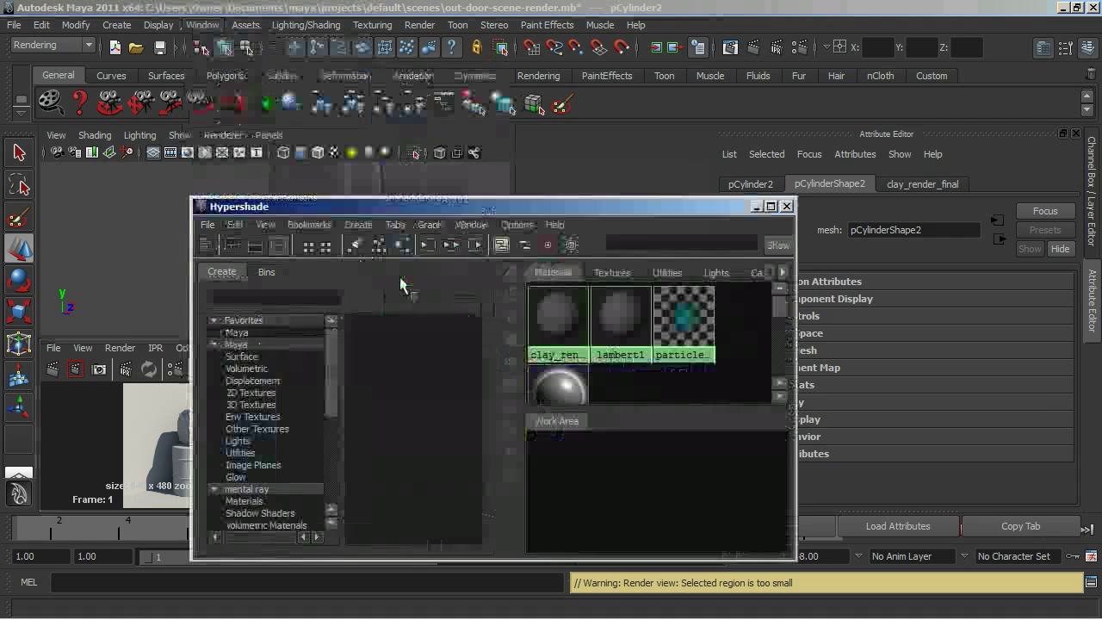
left_click(556, 272)
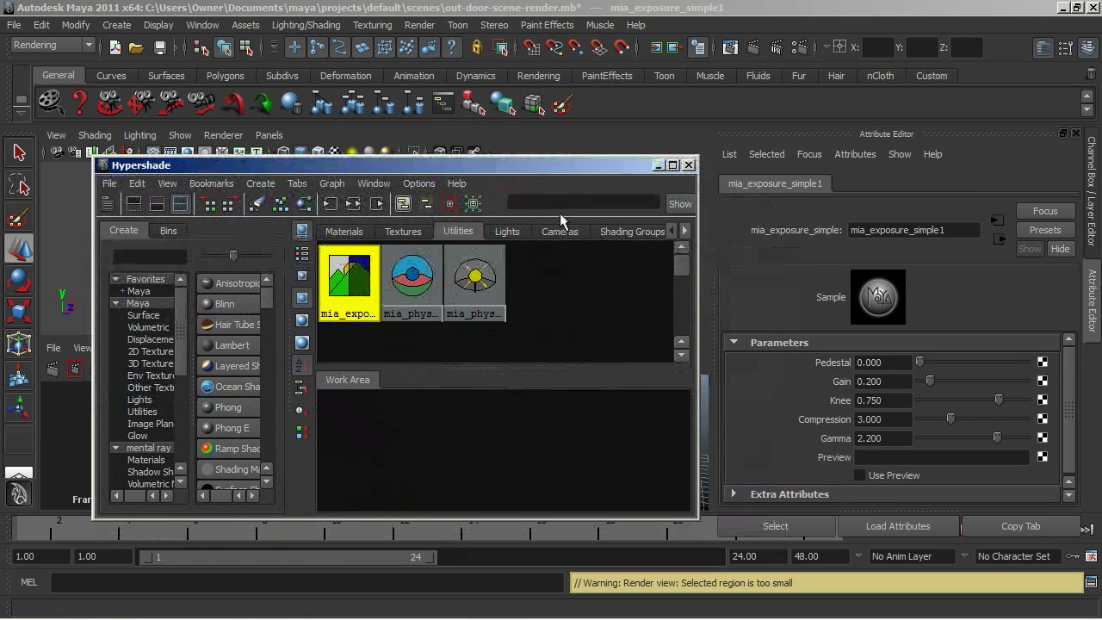
left_click(881, 438)
type("1.800")
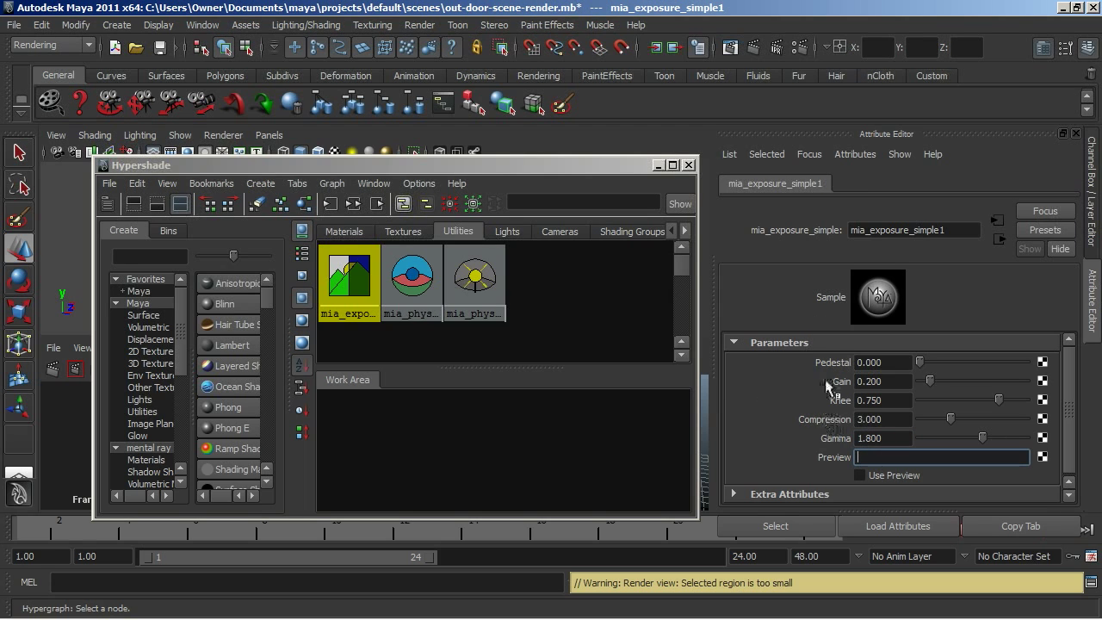
mouse_move(1070, 392)
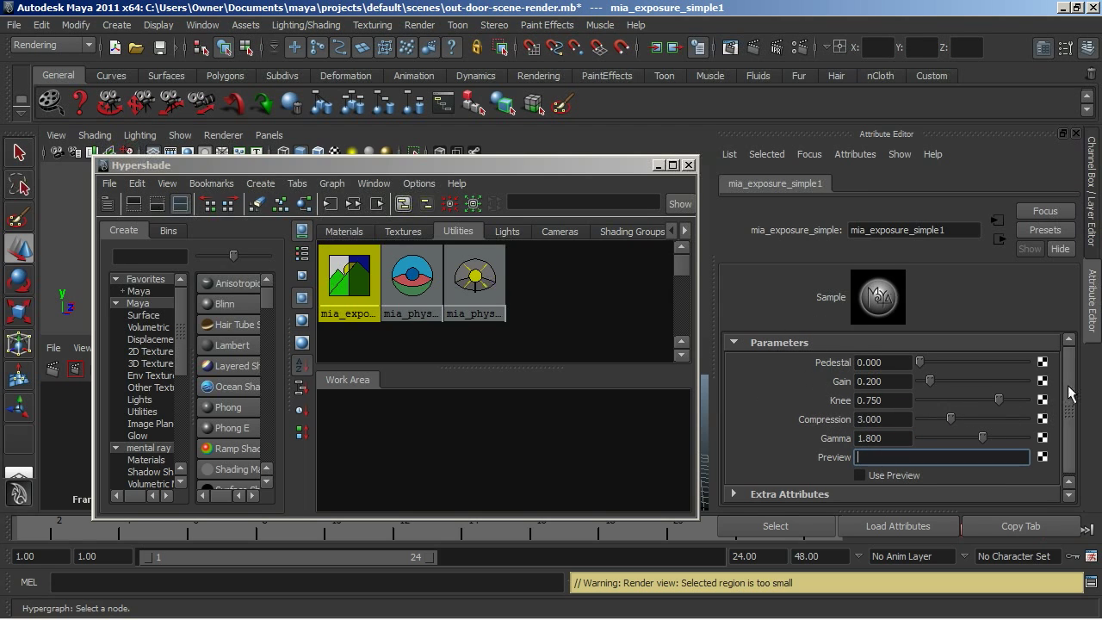
mouse_move(412, 284)
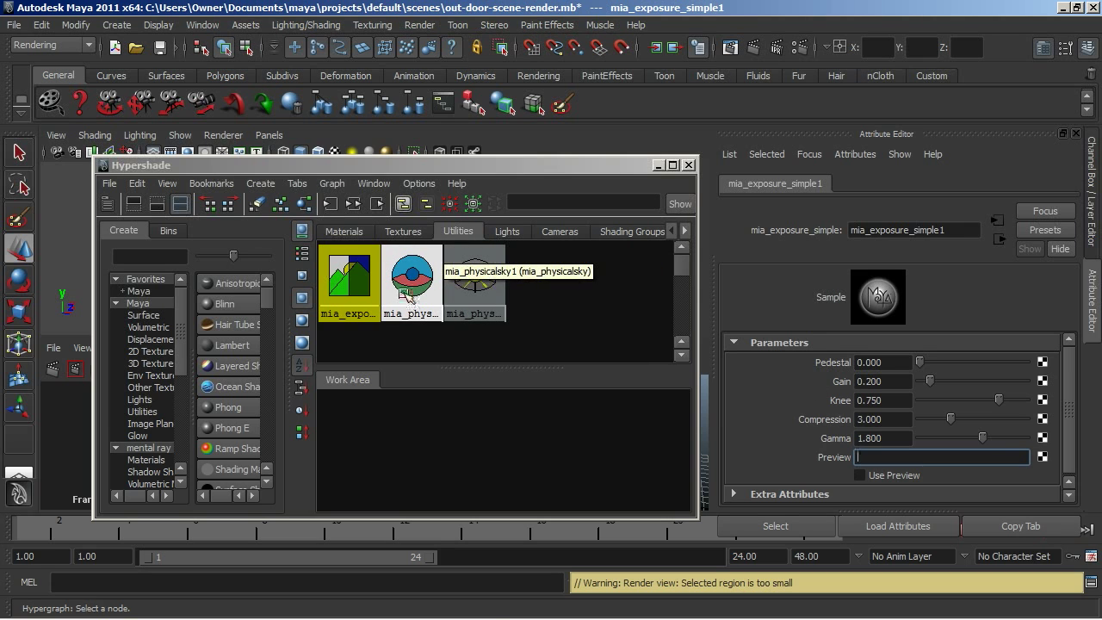
Set mia_physicalsky1 Haze to 4.0 and Red/Blue Shift to 0.05
left_click(410, 275)
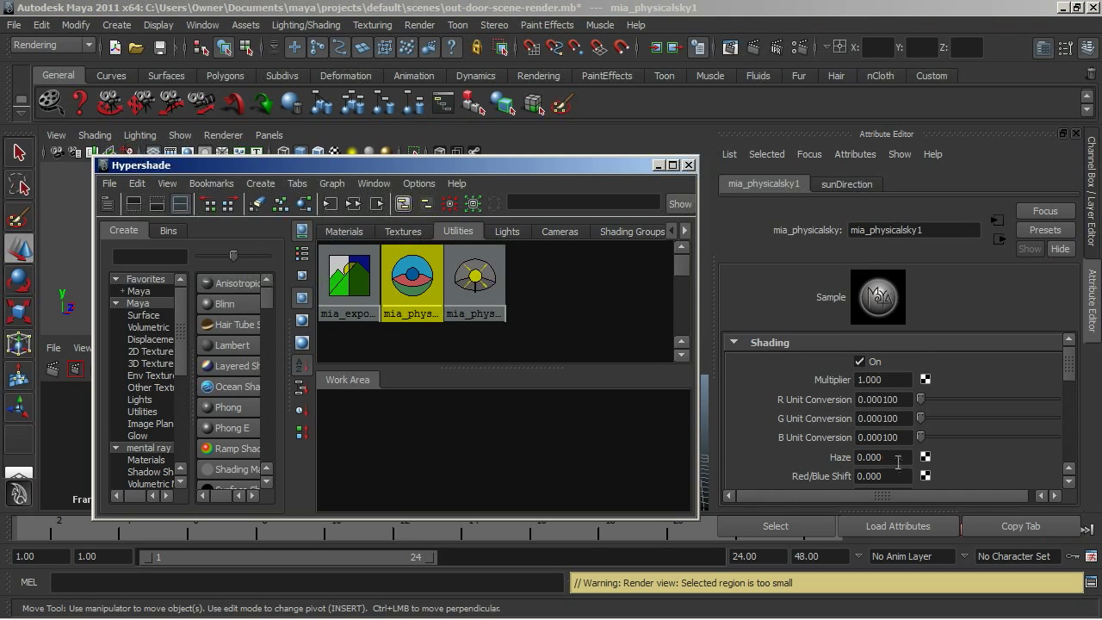
mouse_move(473, 275)
type("4.000")
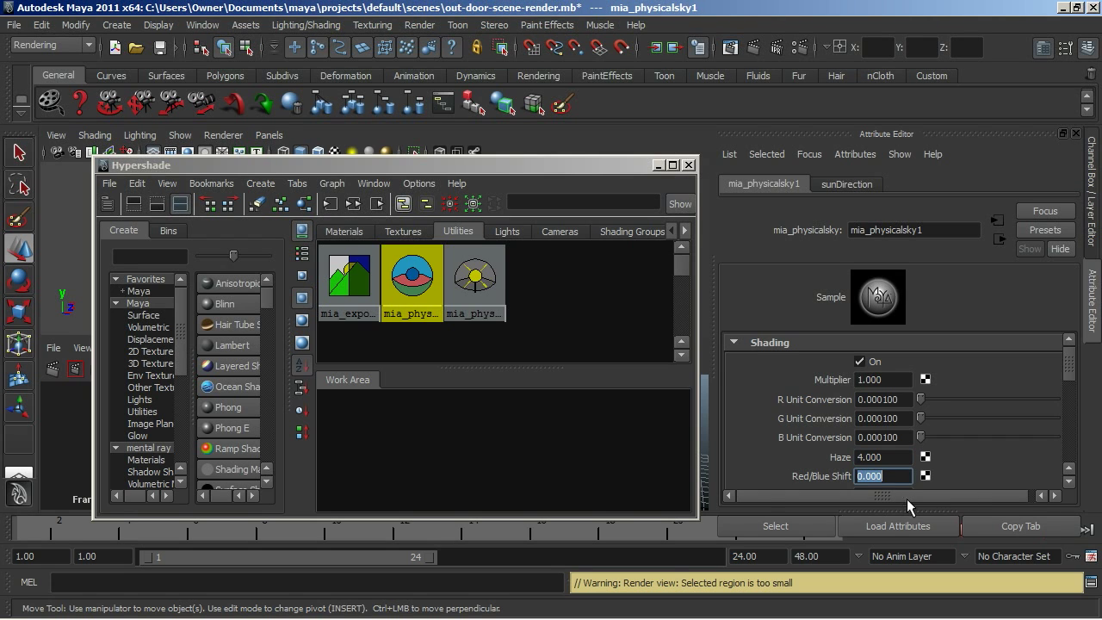
mouse_move(1001, 459)
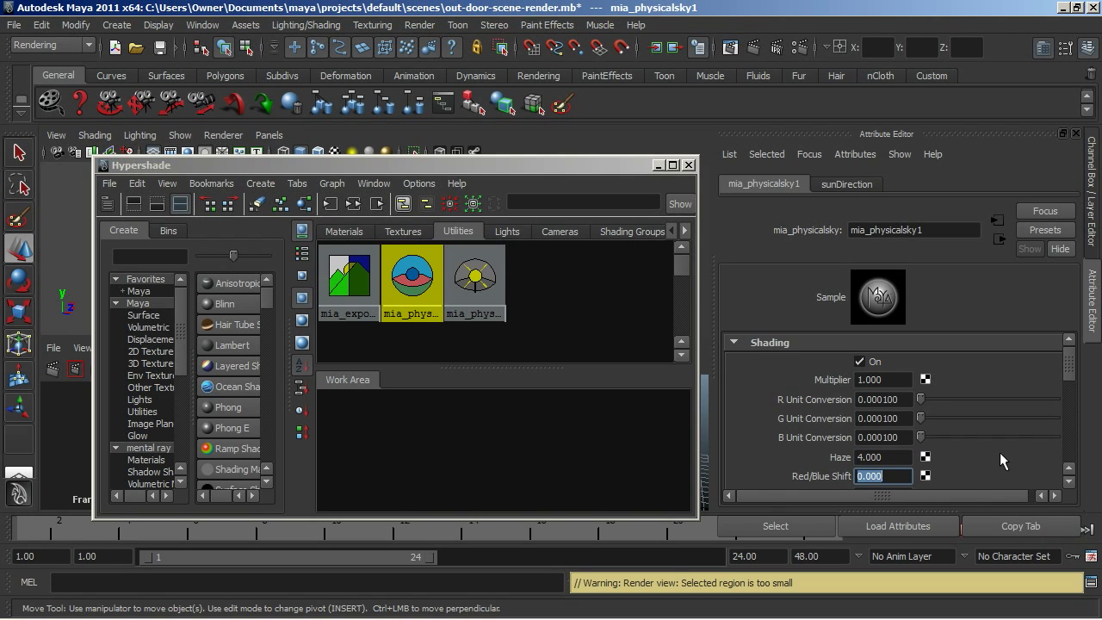
mouse_move(994, 446)
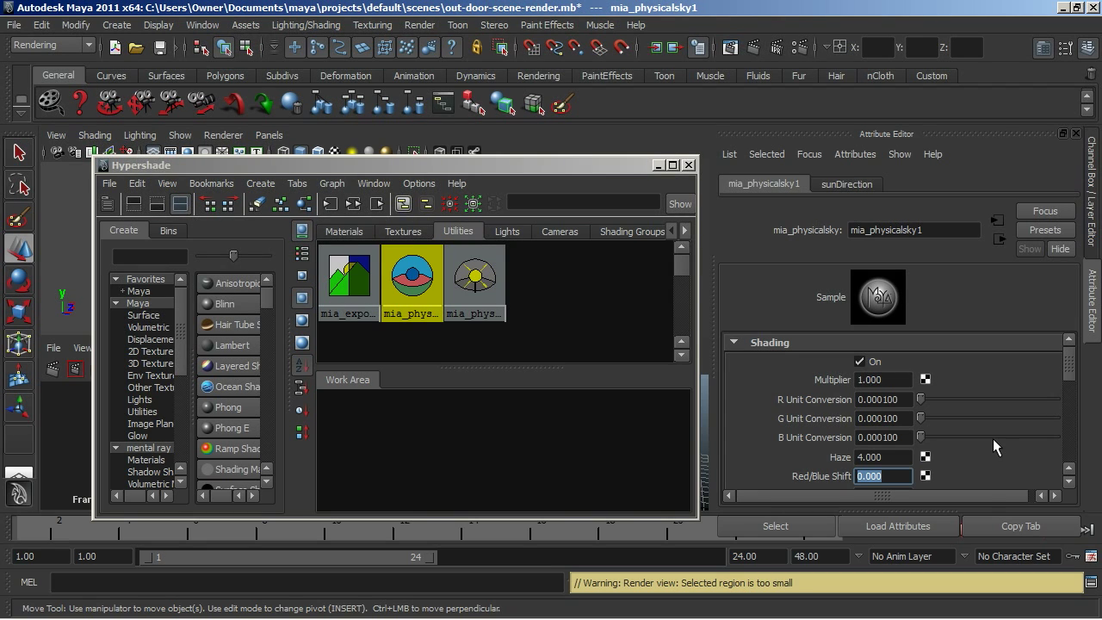
mouse_move(986, 461)
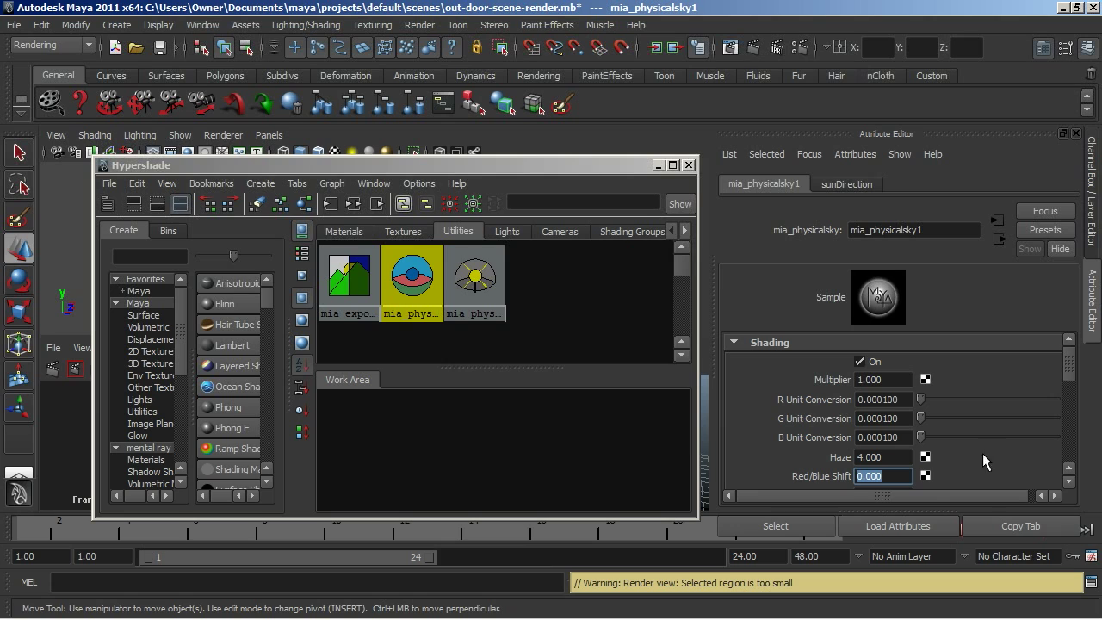
mouse_move(808, 492)
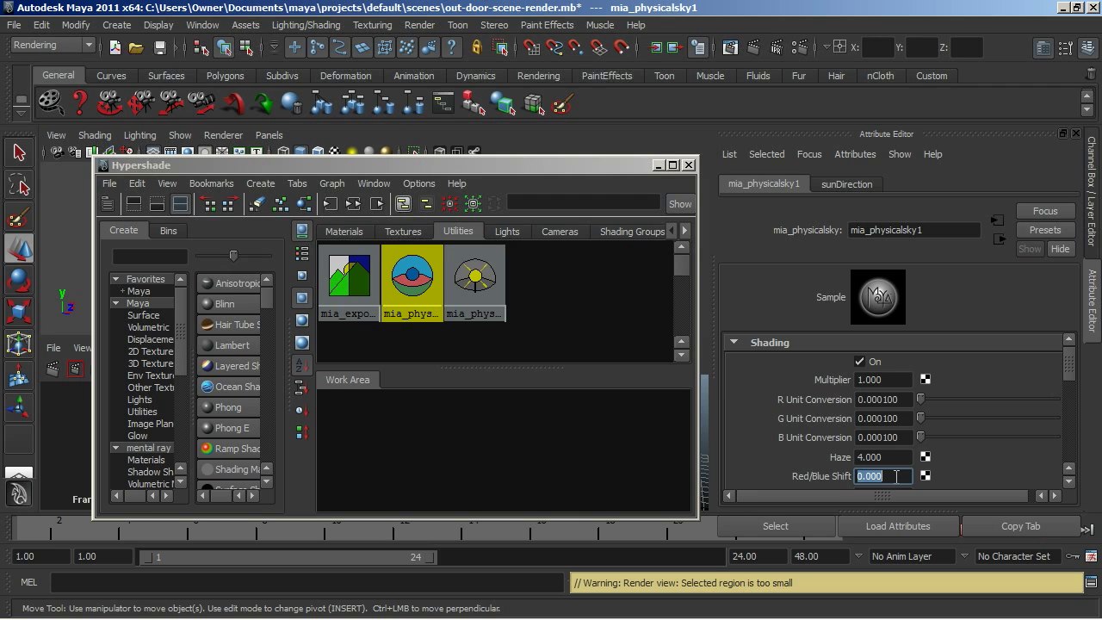
type("0.05")
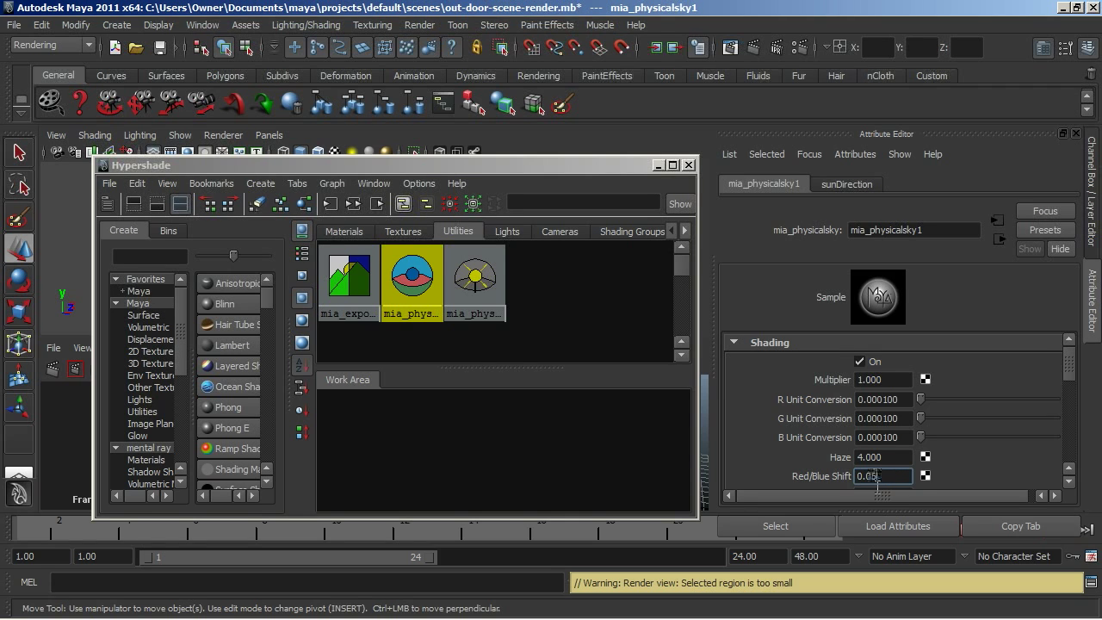
scroll("down", 3)
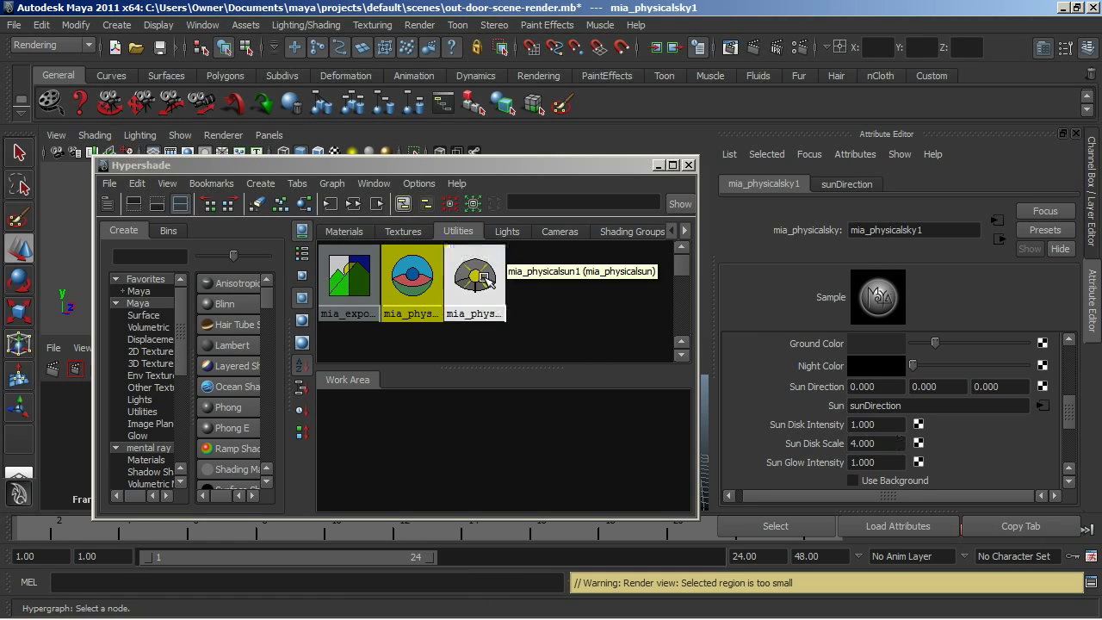
Check the physical sun shows haze 4.0 and shift 0.05, then return to the sky node
left_click(473, 273)
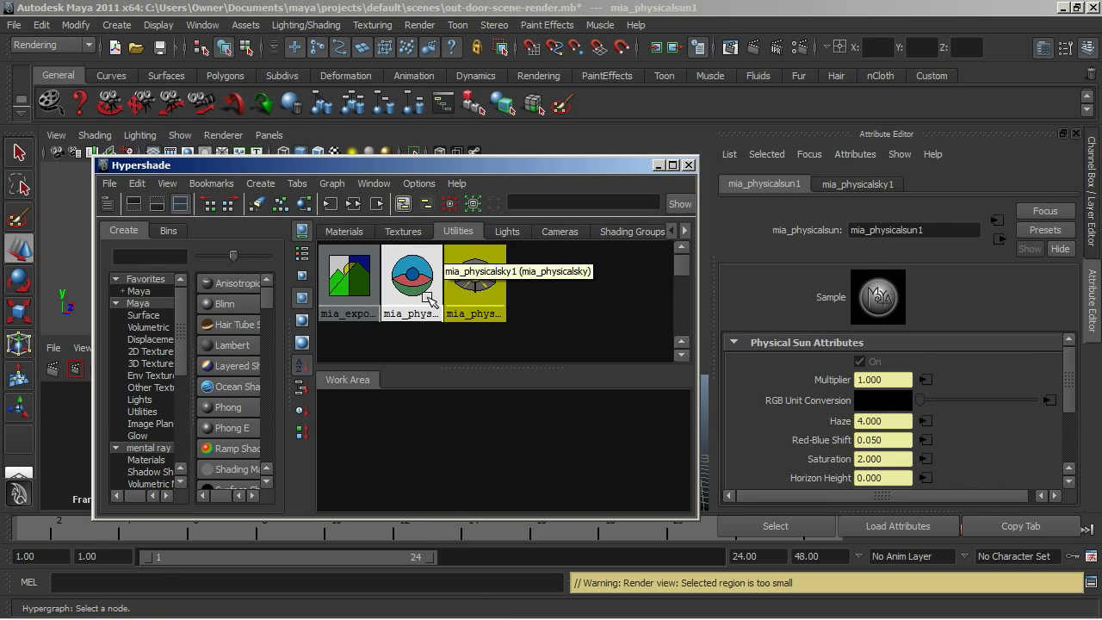
left_click(411, 274)
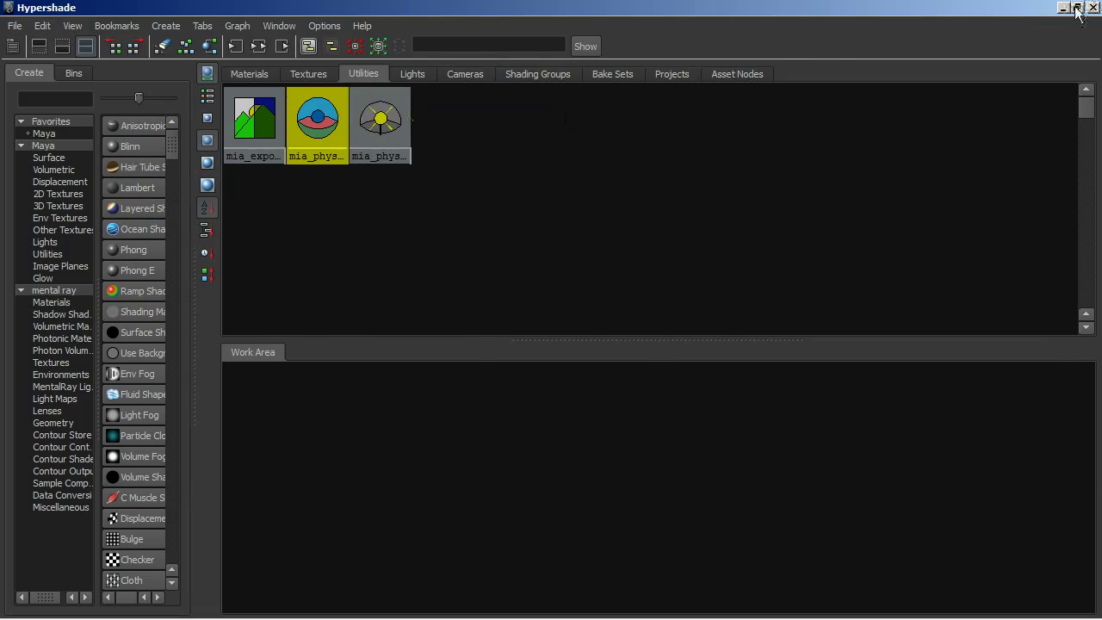
mouse_move(508, 118)
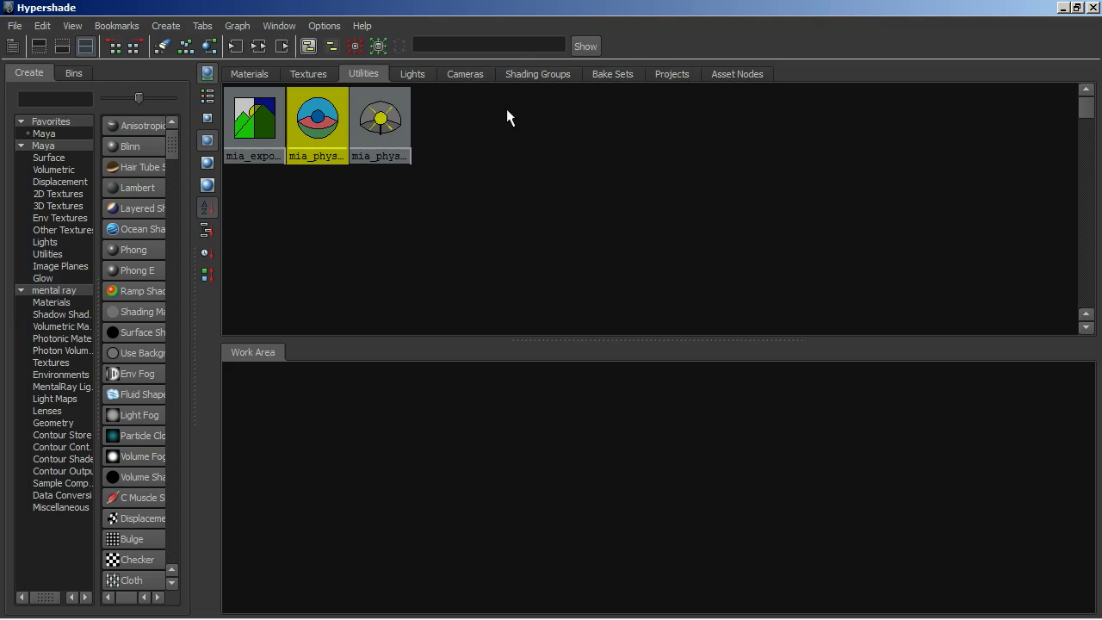
Restore the Hypershade, confirm exposure Gamma 1.8, and lower physical sky Haze to 2.0
left_click(1076, 7)
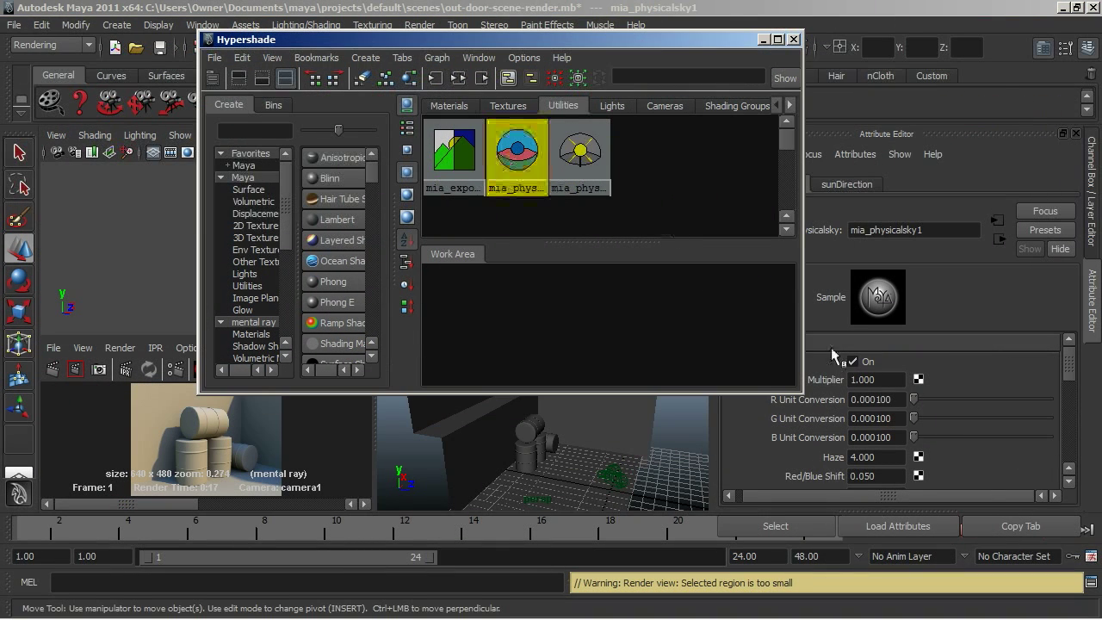
scroll("down", 3)
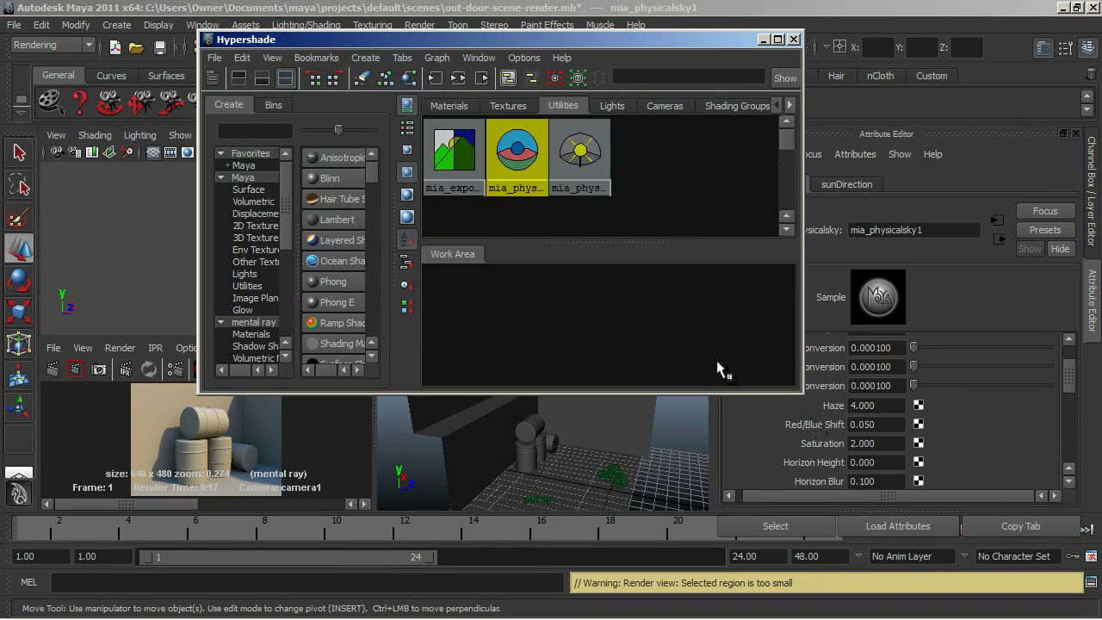
left_click(454, 151)
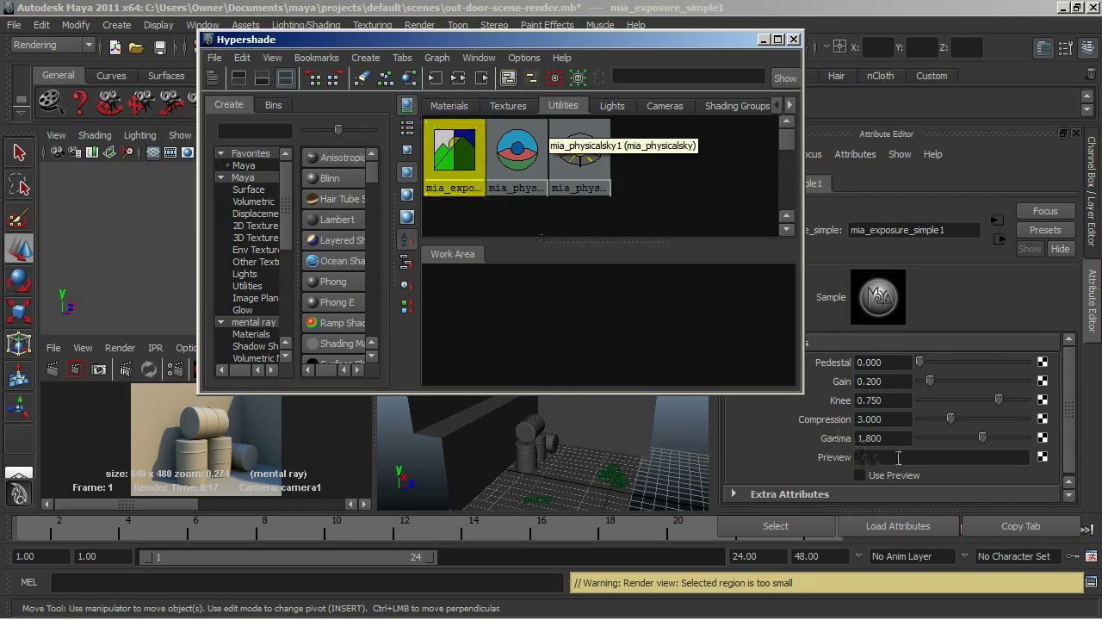
triple_click(882, 438)
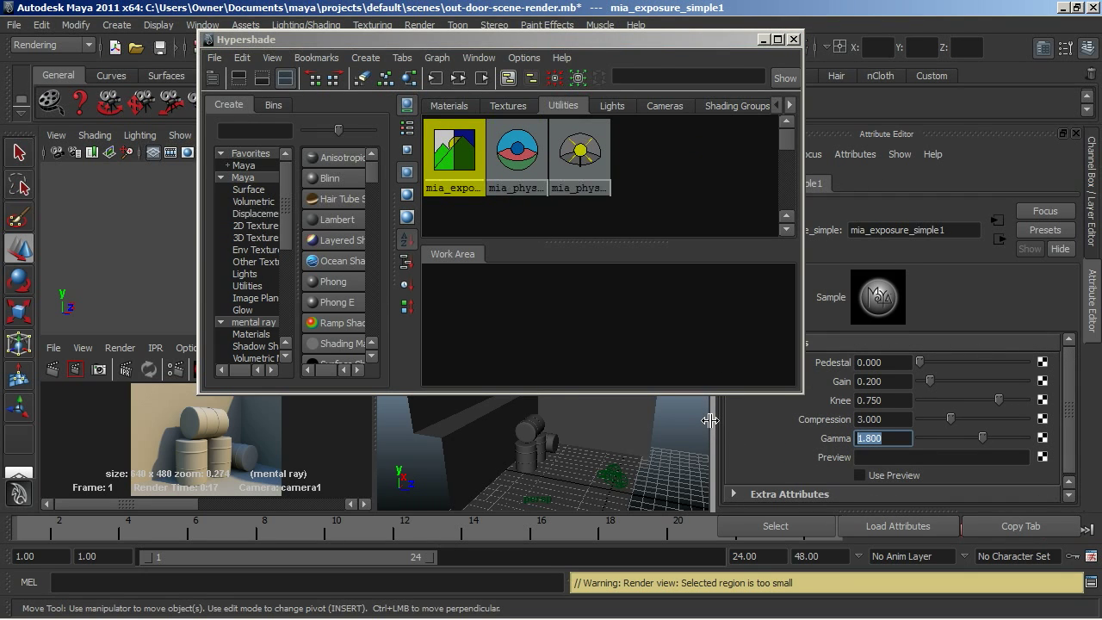
left_click(515, 151)
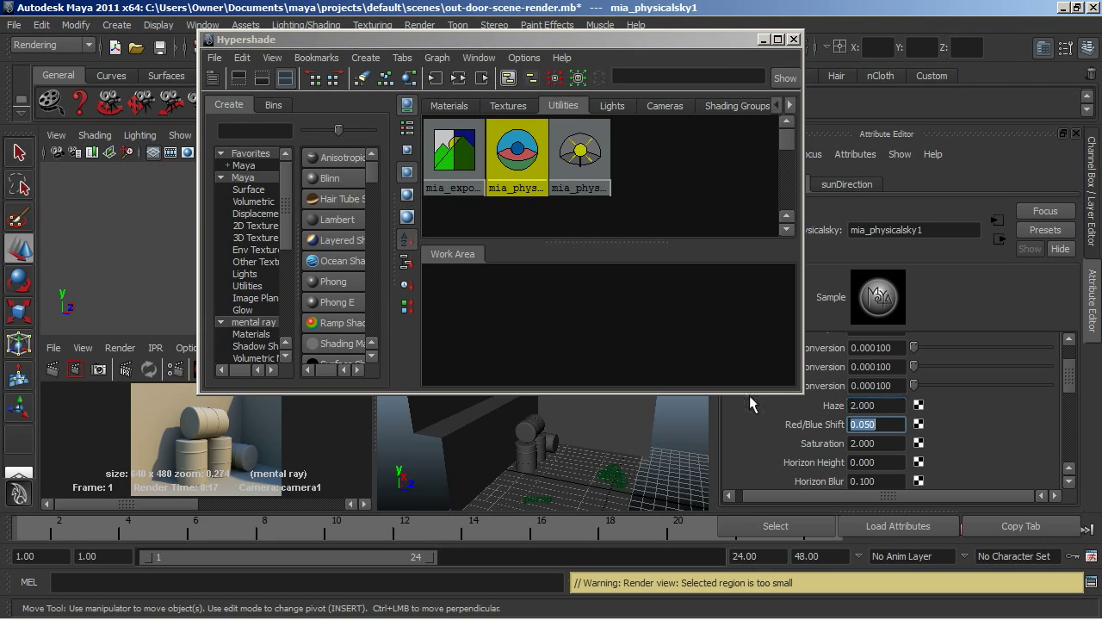
mouse_move(54, 370)
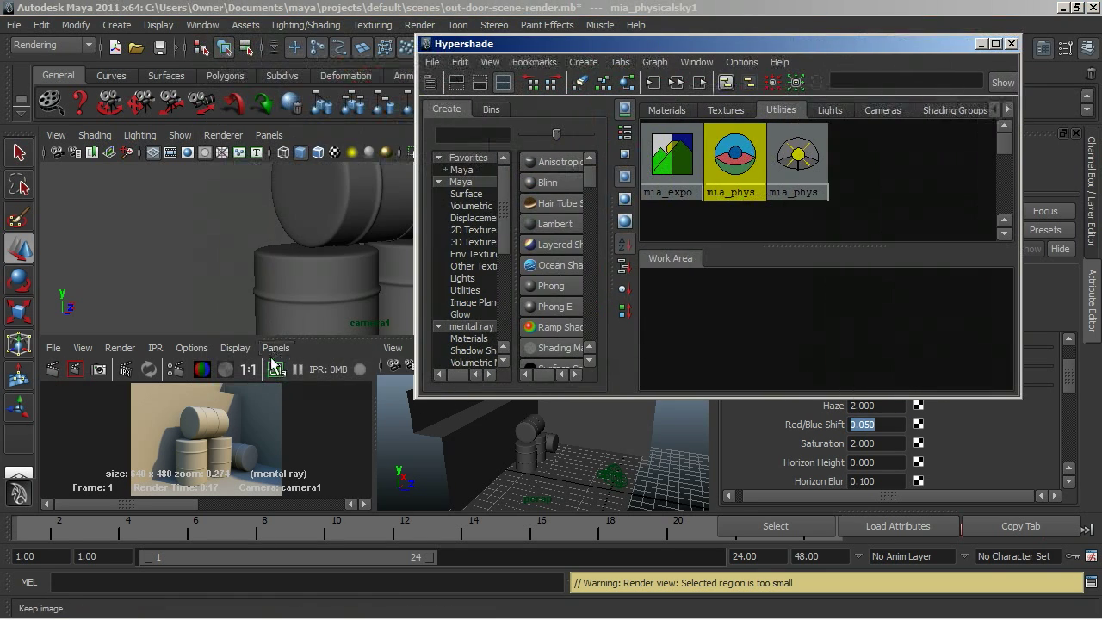
mouse_move(278, 369)
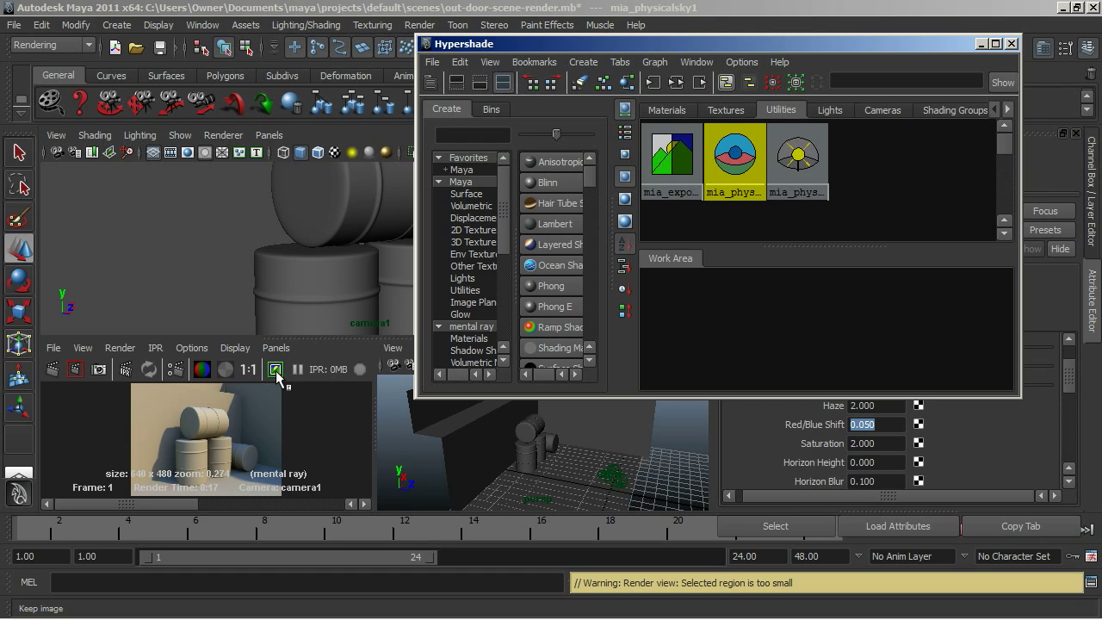
left_click(274, 369)
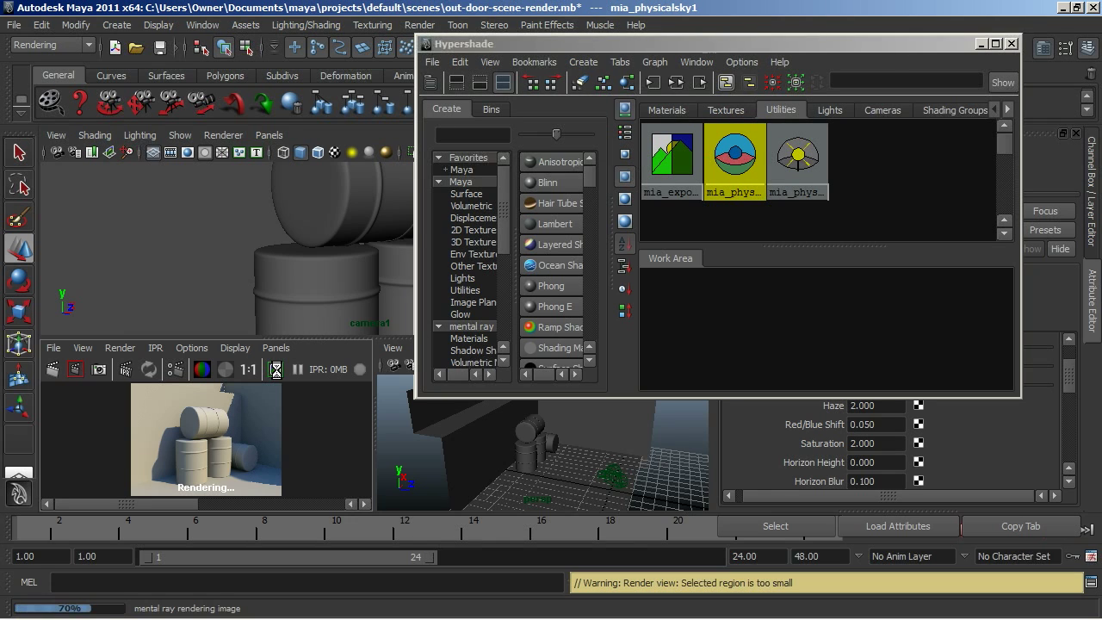
Keep the previous image and re-render the barrels with haze 2.0
left_click(276, 368)
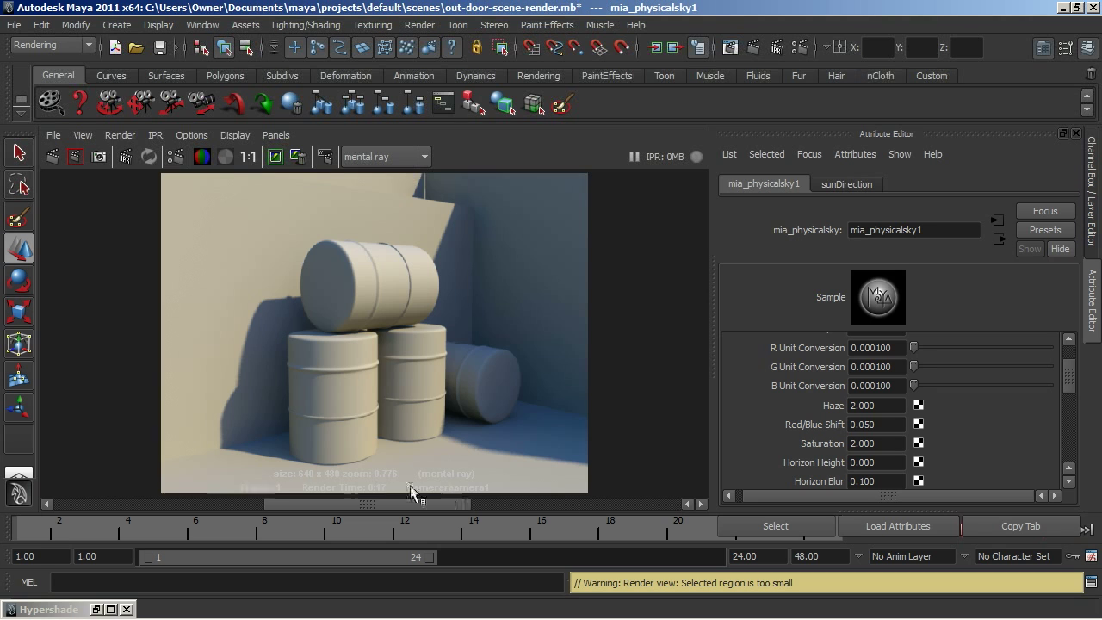
mouse_move(389, 495)
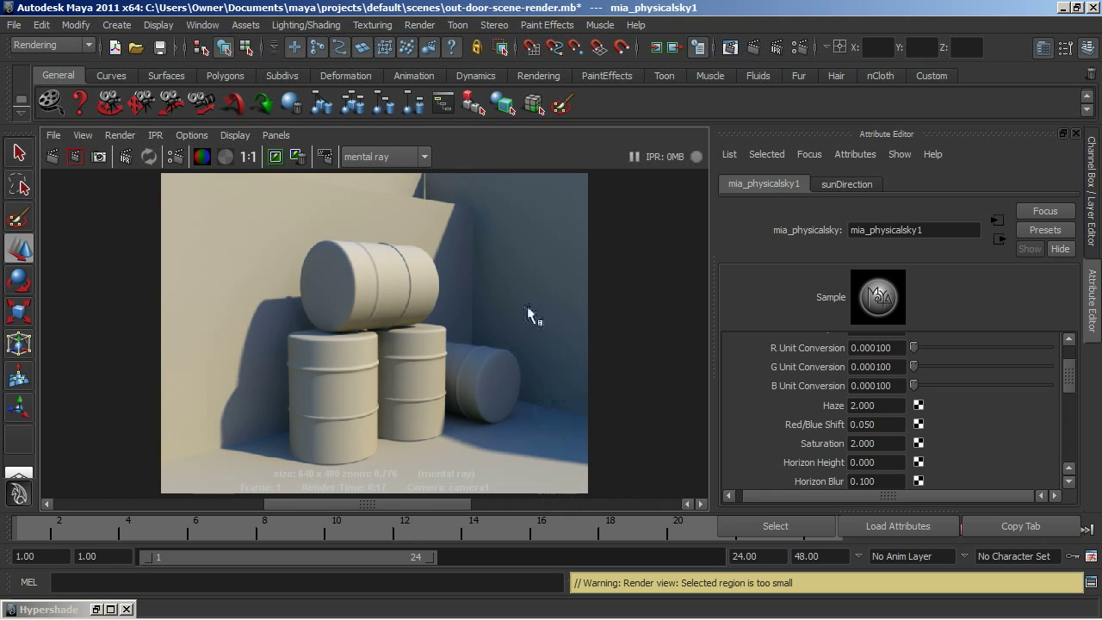
mouse_move(486, 400)
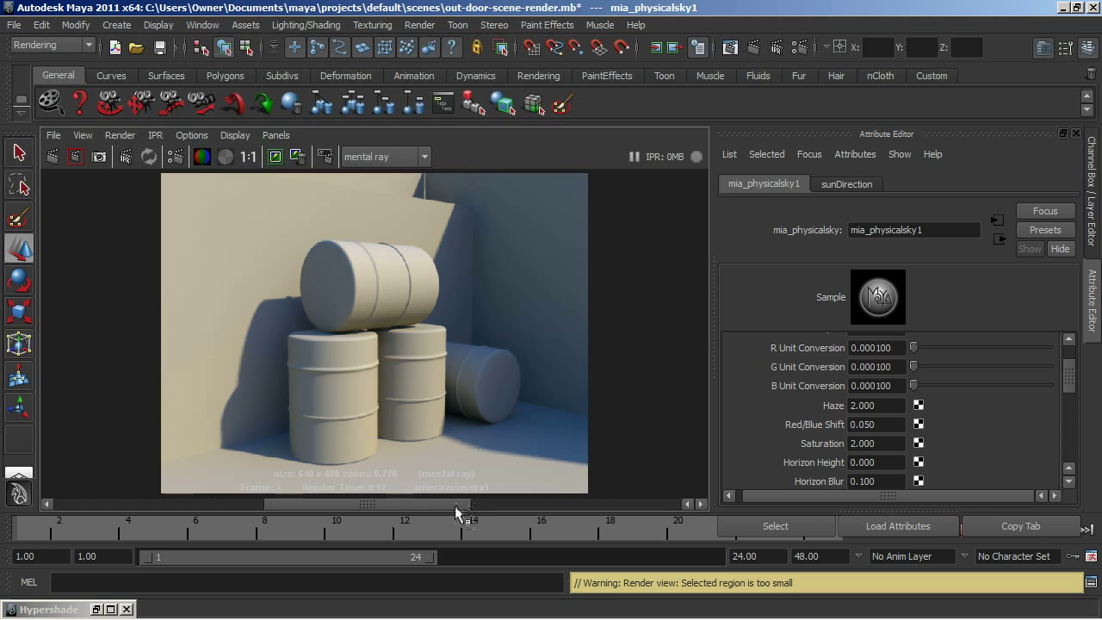
mouse_move(512, 428)
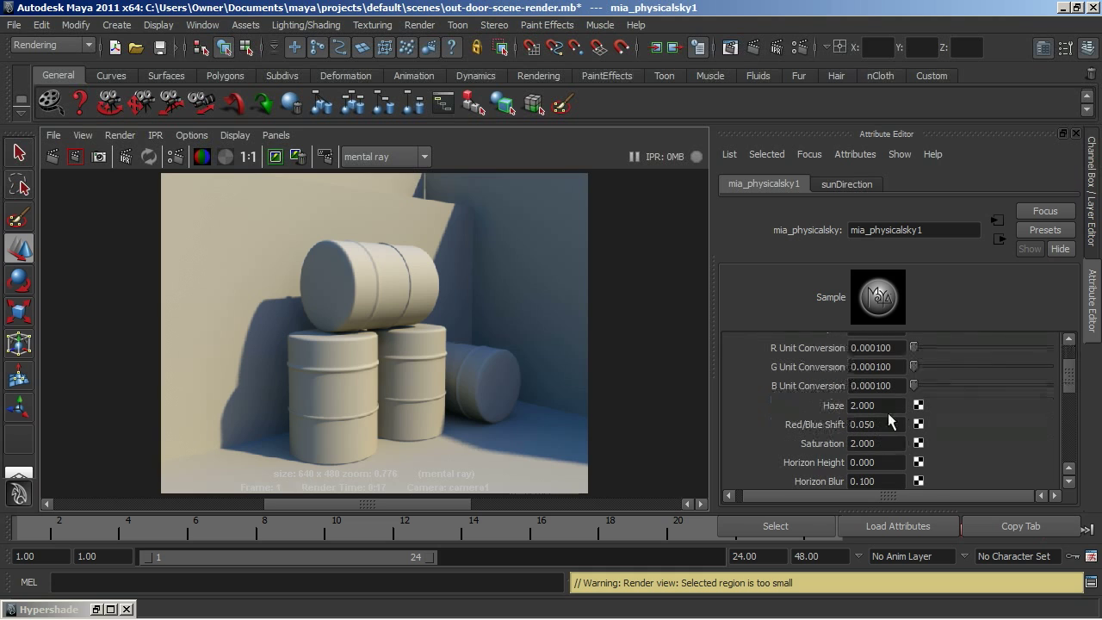
Enter physical sky Haze 1.5, Red/Blue Shift 0.03 and Saturation 1.3
triple_click(876, 405)
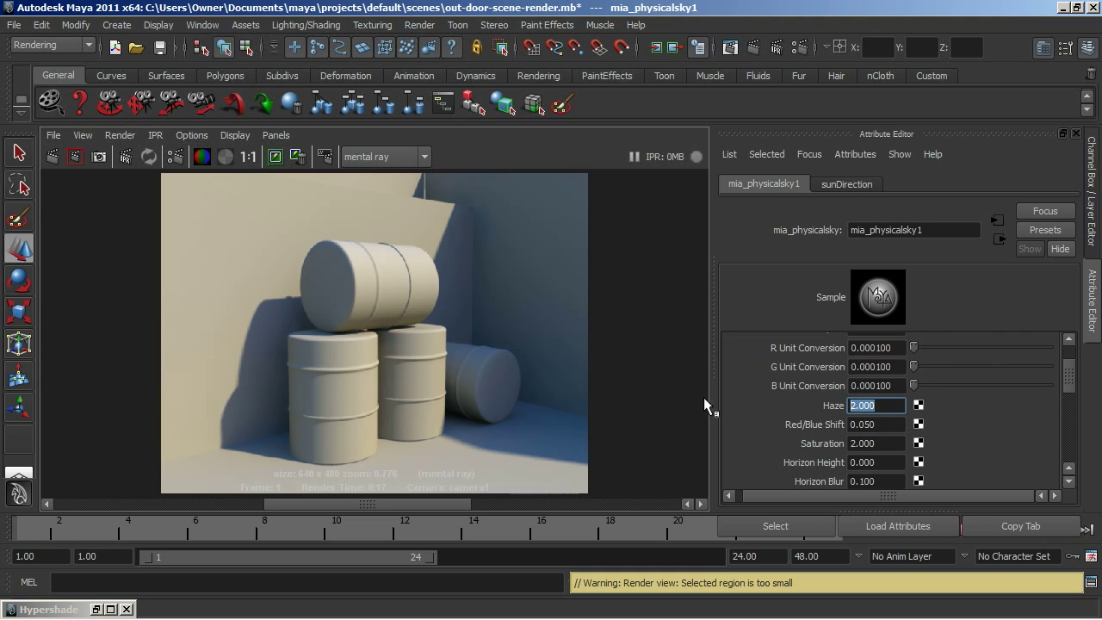
left_click(875, 423)
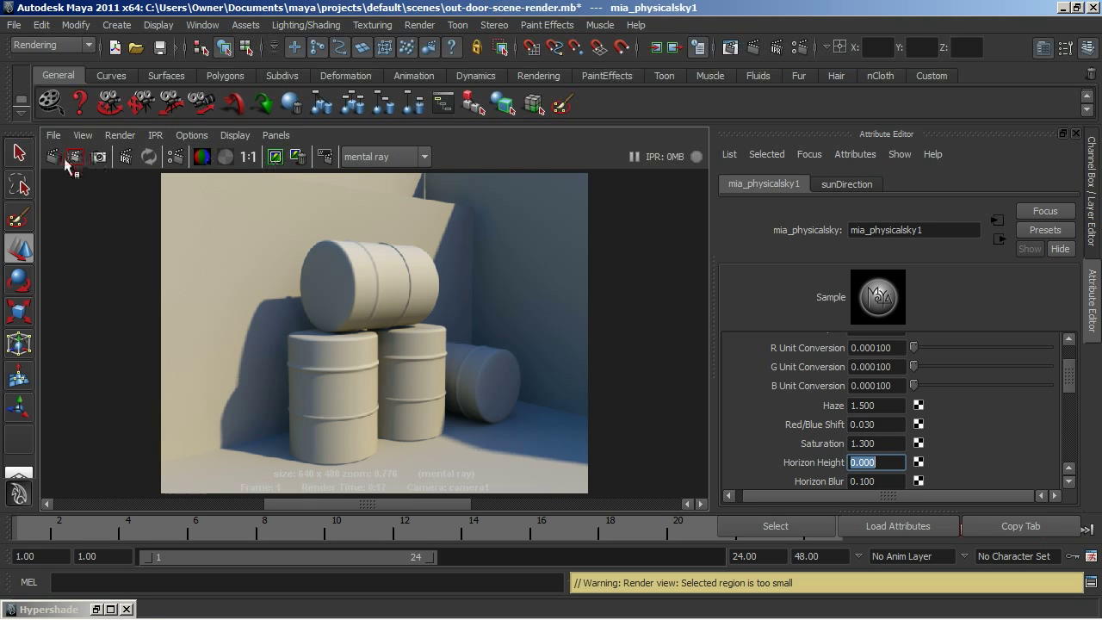
Re-render the barrels in mental ray using the lowered haze, red/blue shift and saturation values
left_click(53, 156)
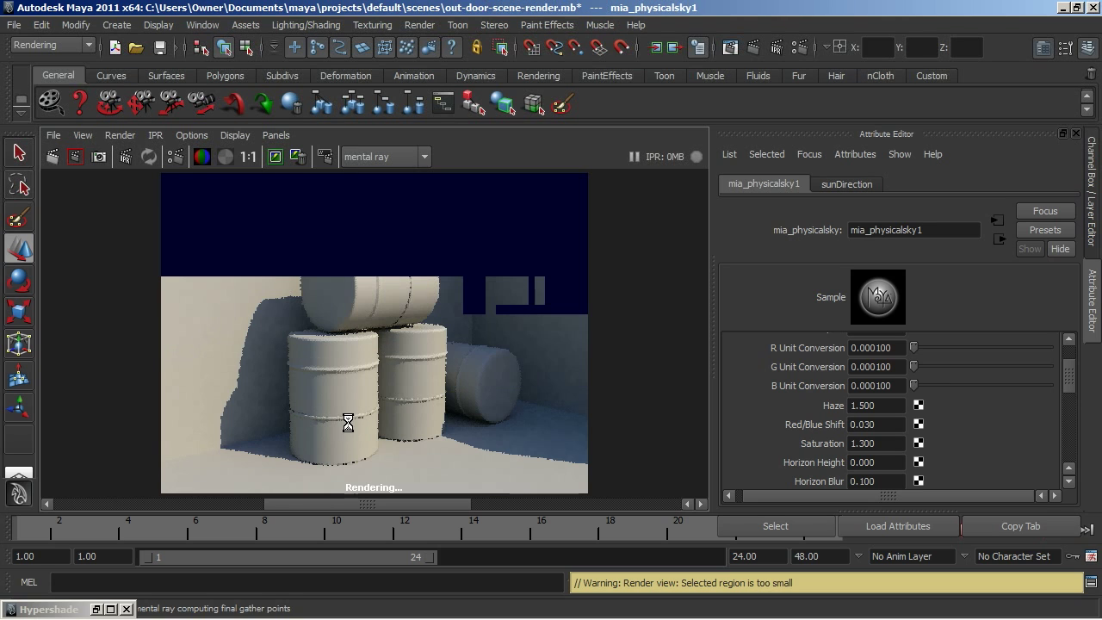
mouse_move(579, 428)
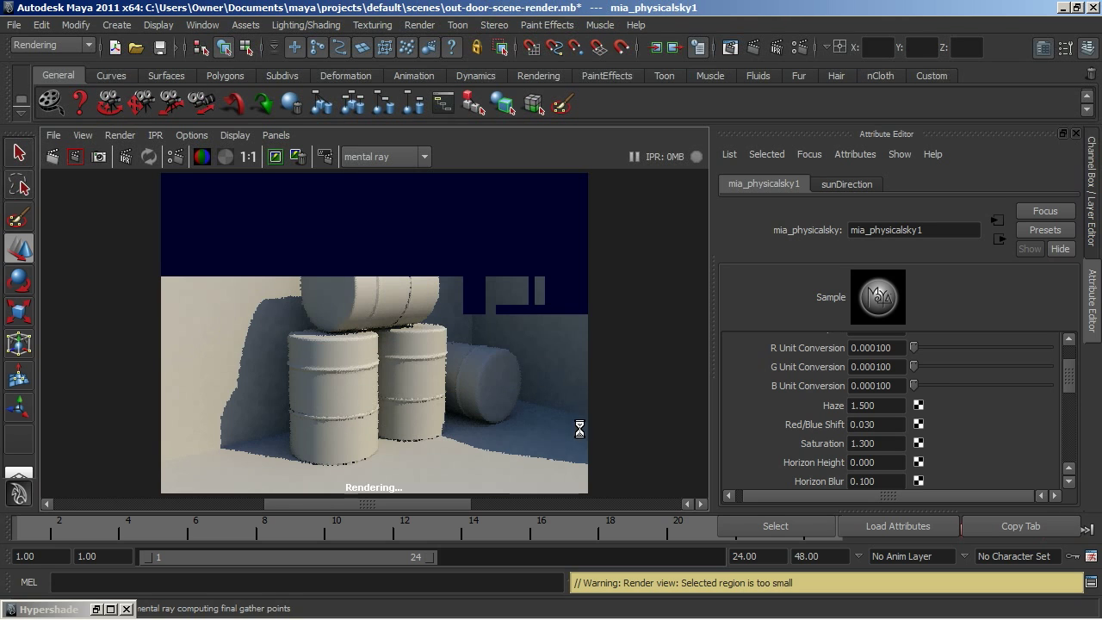